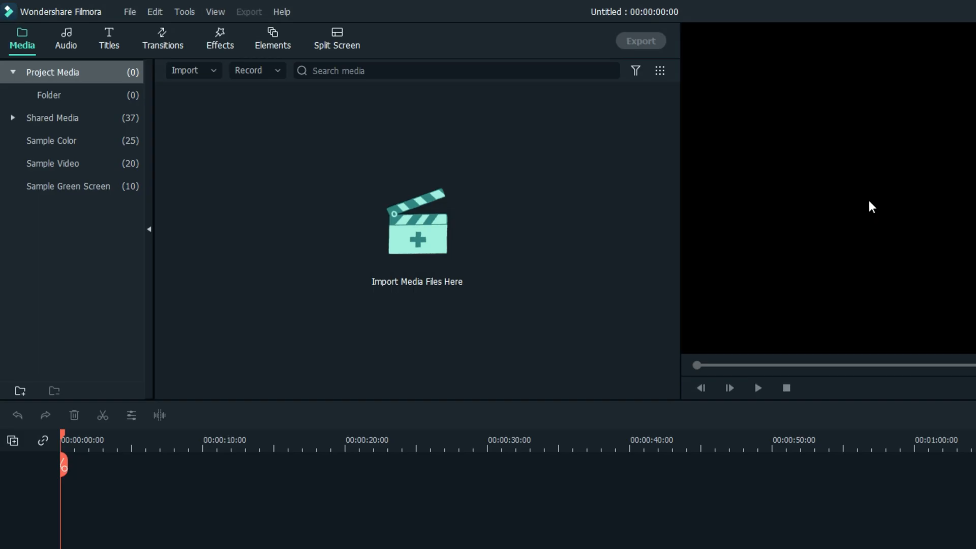
Rename the default project media folder to Images
left_click(129, 11)
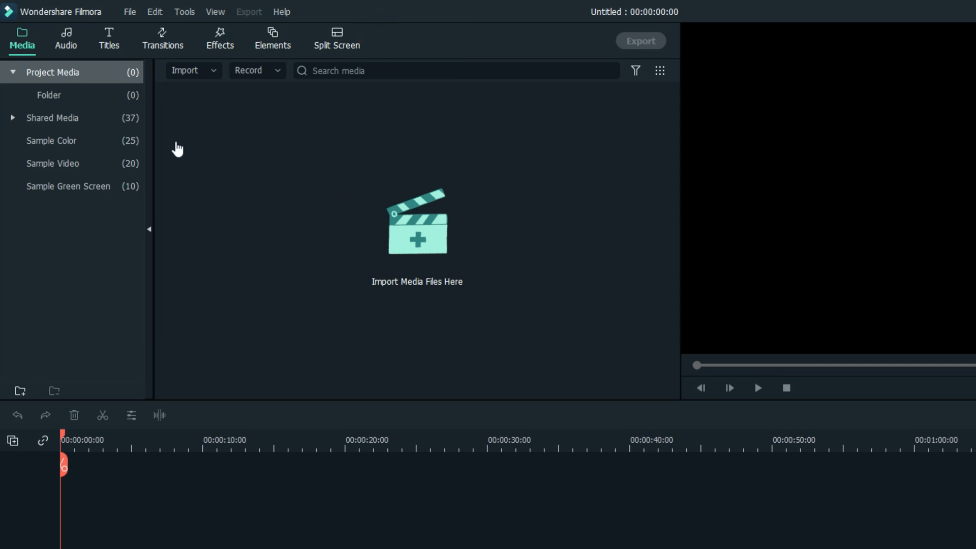
left_click(48, 94)
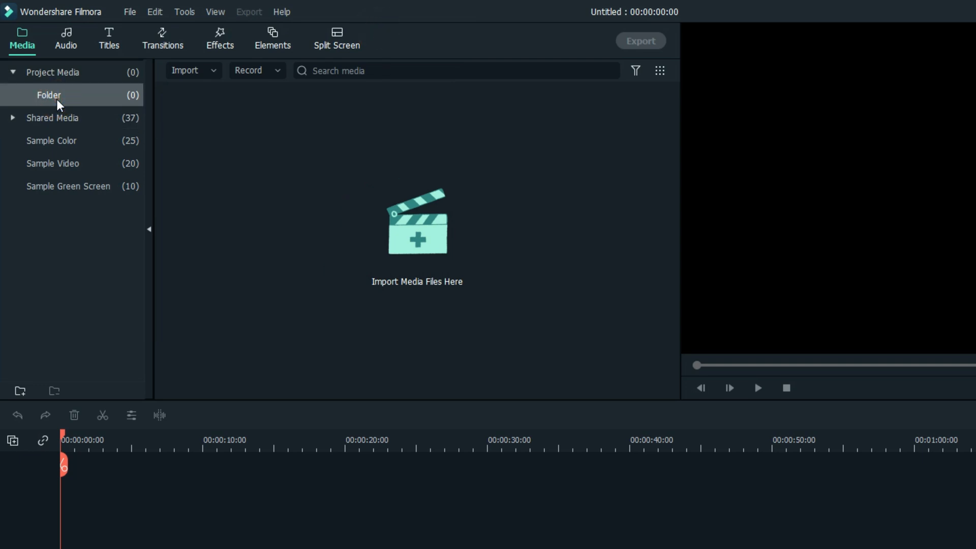
right_click(49, 94)
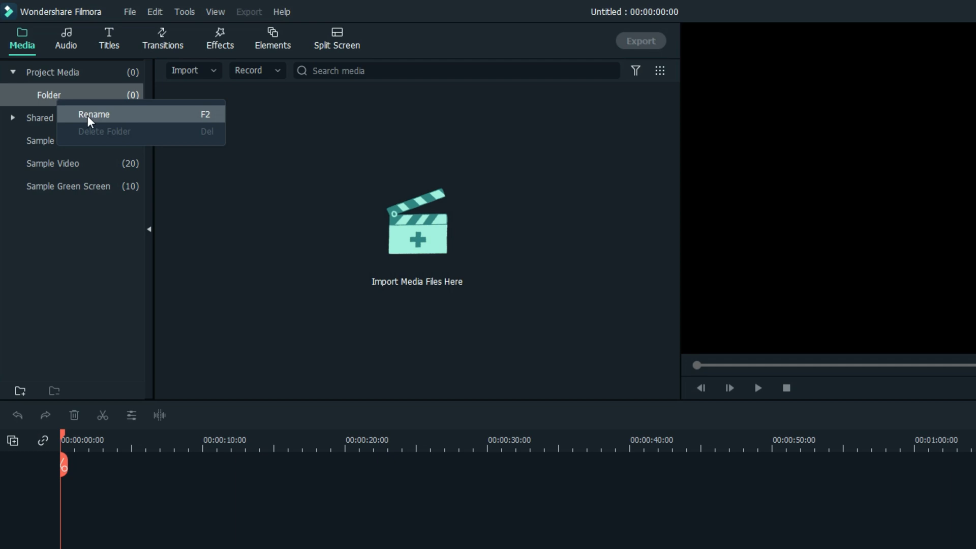
left_click(93, 113)
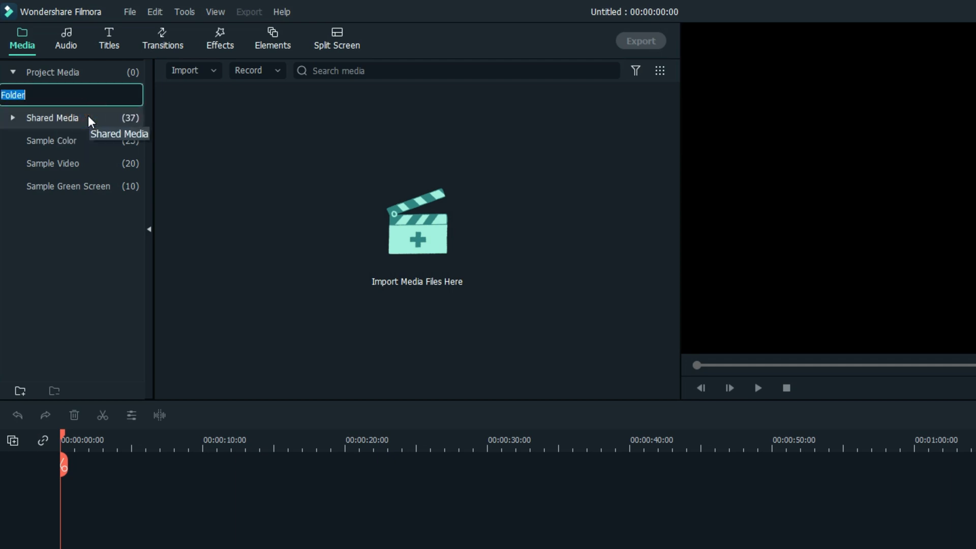
type("Im")
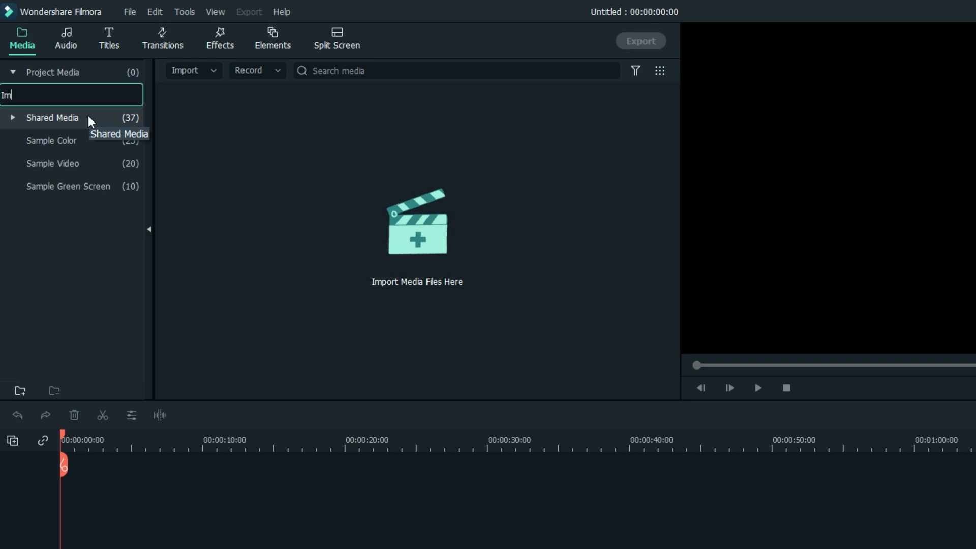
type("ages")
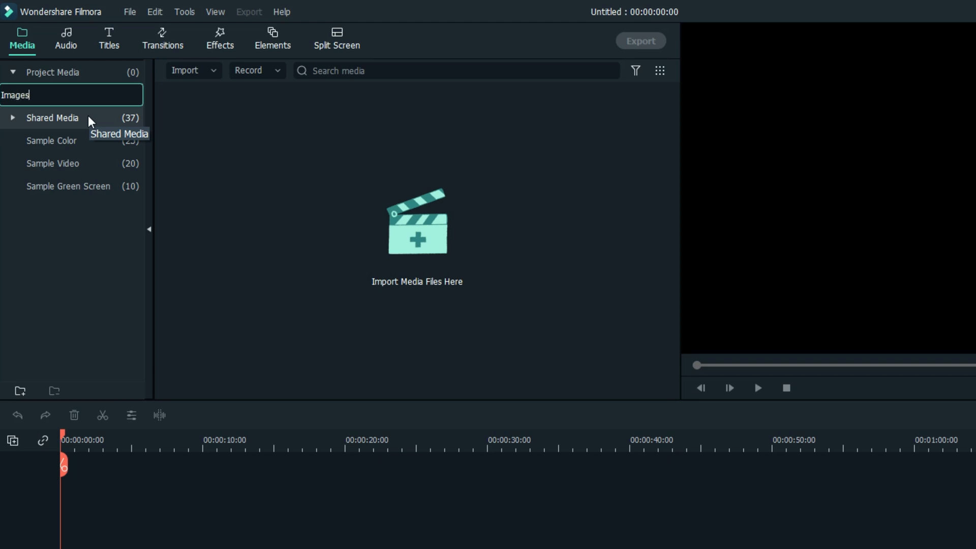
key("Return")
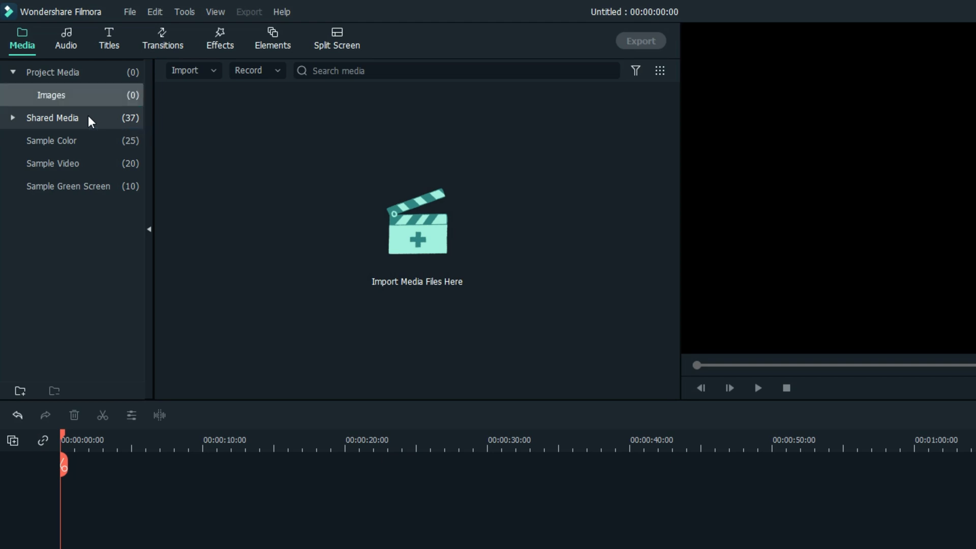
mouse_move(65, 80)
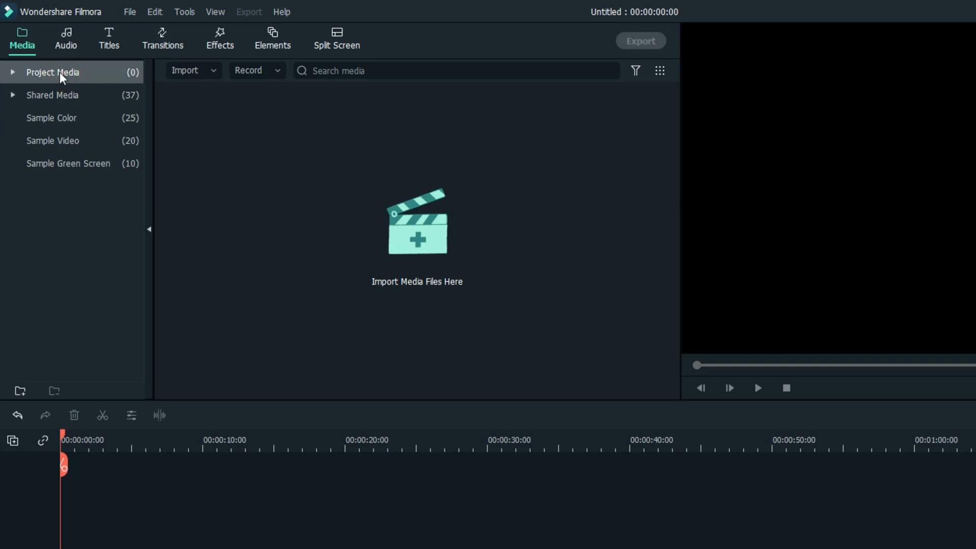
Add a second project media folder named Audio
left_click(19, 390)
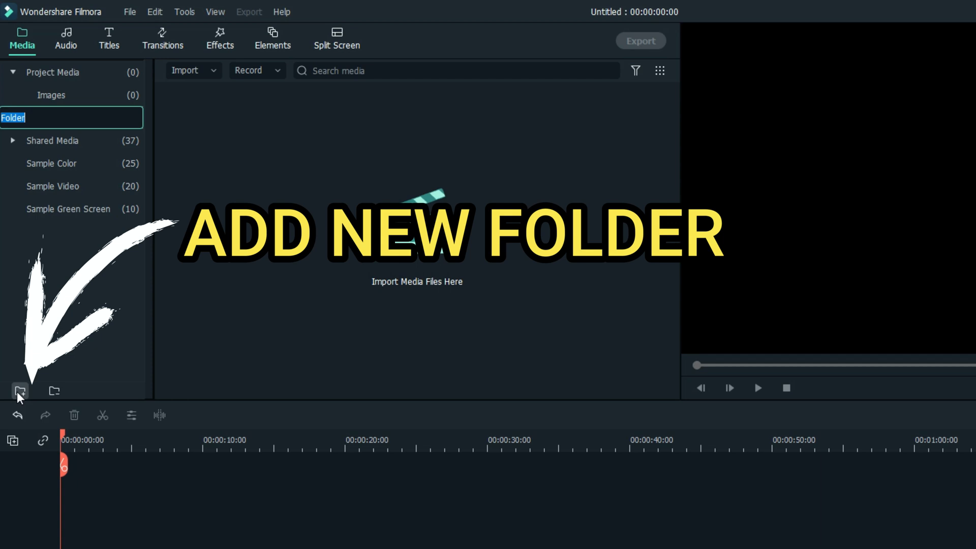
type("Audio")
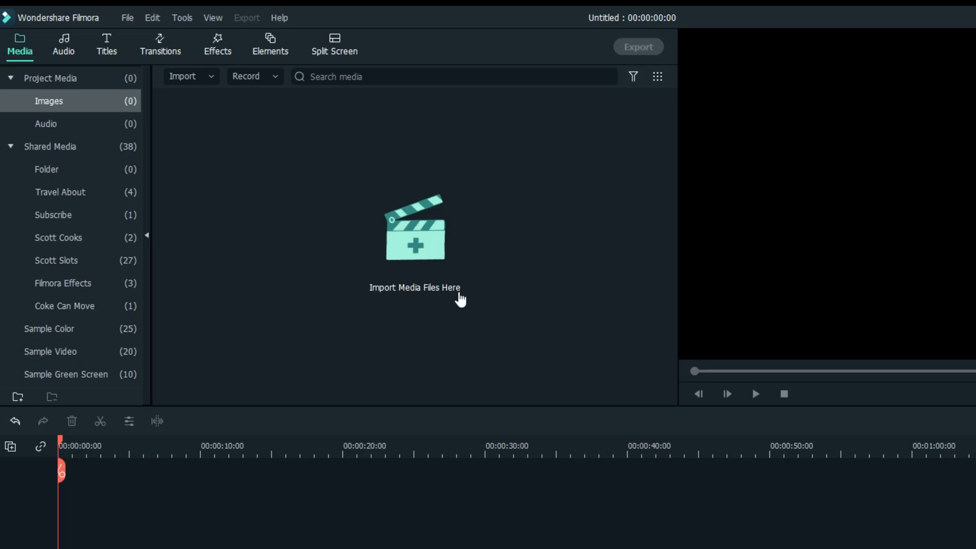
mouse_move(276, 521)
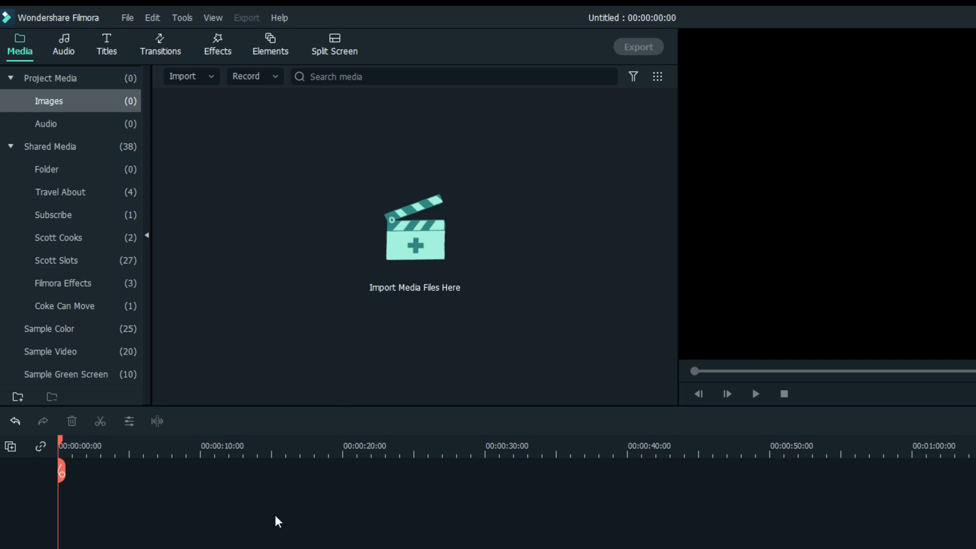
mouse_move(408, 242)
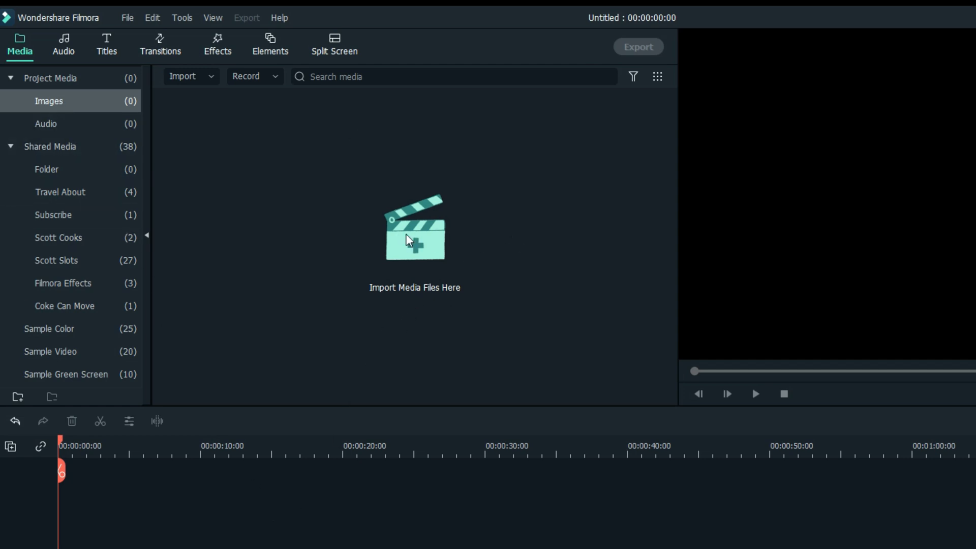
Import the Coke can and beach photos into Images and the sound effect into Audio
left_click(415, 237)
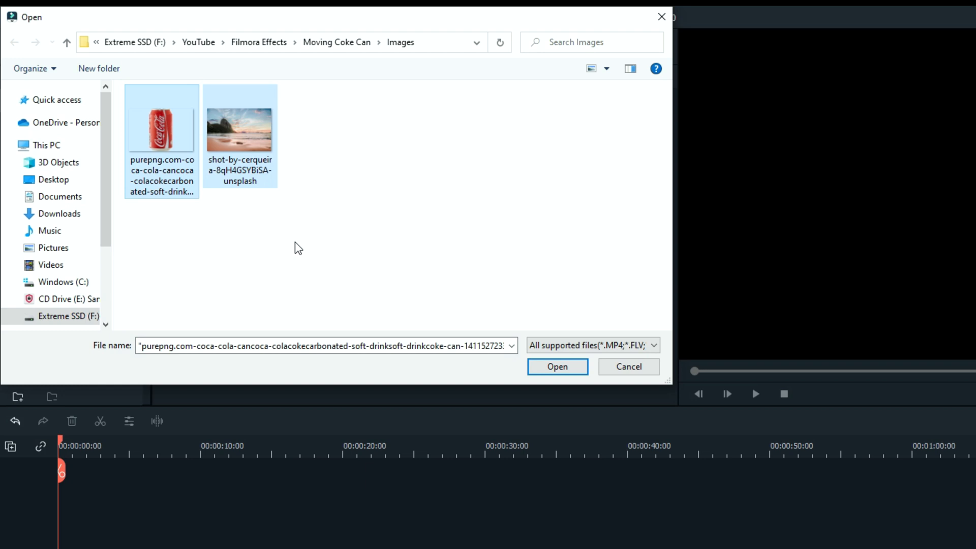
left_click(556, 366)
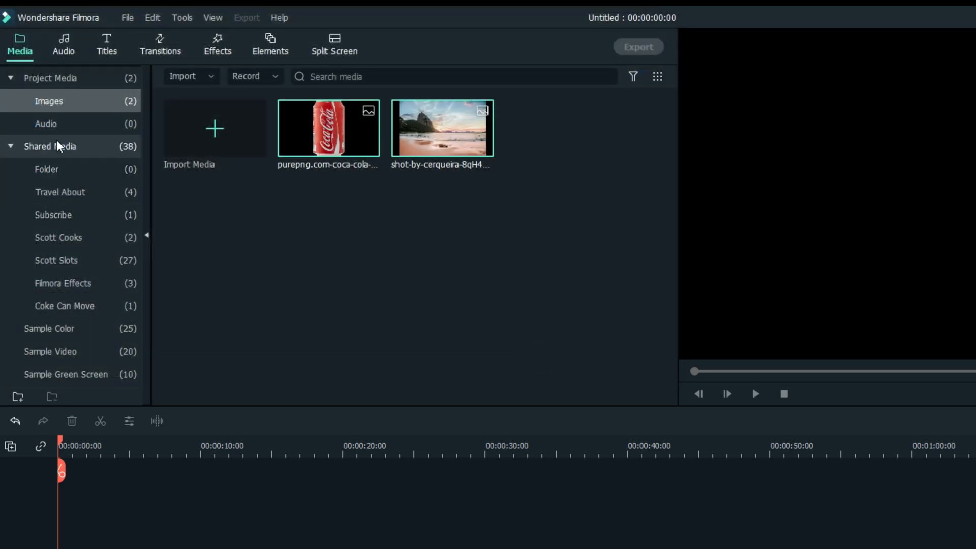
left_click(214, 129)
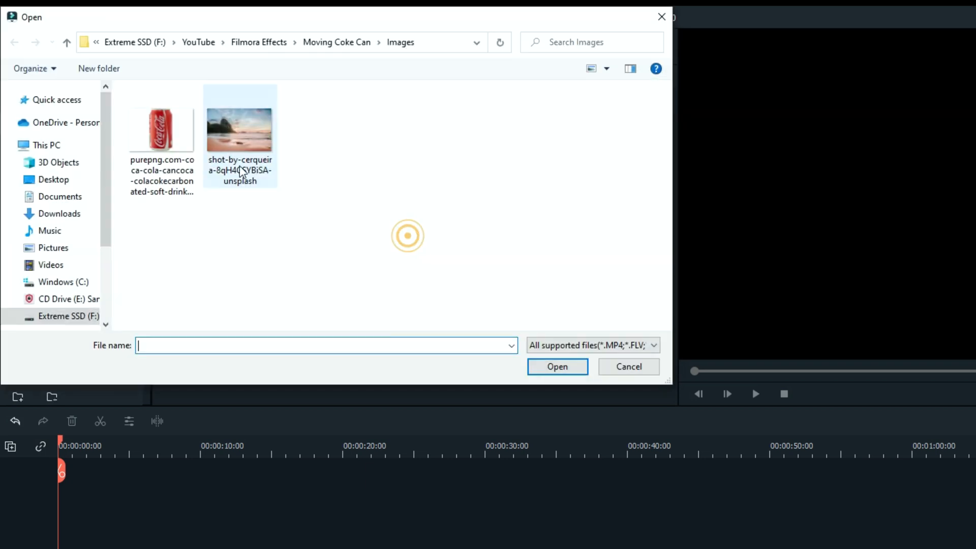
left_click(67, 43)
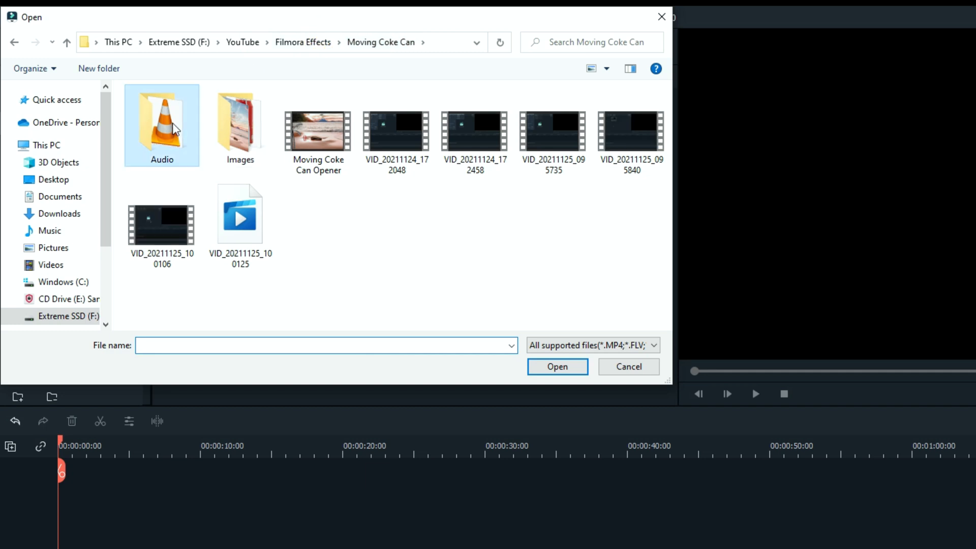
left_click(556, 367)
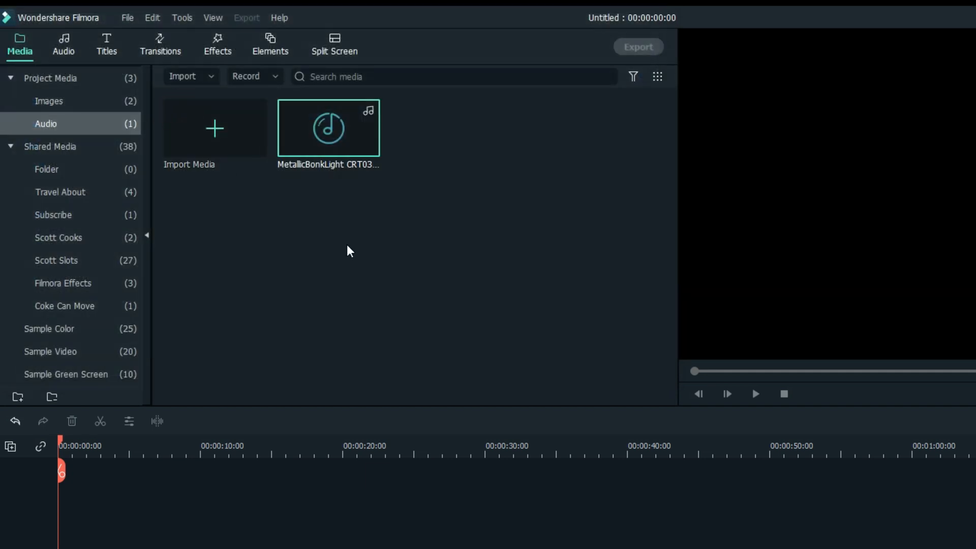
left_click(48, 101)
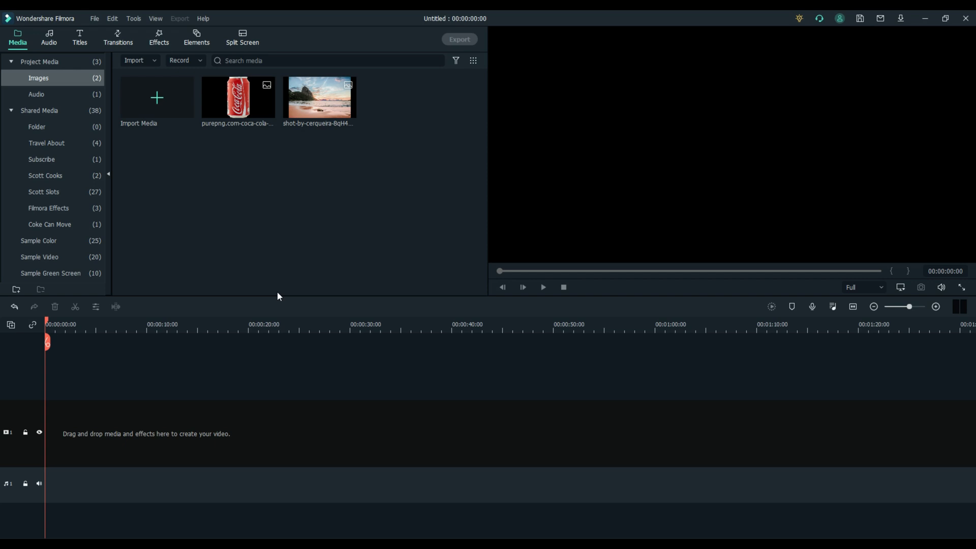
mouse_move(324, 154)
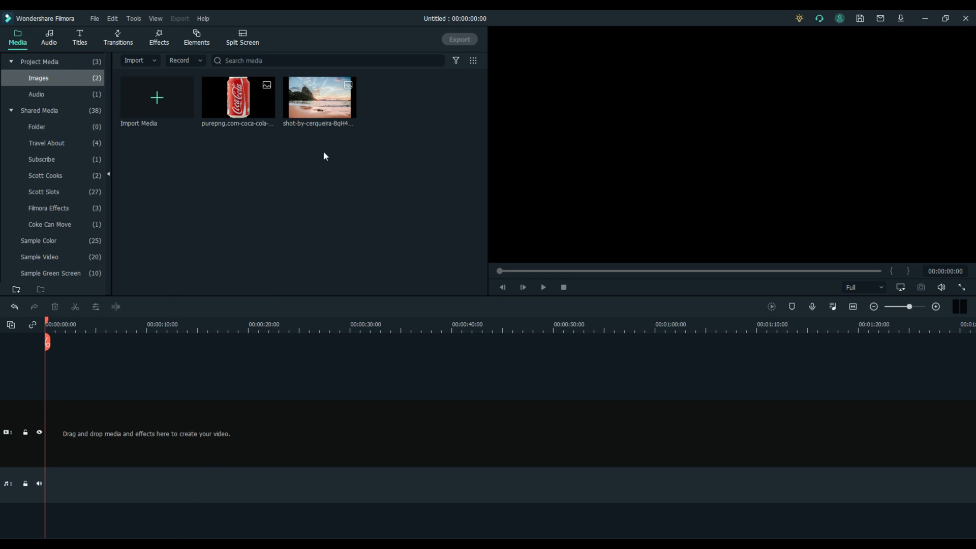
Drag the beach photo to track 1 and the Coke can to track 2, then select the can in the preview
left_click_drag(319, 96, 68, 433)
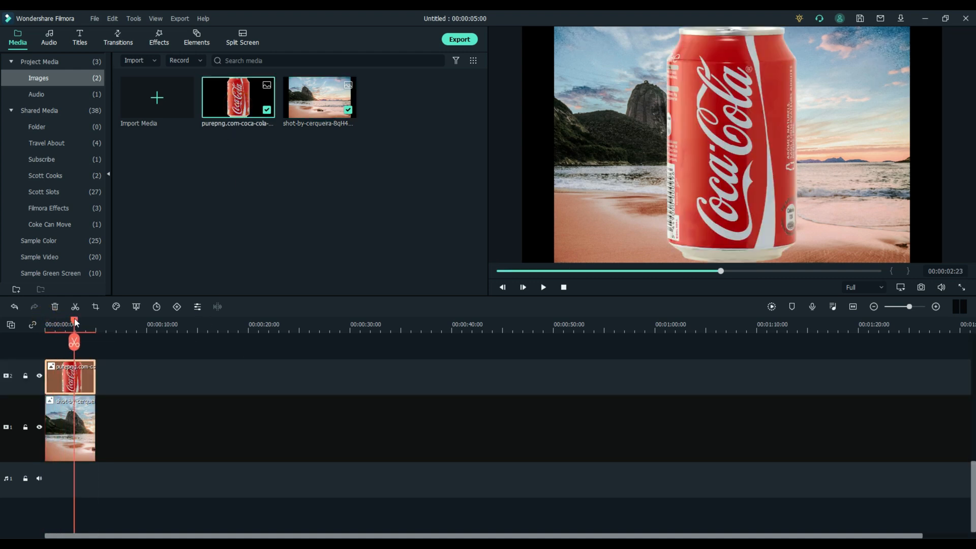
left_click(734, 149)
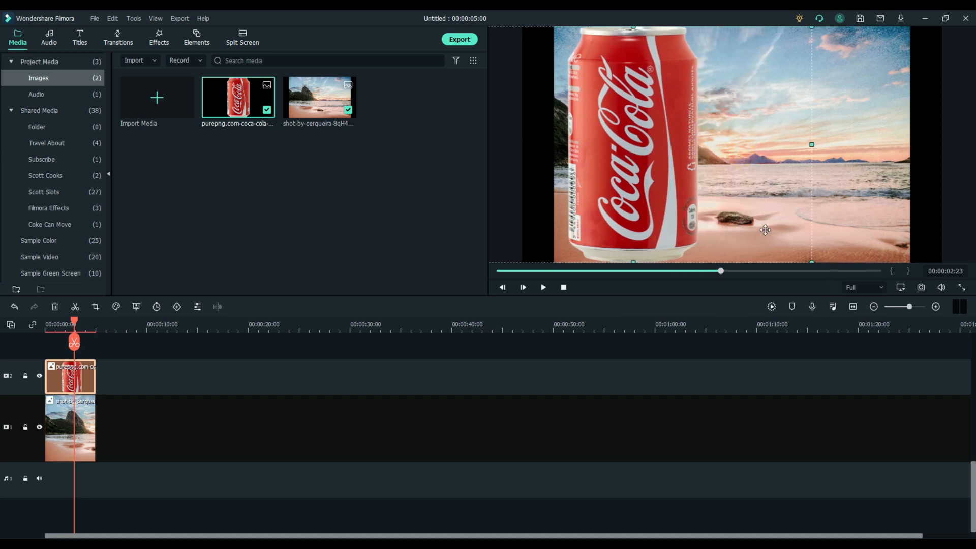
mouse_move(764, 206)
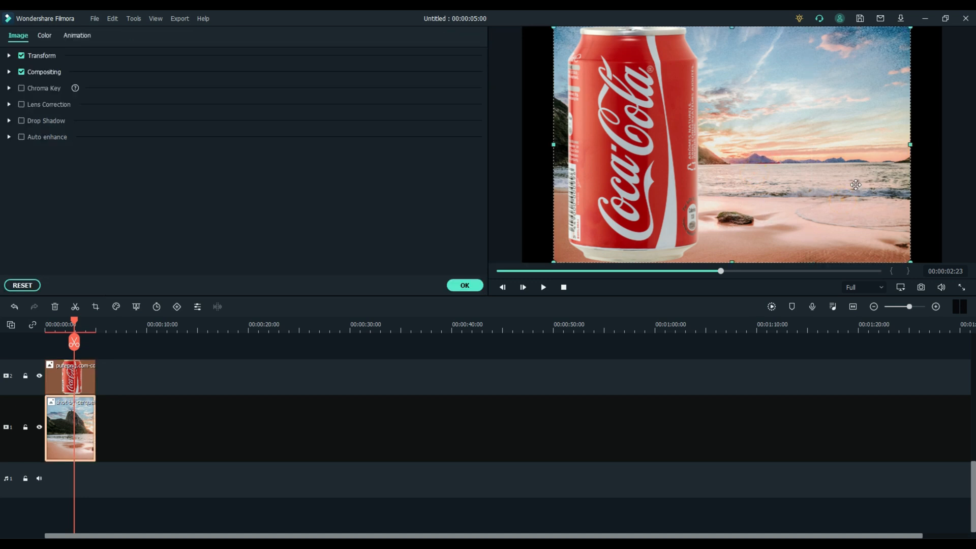
Scale the beach background to about 192% and nudge it upward with the arrow keys
left_click(9, 55)
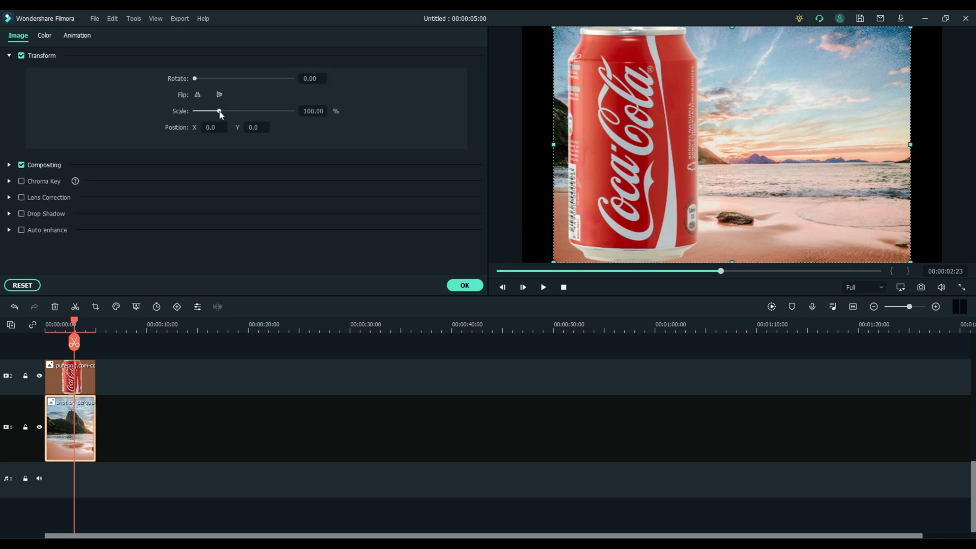
left_click_drag(220, 111, 232, 111)
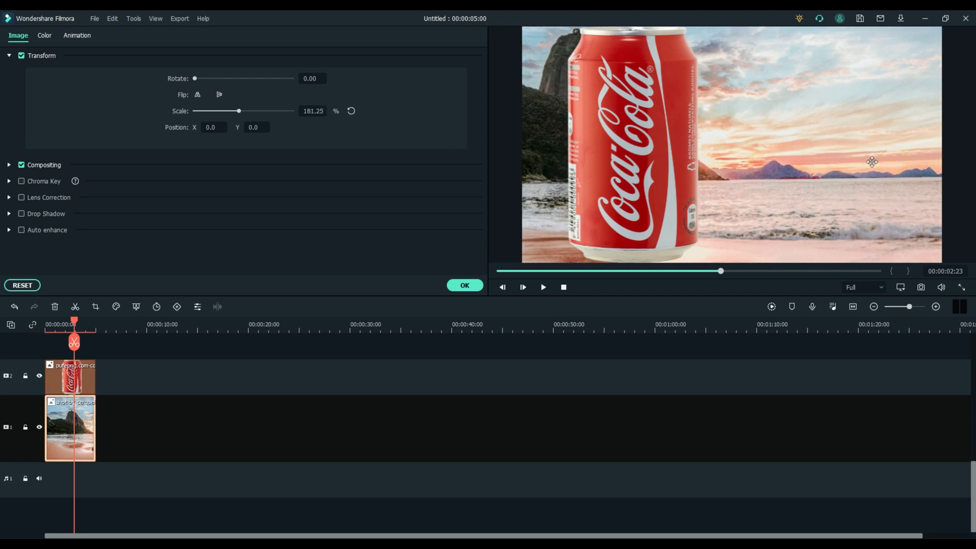
key("Up")
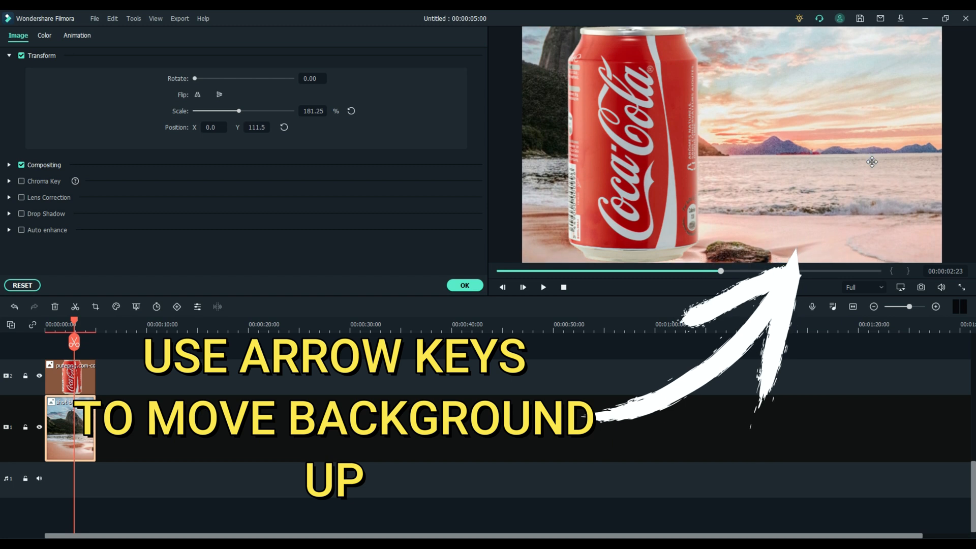
key("Up")
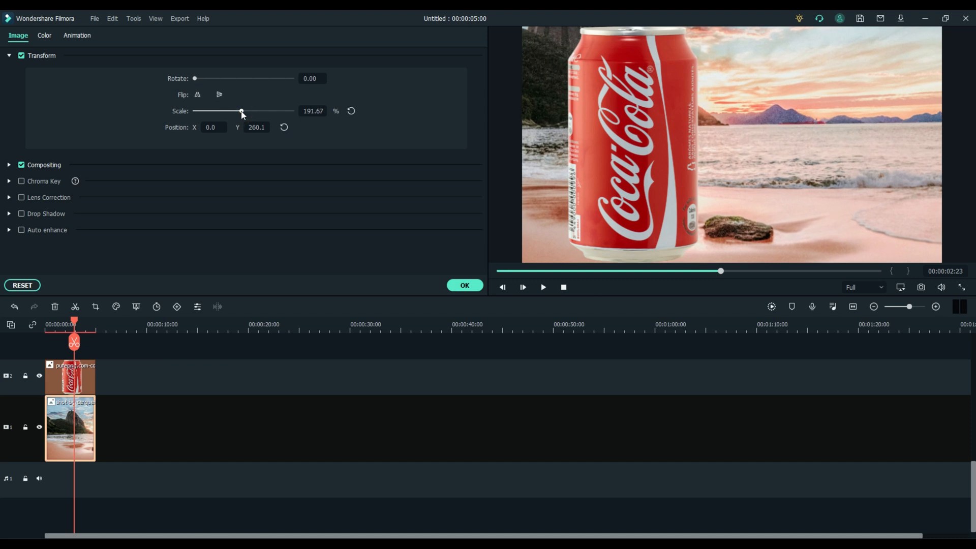
mouse_move(299, 134)
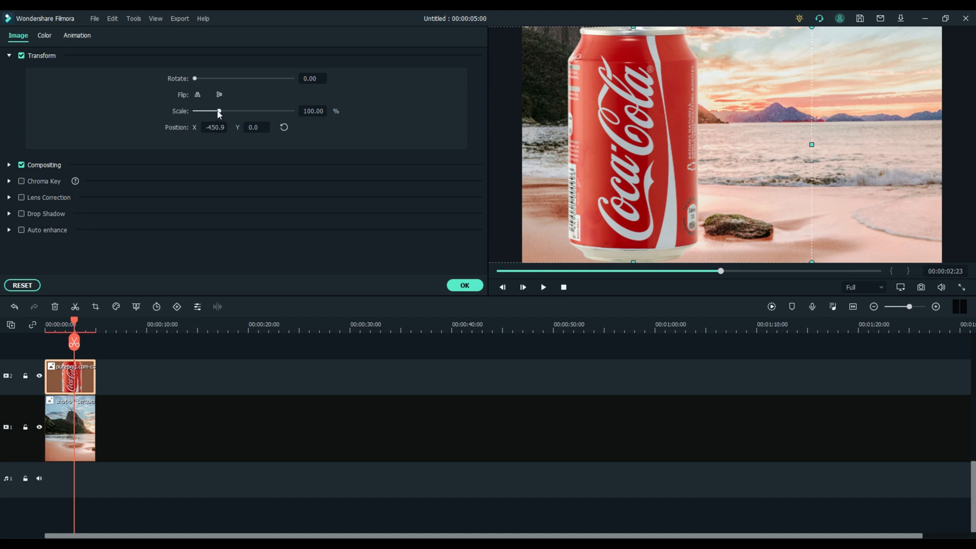
Shrink and tilt the Coke can so it rests beside the rock, then confirm
left_click_drag(218, 111, 198, 110)
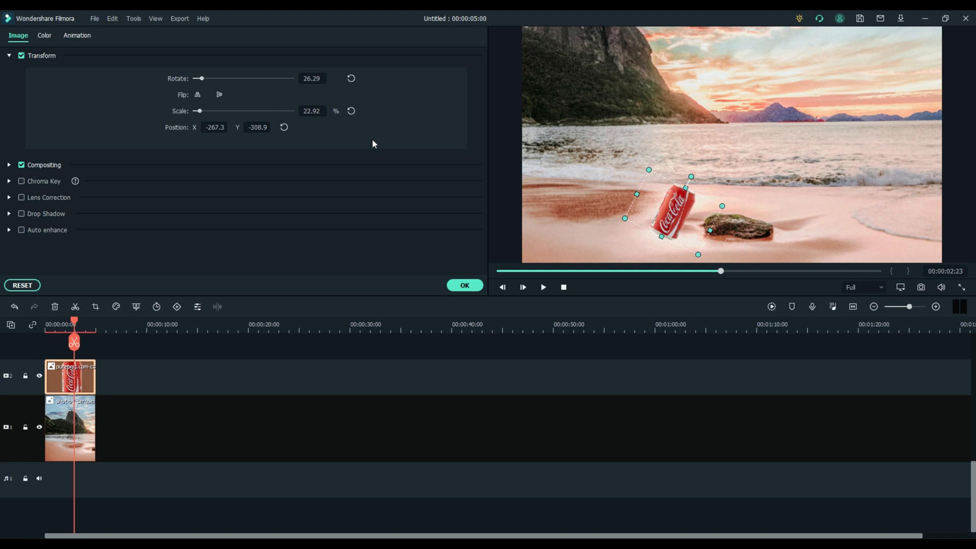
mouse_move(698, 252)
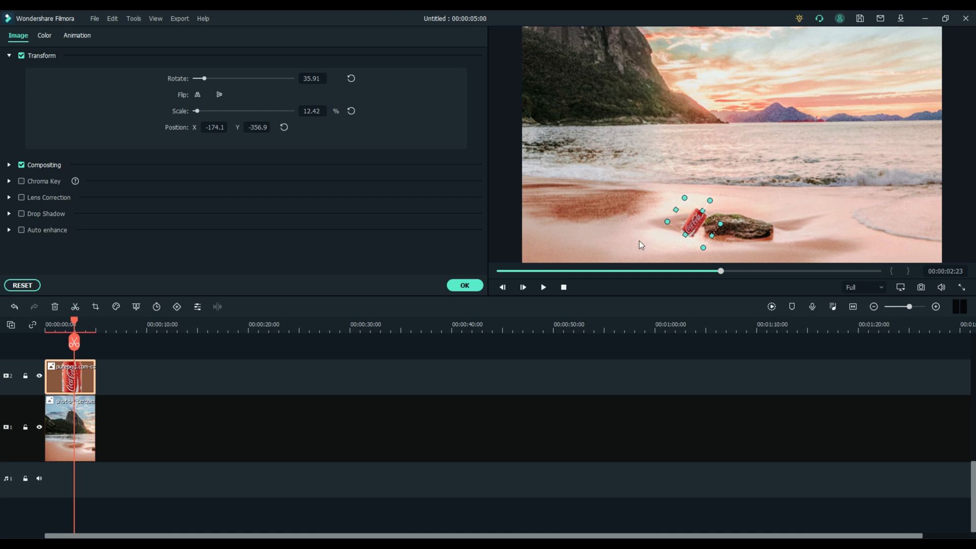
left_click(22, 284)
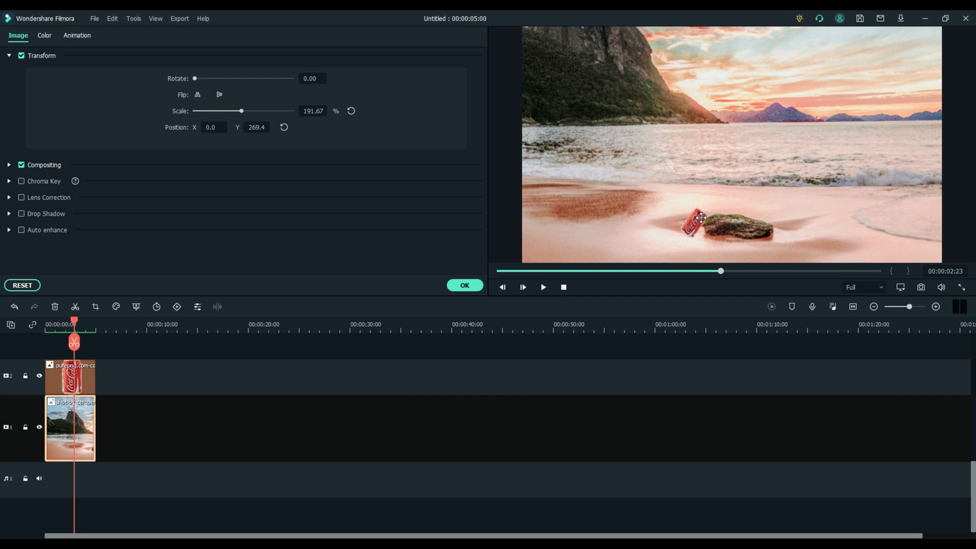
left_click(464, 284)
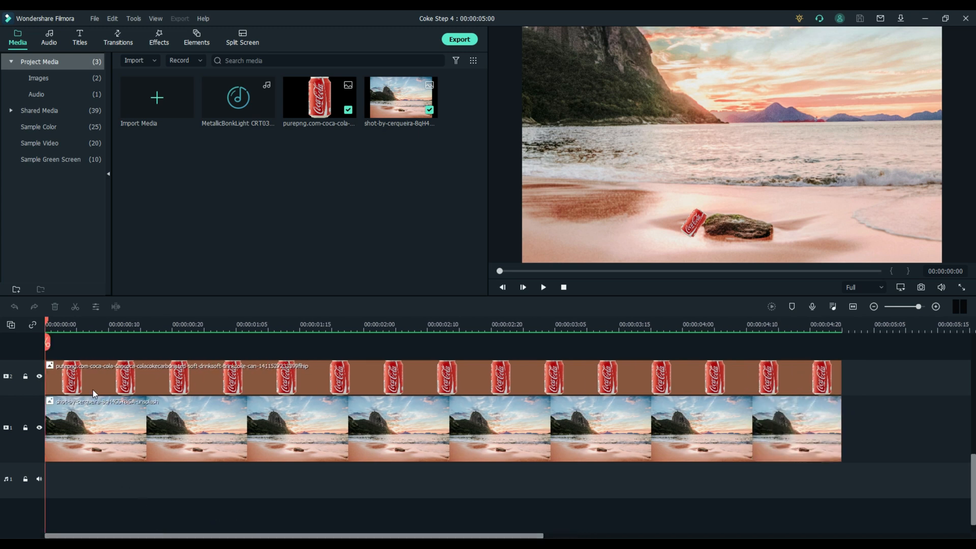
mouse_move(82, 347)
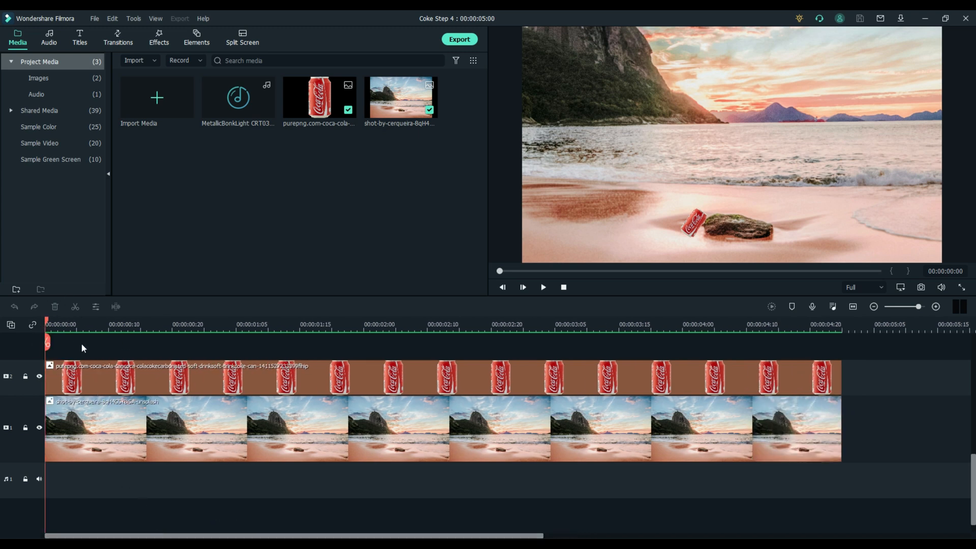
mouse_move(652, 237)
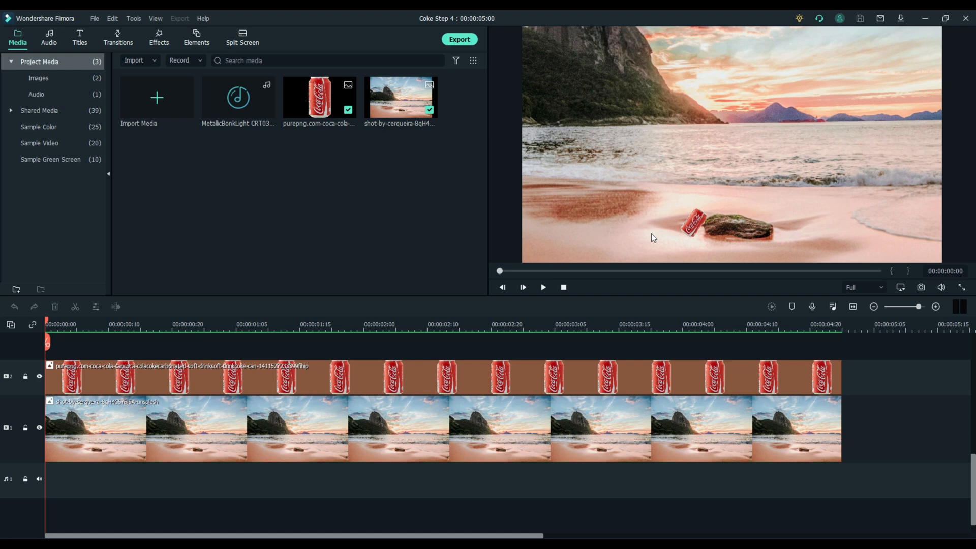
Select the can clip and drag the can past the left edge of the frame
left_click(691, 223)
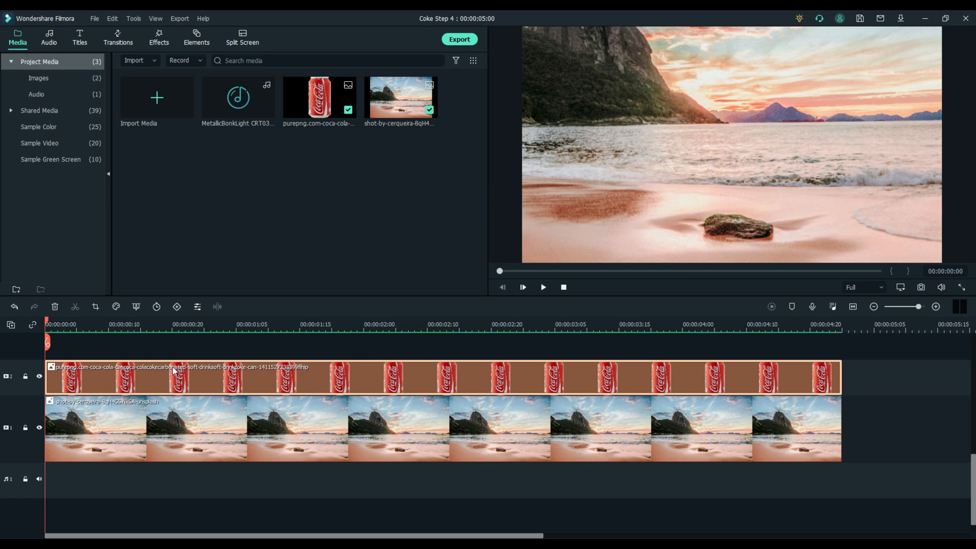
mouse_move(60, 323)
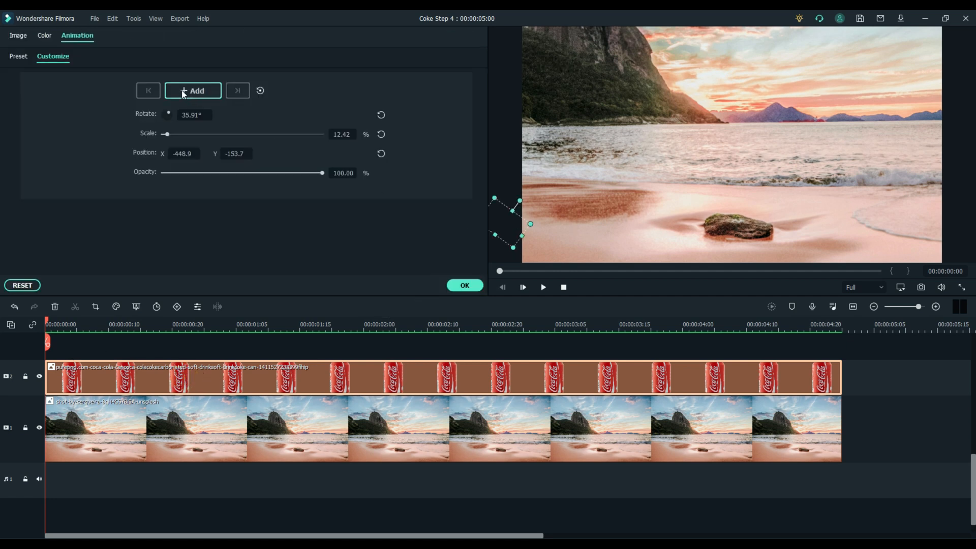
Keyframe the can from off-screen left at the start to beside the rock at 00:00:03:20
left_click(192, 91)
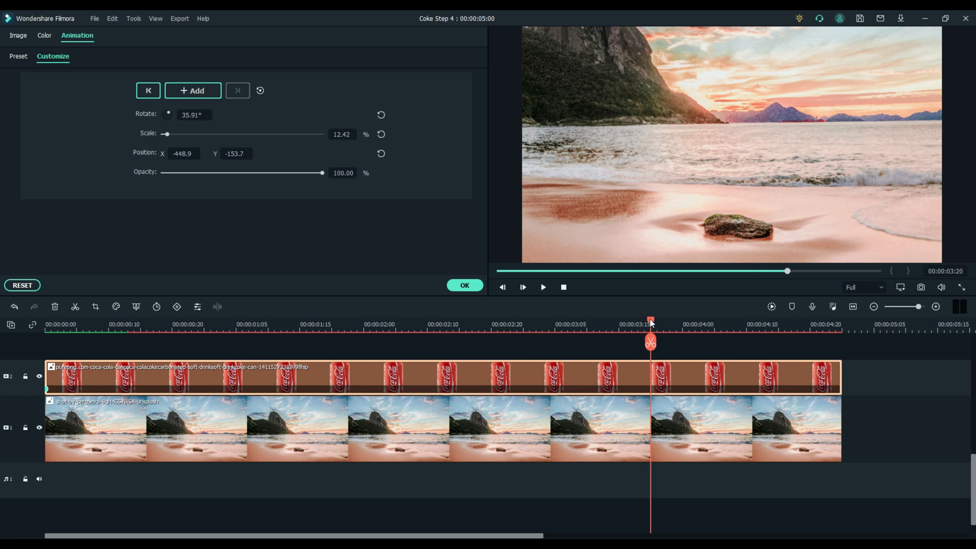
mouse_move(505, 239)
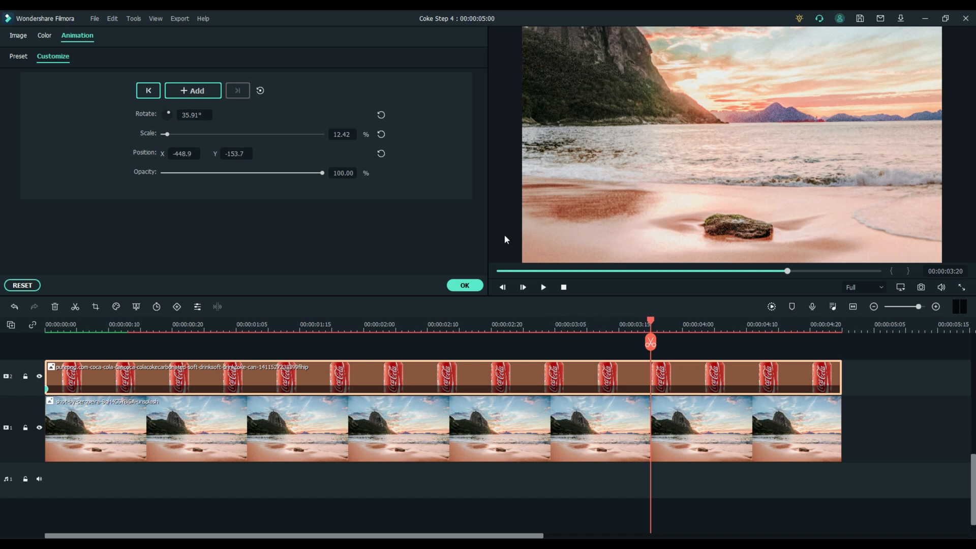
left_click(525, 242)
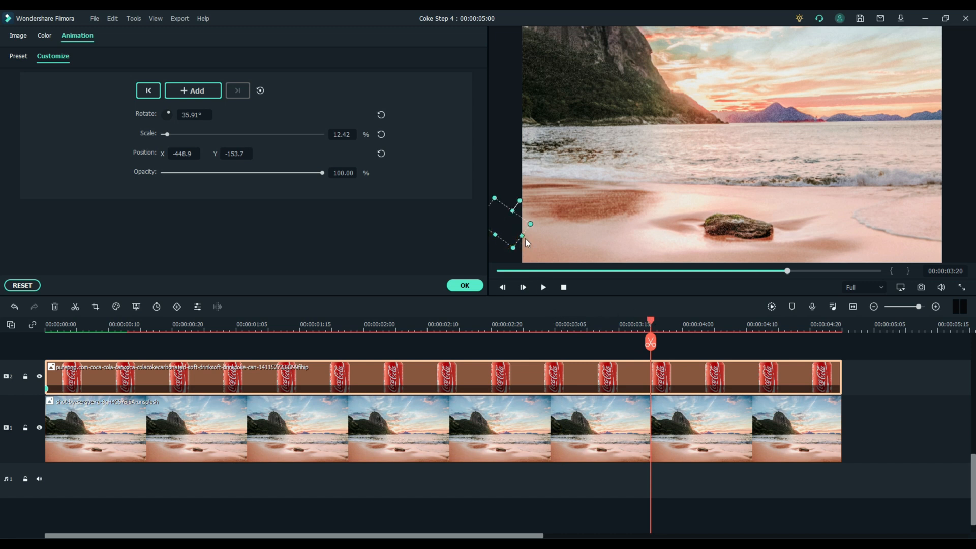
mouse_move(163, 109)
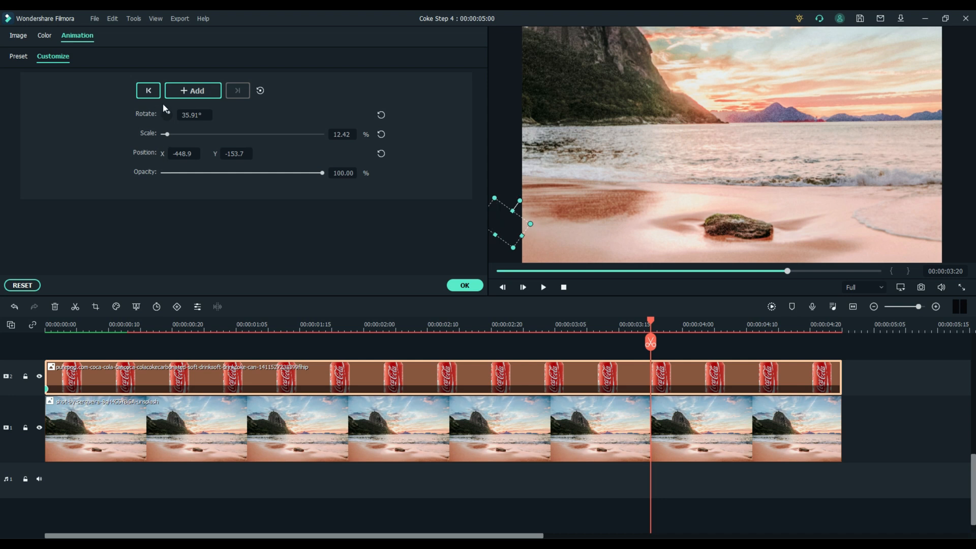
left_click(192, 90)
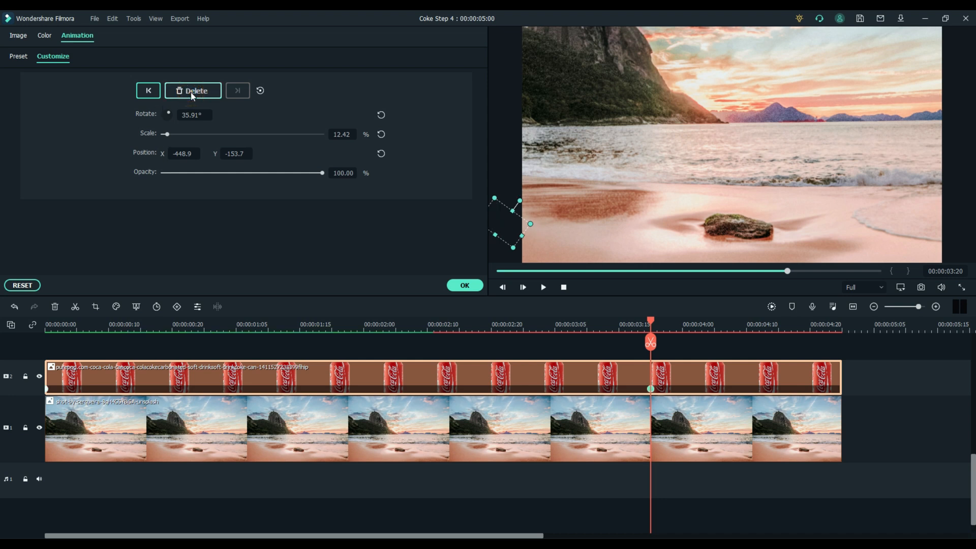
mouse_move(193, 91)
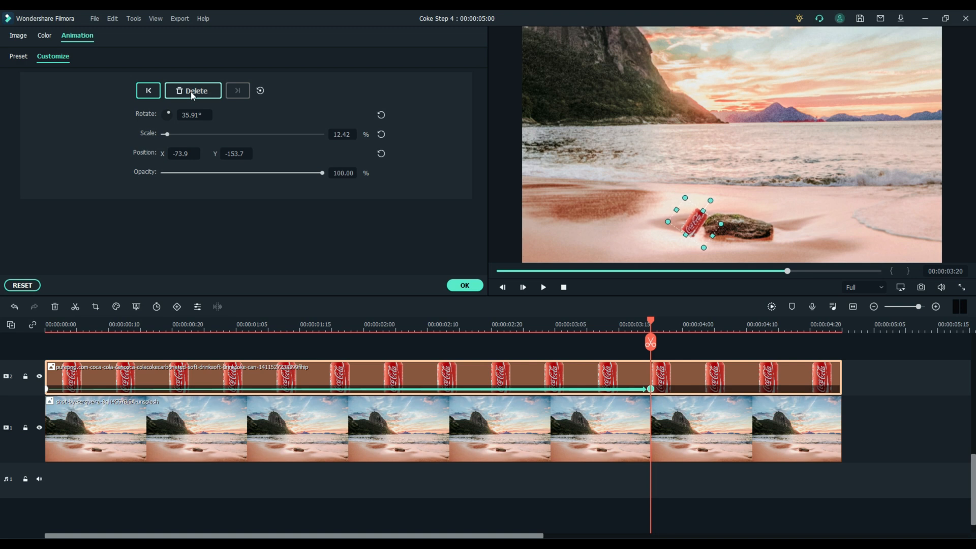
mouse_move(156, 121)
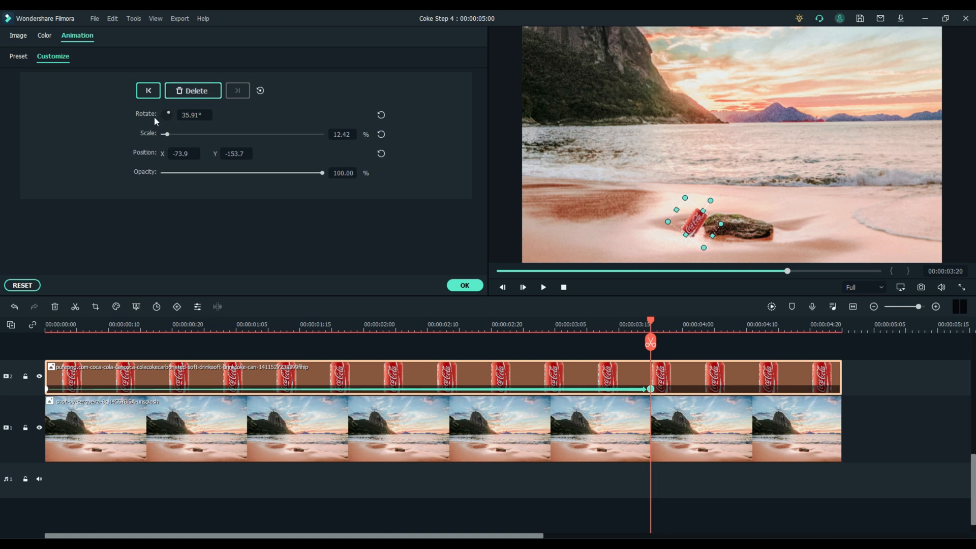
left_click(465, 285)
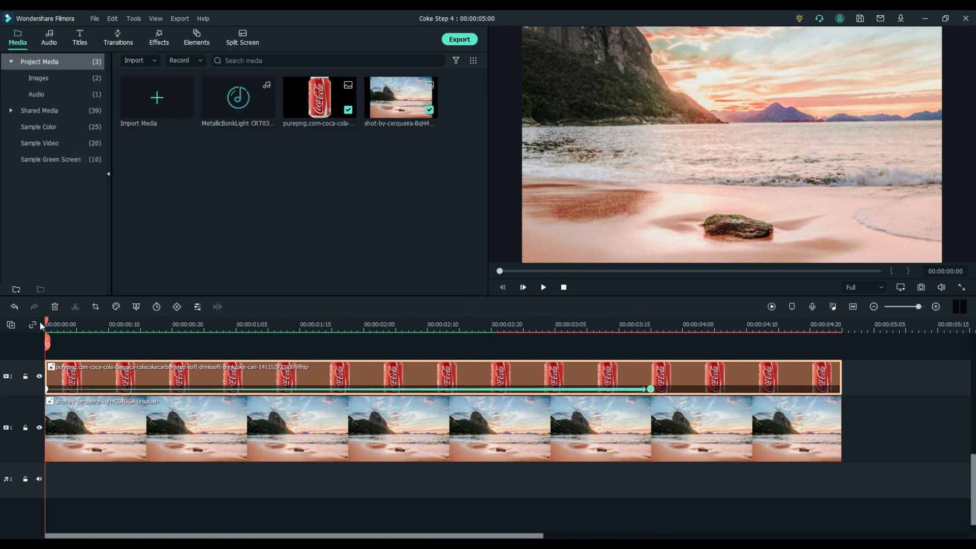
left_click(522, 287)
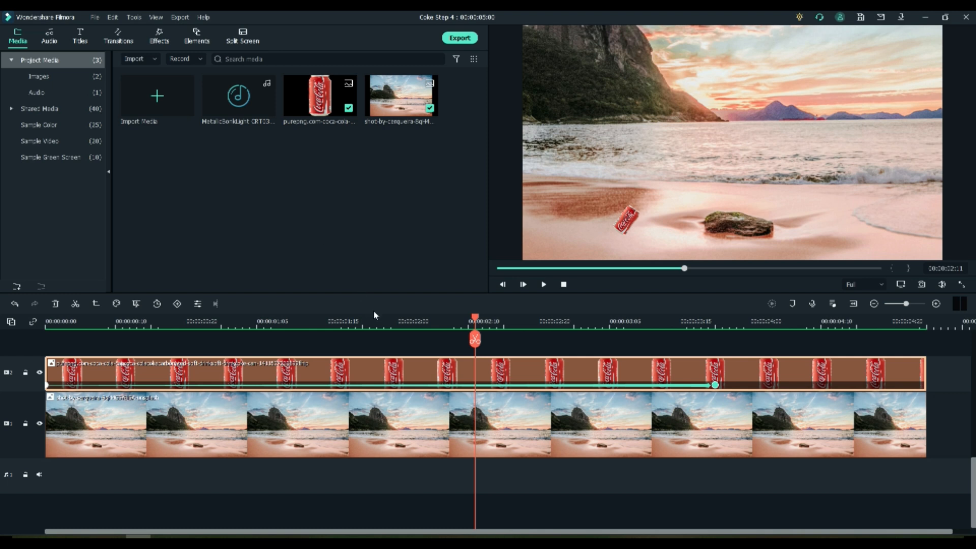
left_click(602, 322)
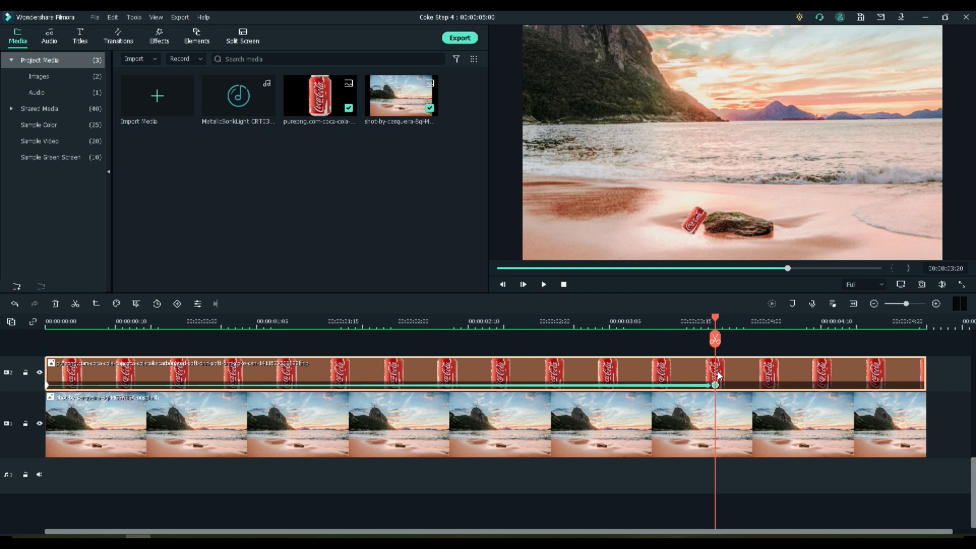
mouse_move(682, 243)
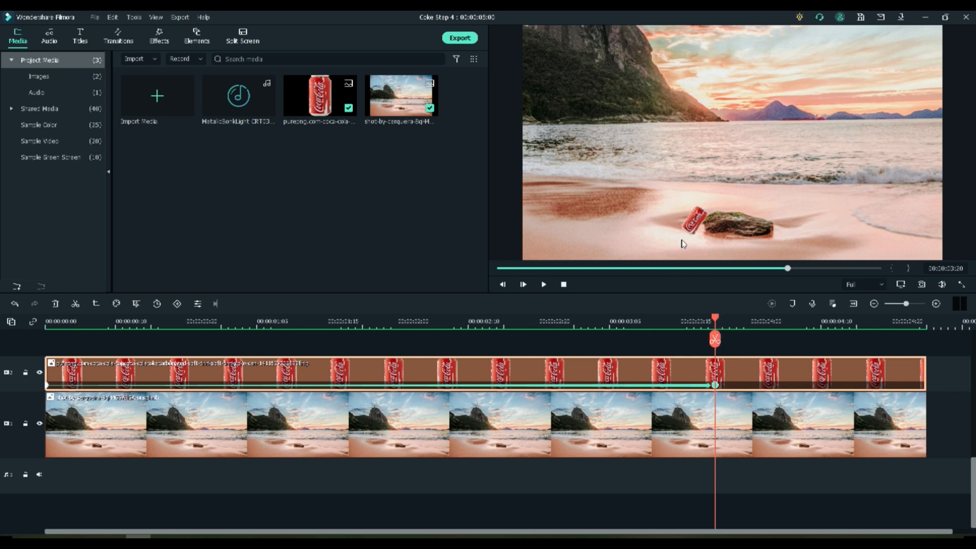
left_click(691, 220)
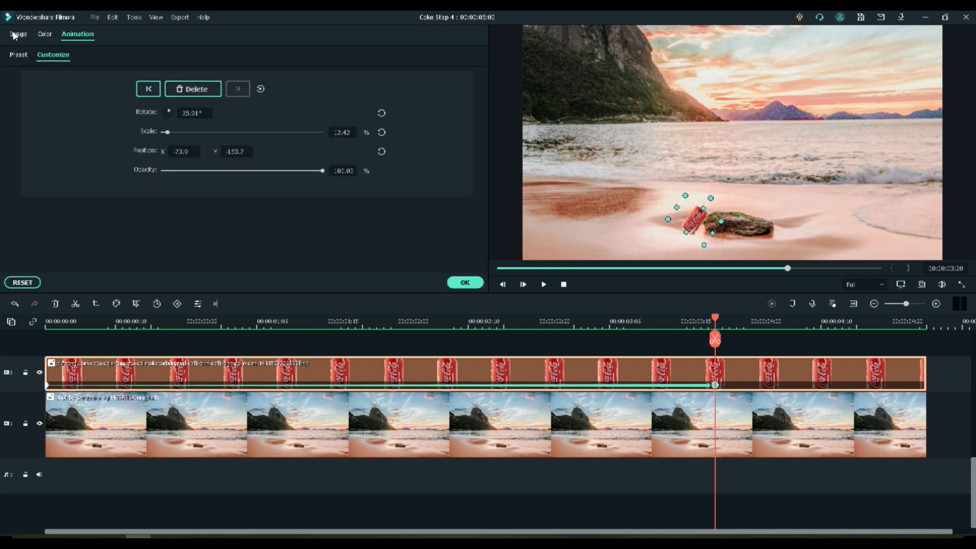
Set the can's 3:20 keyframe rotation to about 283° so it spins while sliding in
left_click(45, 34)
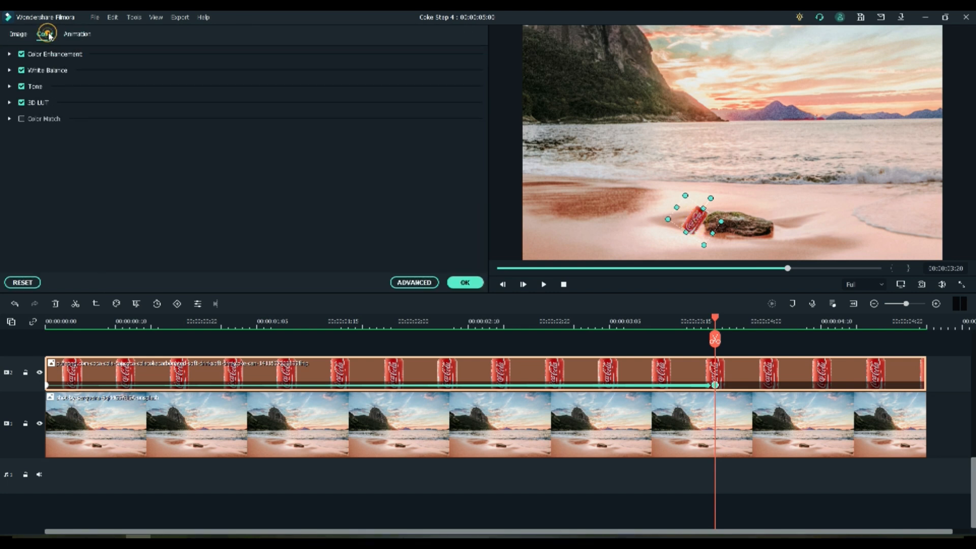
left_click(77, 33)
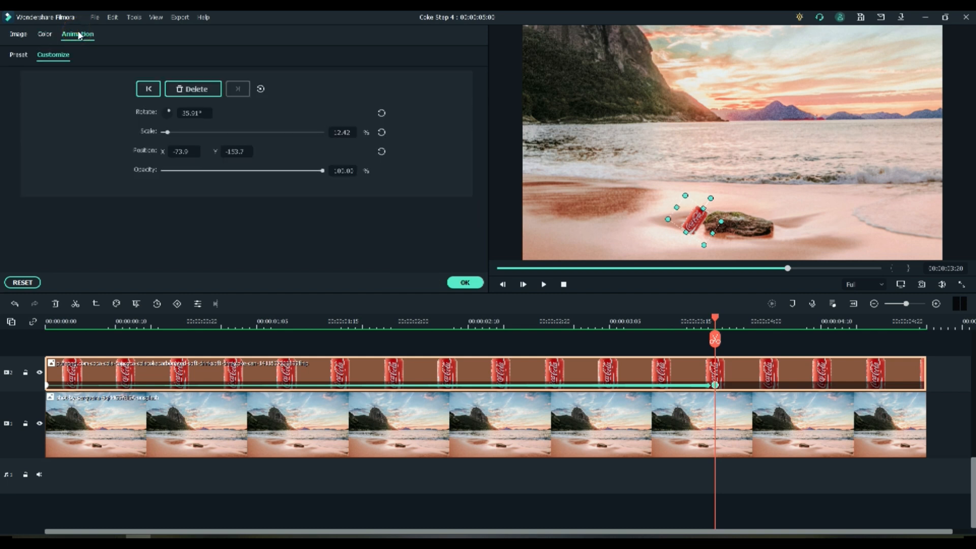
mouse_move(176, 117)
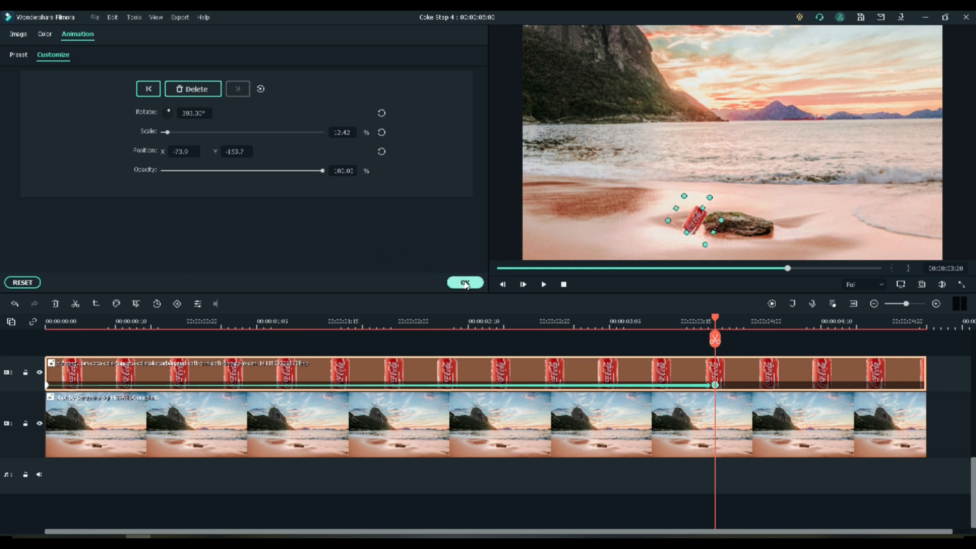
left_click(465, 283)
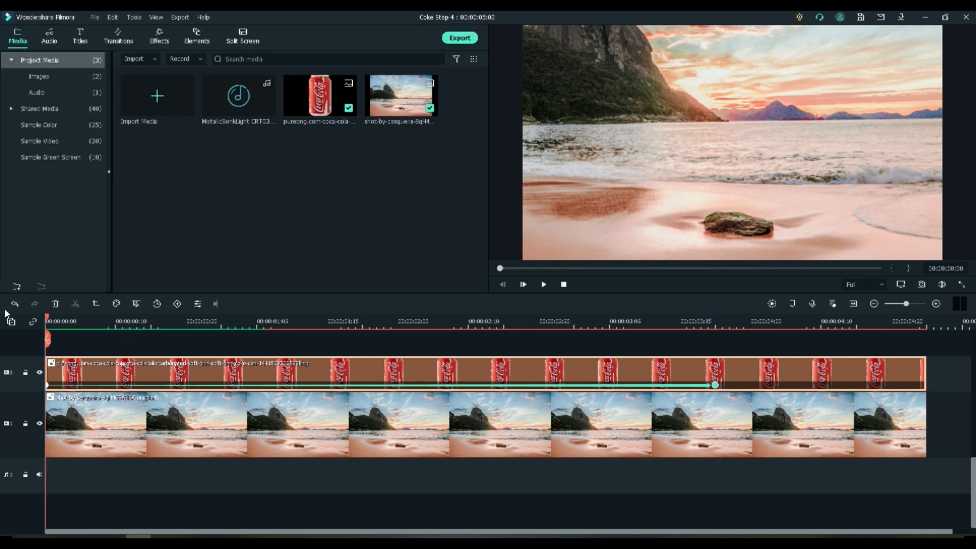
Park the playhead near 3:07 and reopen the can's editing settings from the preview
left_click(523, 285)
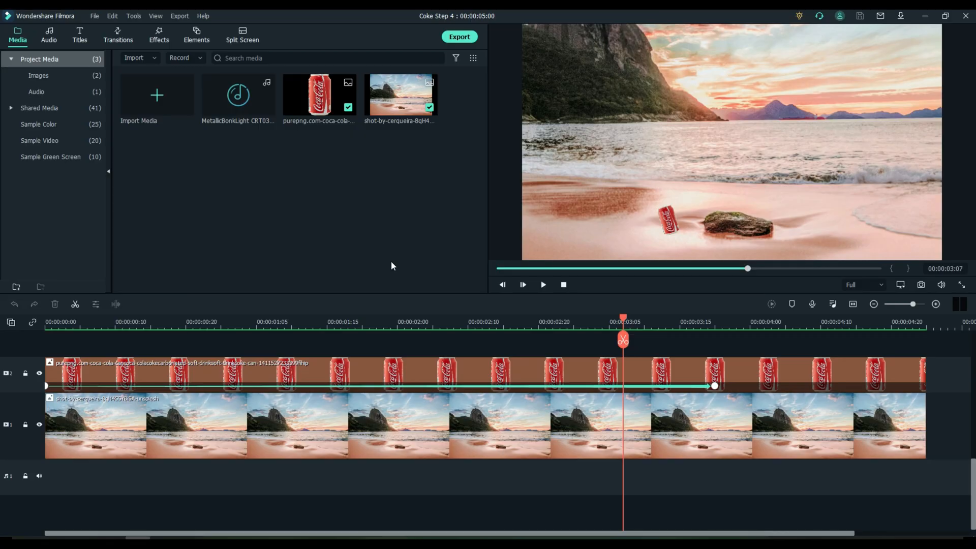
mouse_move(656, 200)
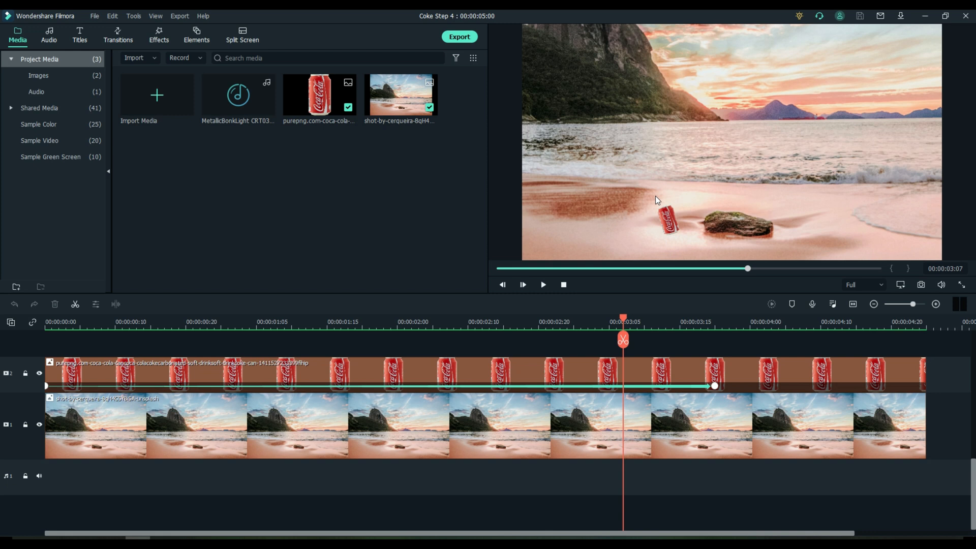
mouse_move(642, 234)
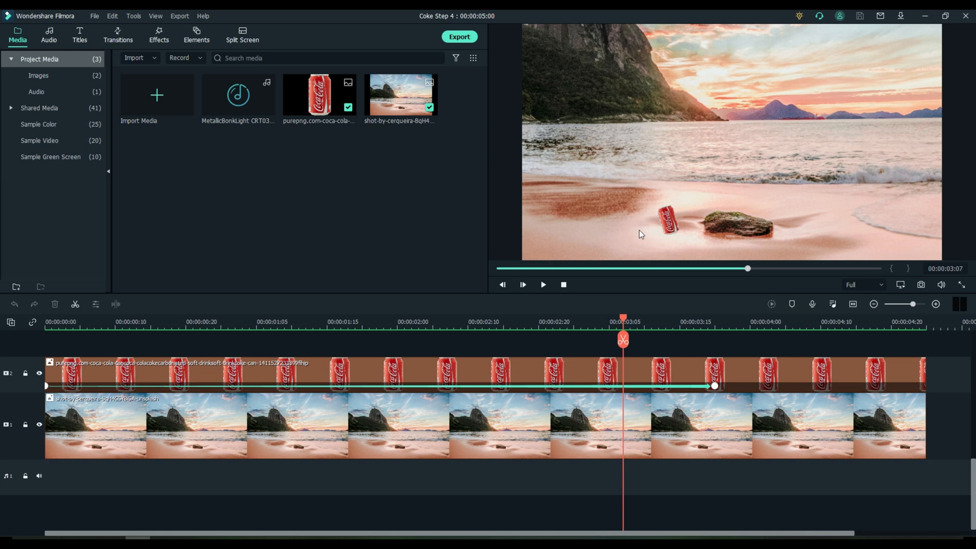
left_click(559, 369)
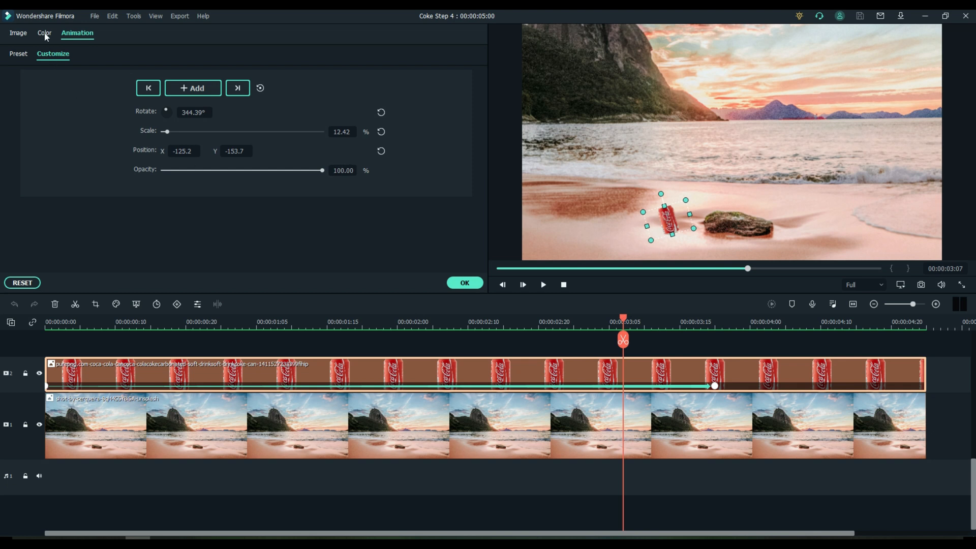
Enable 3D LUT on the can, try B&W Film, Dark Film and 007 Series, then confirm
left_click(44, 33)
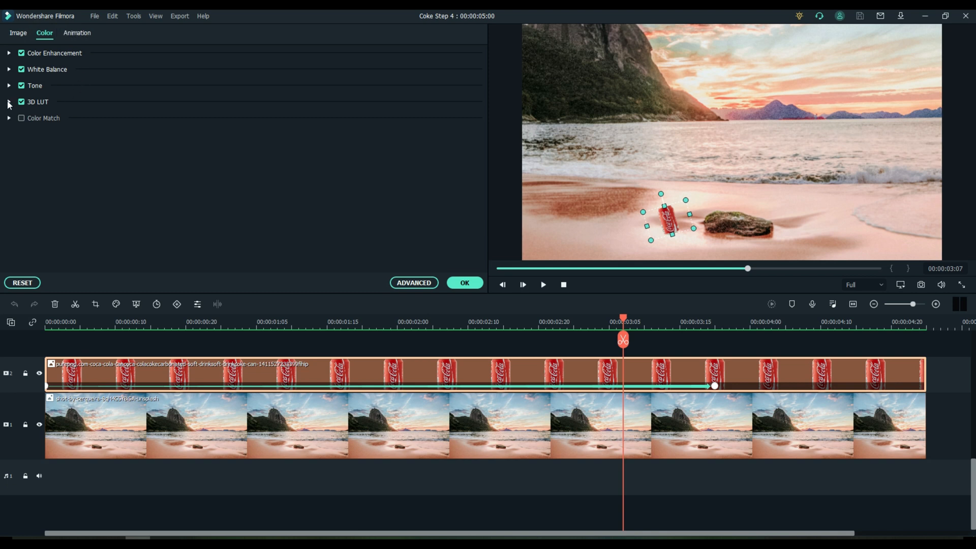
left_click(9, 102)
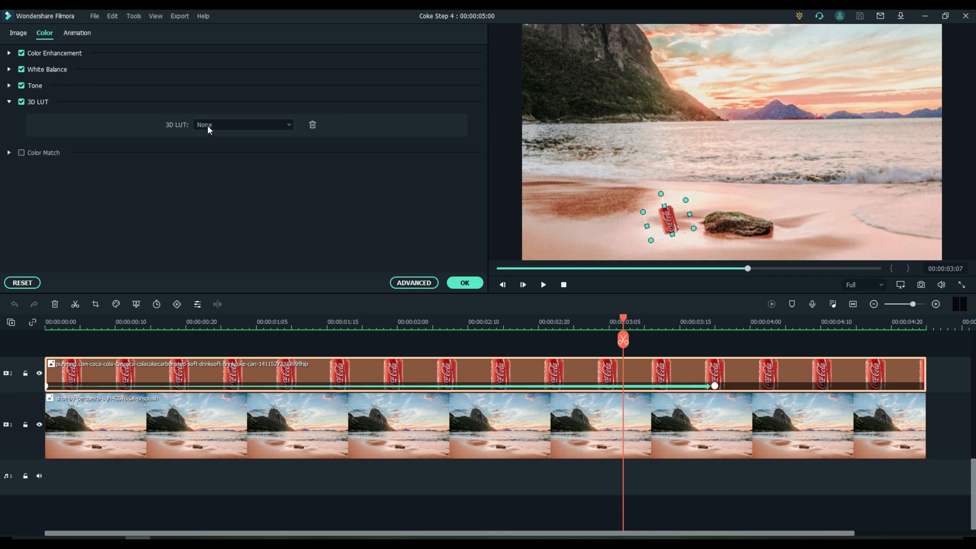
left_click(242, 124)
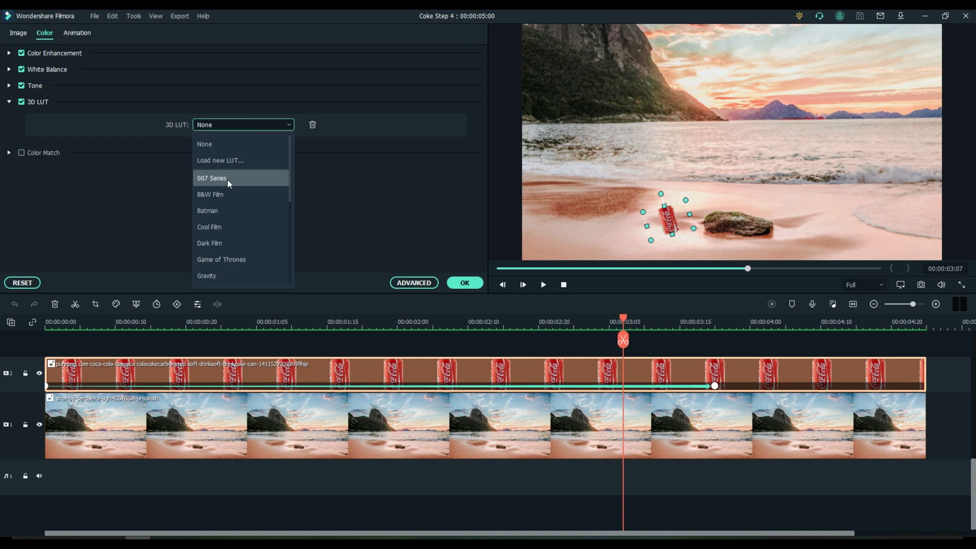
left_click(211, 178)
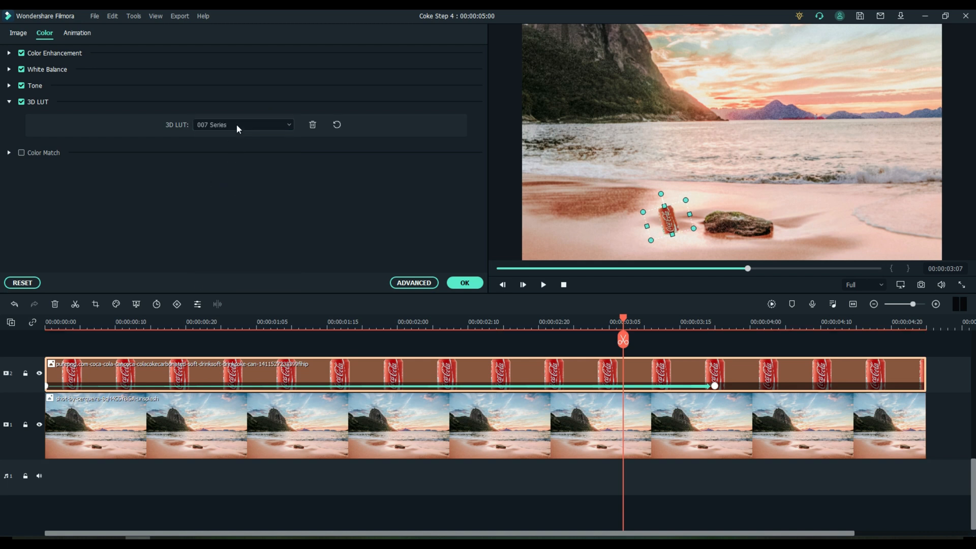
left_click(243, 124)
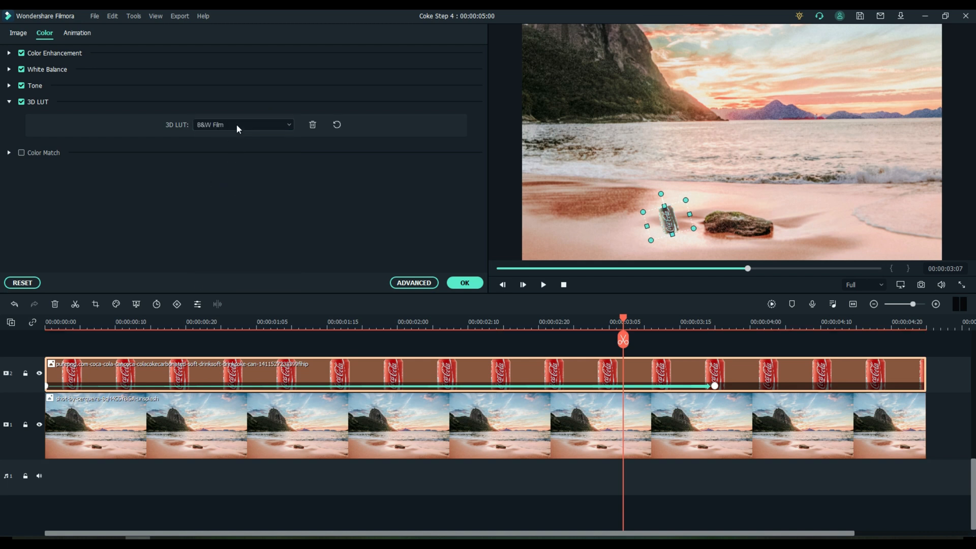
left_click(243, 124)
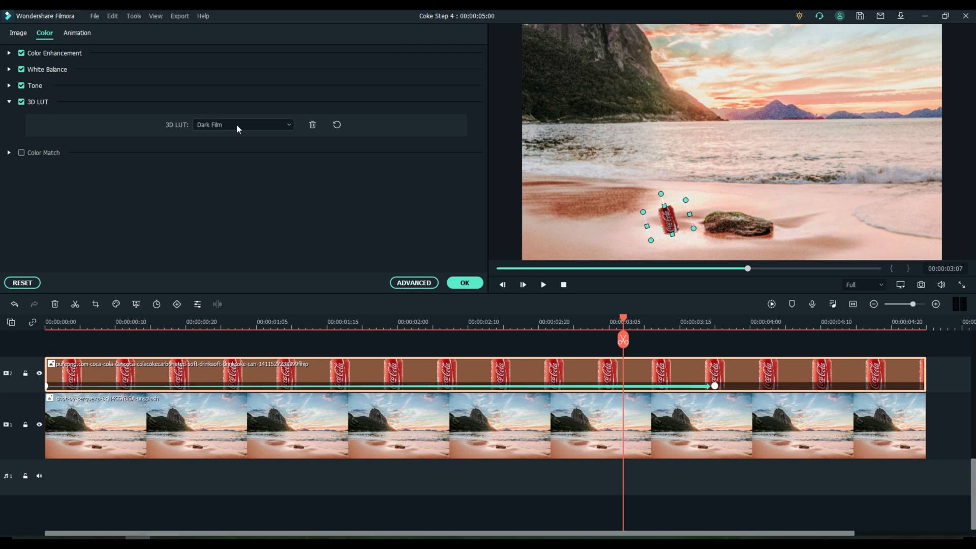
left_click(243, 124)
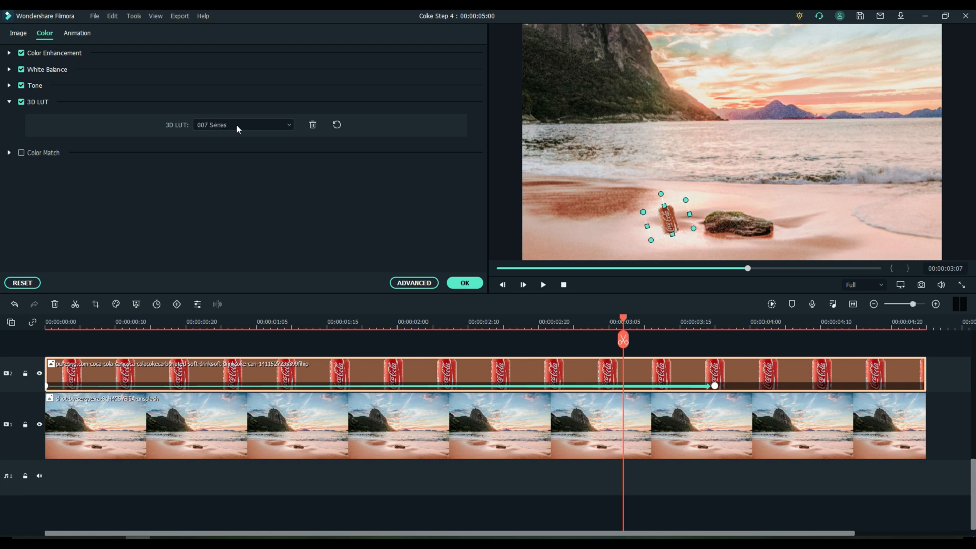
left_click(465, 283)
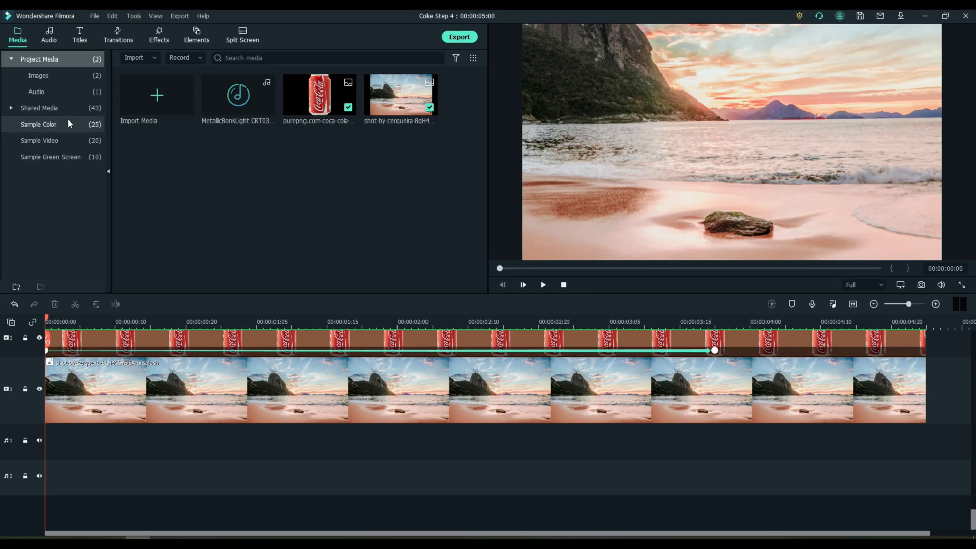
Add the MetallicBonkLight sound from Project Media audio at the can's landing point on audio track 1
left_click(37, 91)
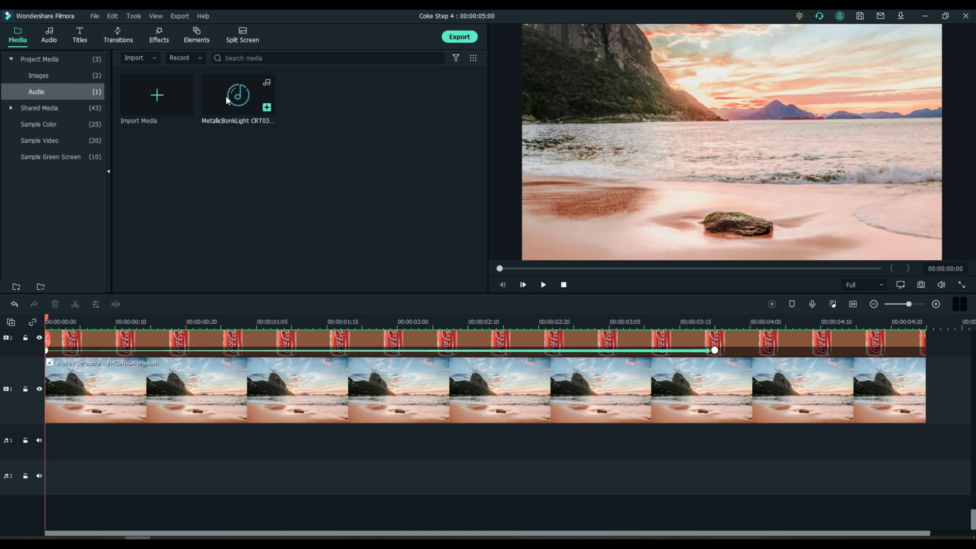
mouse_move(716, 355)
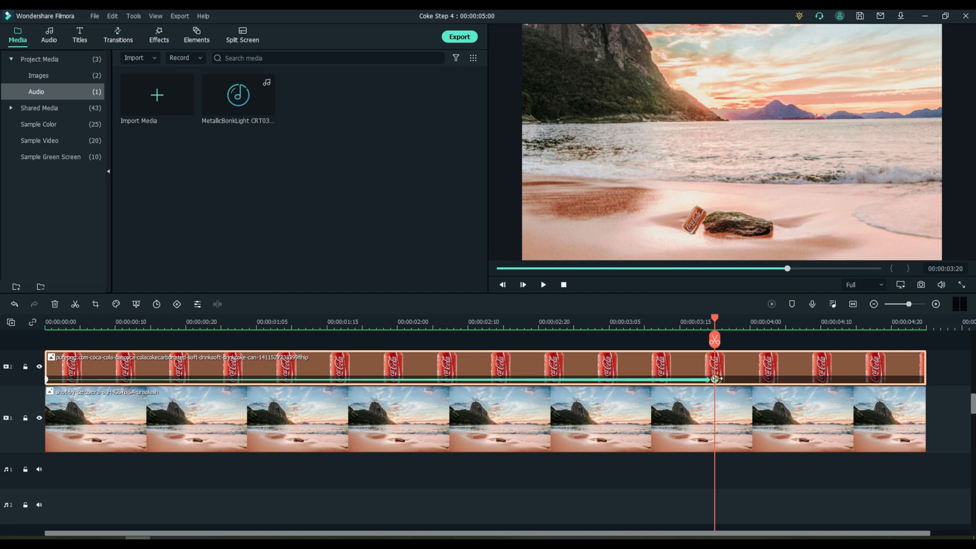
left_click(237, 95)
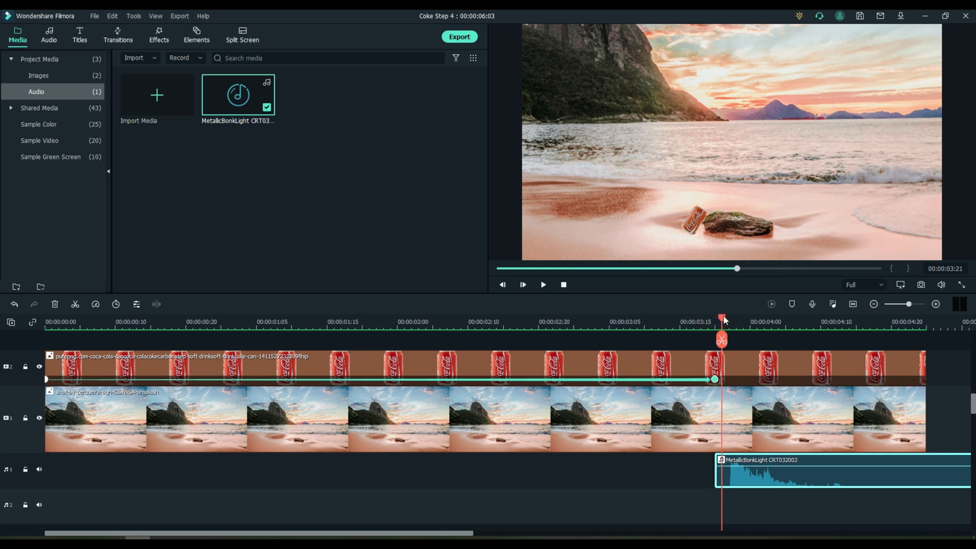
mouse_move(728, 340)
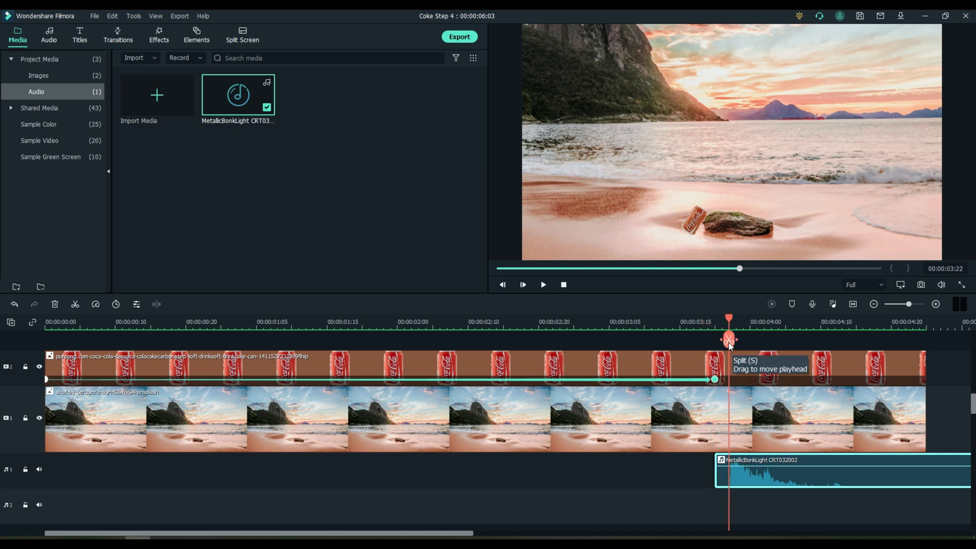
mouse_move(722, 479)
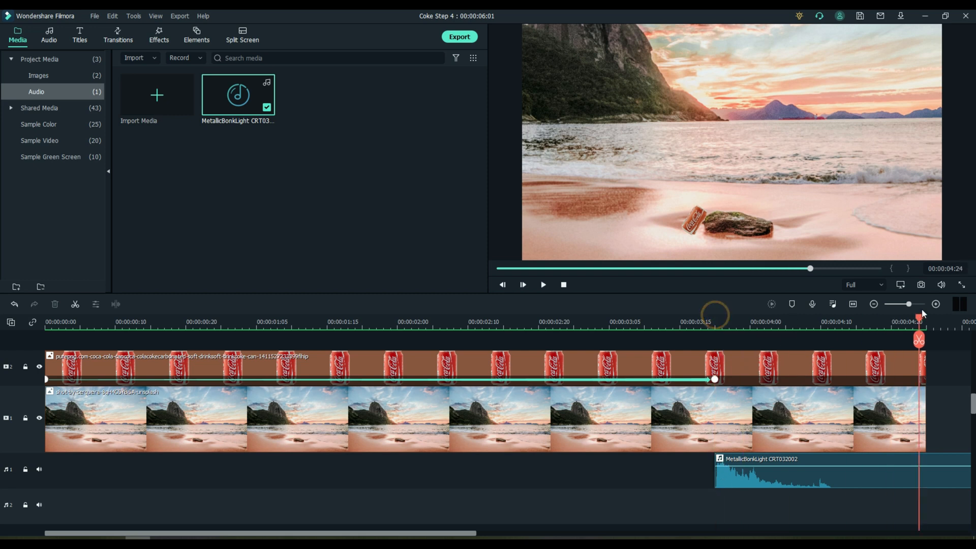
mouse_move(924, 340)
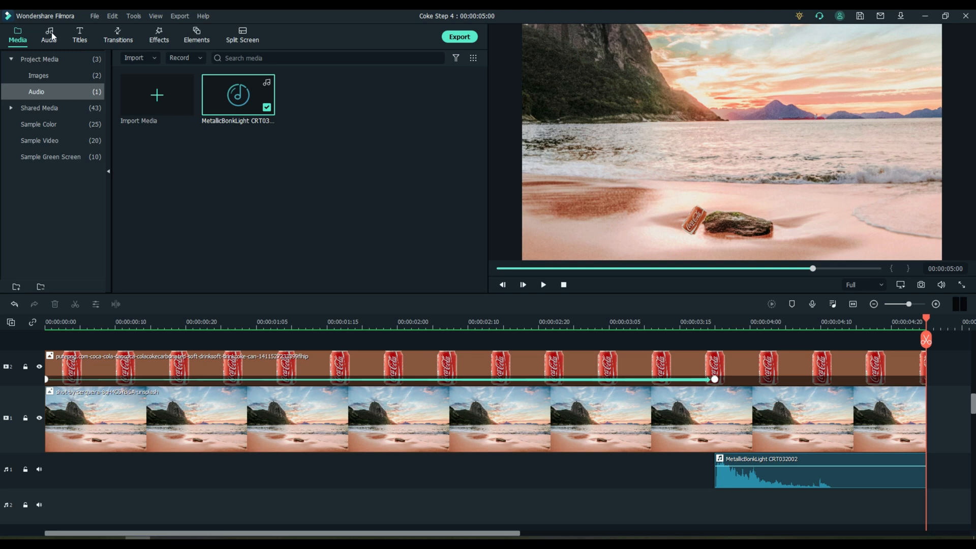
Search the stock audio library for 'wind' after clearing the previous search
left_click(49, 35)
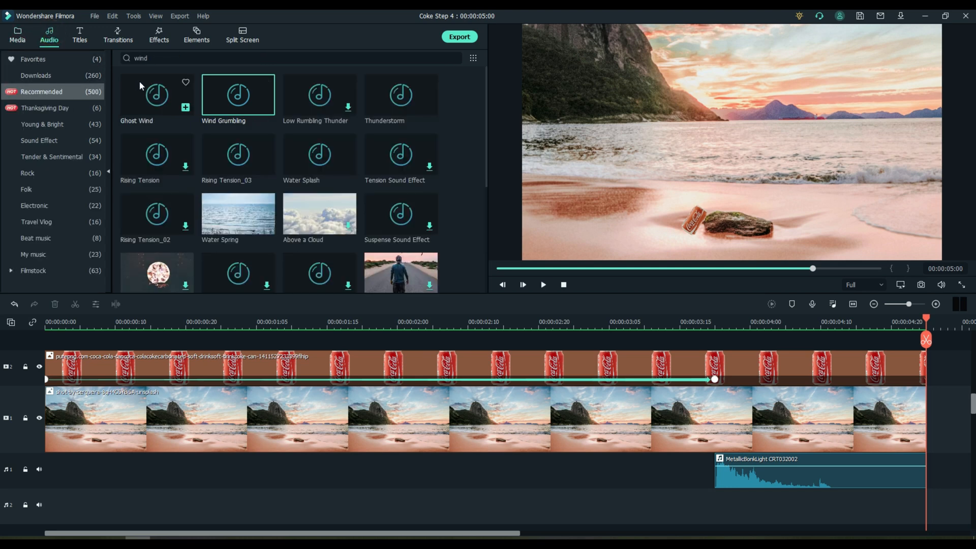
left_click(287, 58)
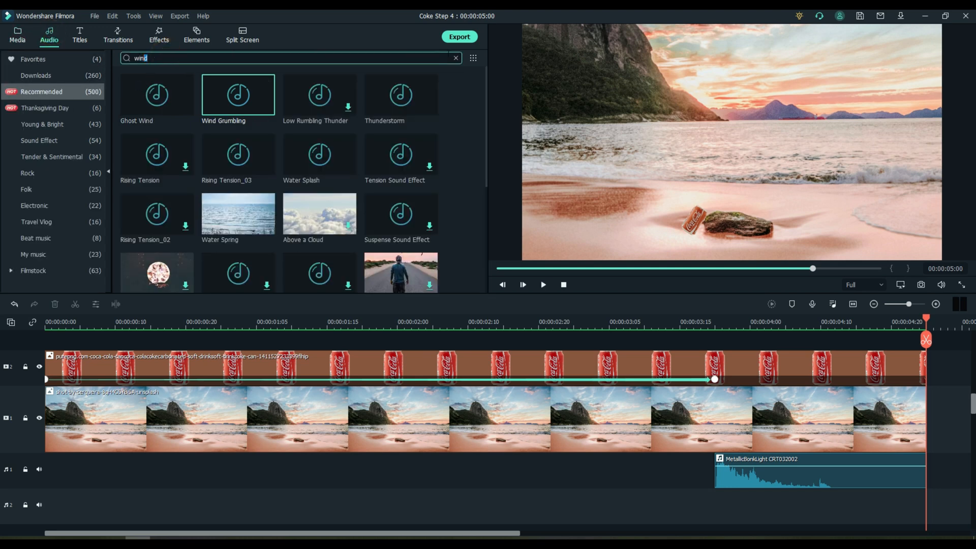
left_click(455, 58)
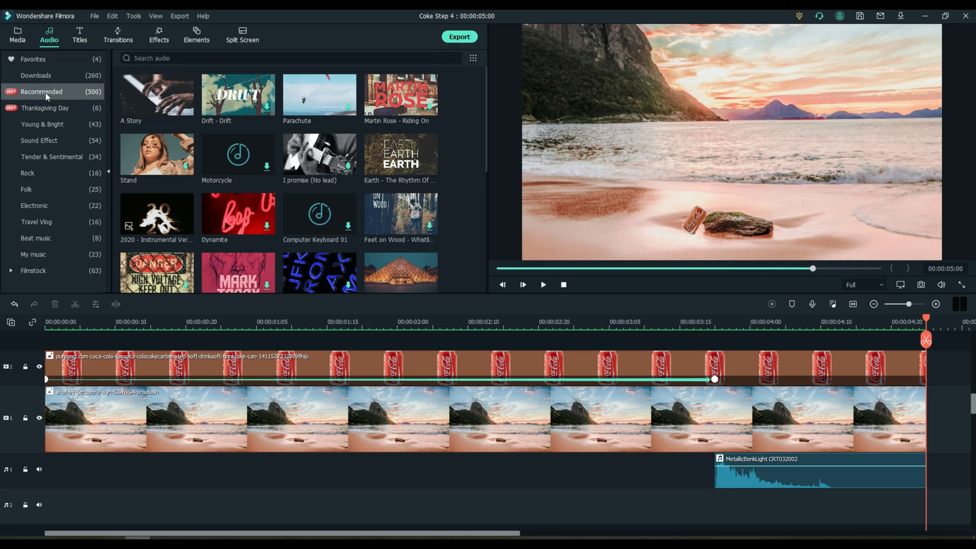
mouse_move(477, 60)
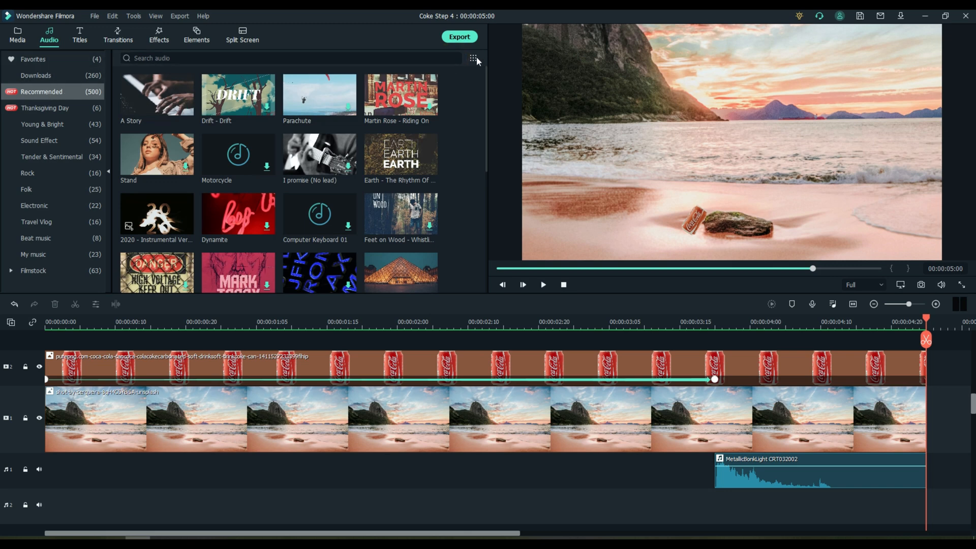
left_click(472, 58)
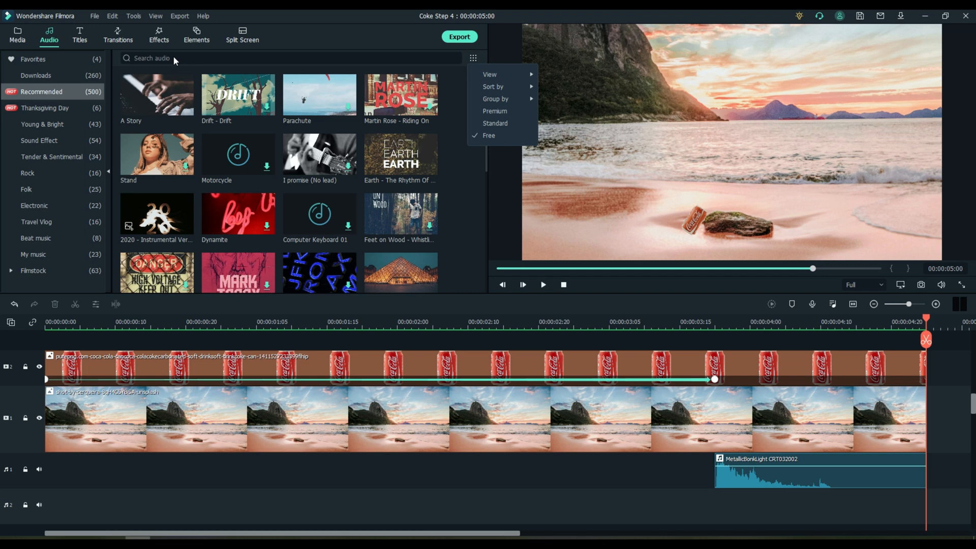
type("w")
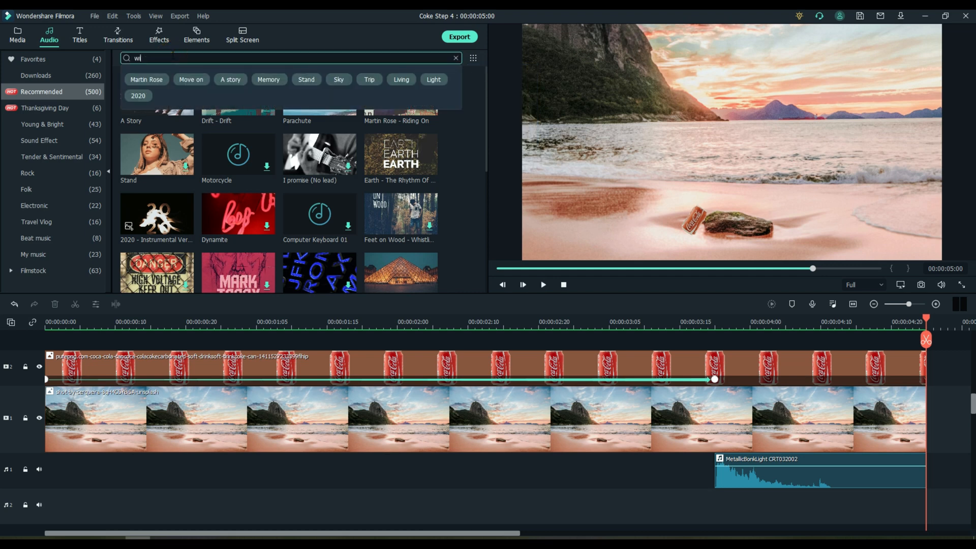
type("nd")
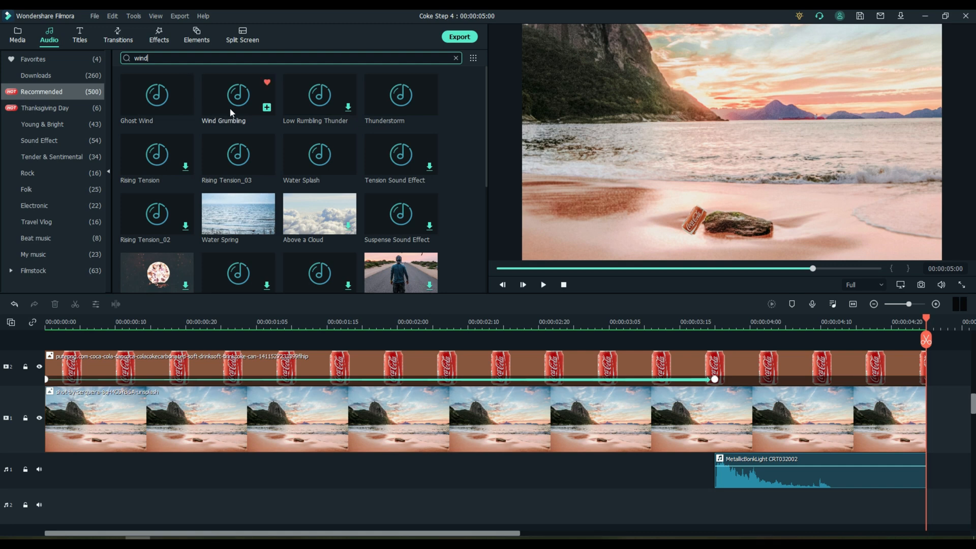
Preview Wind Grumbling and place it on the second audio track from the project start
left_click(238, 96)
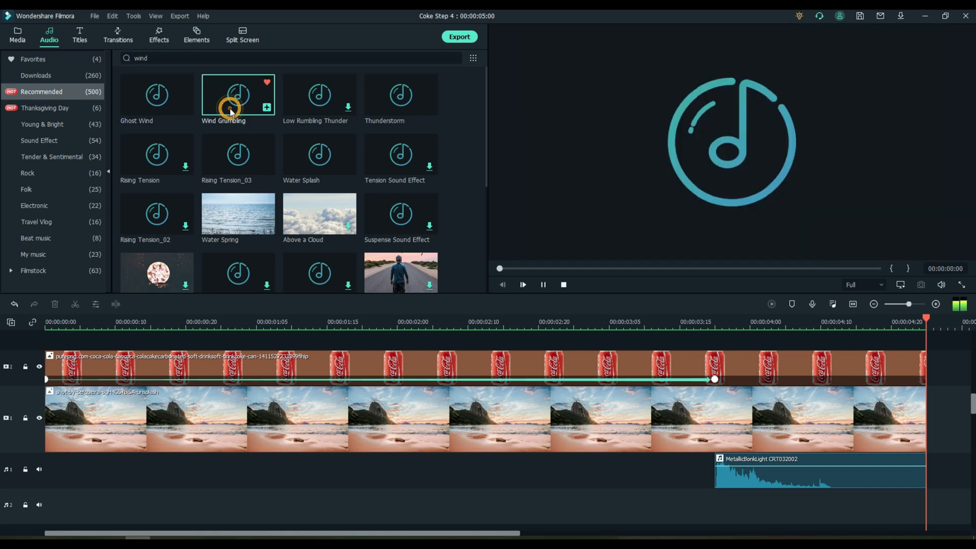
left_click(522, 284)
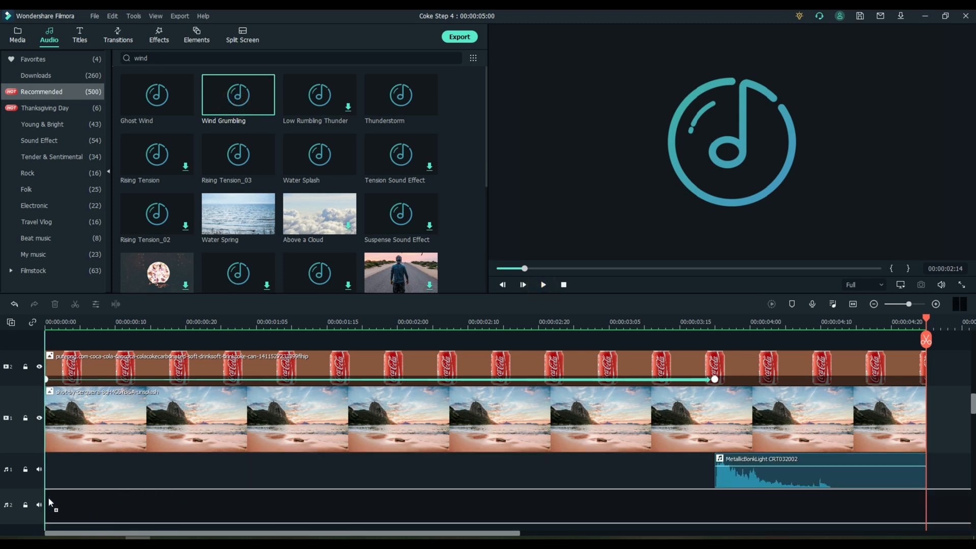
double_click(238, 94)
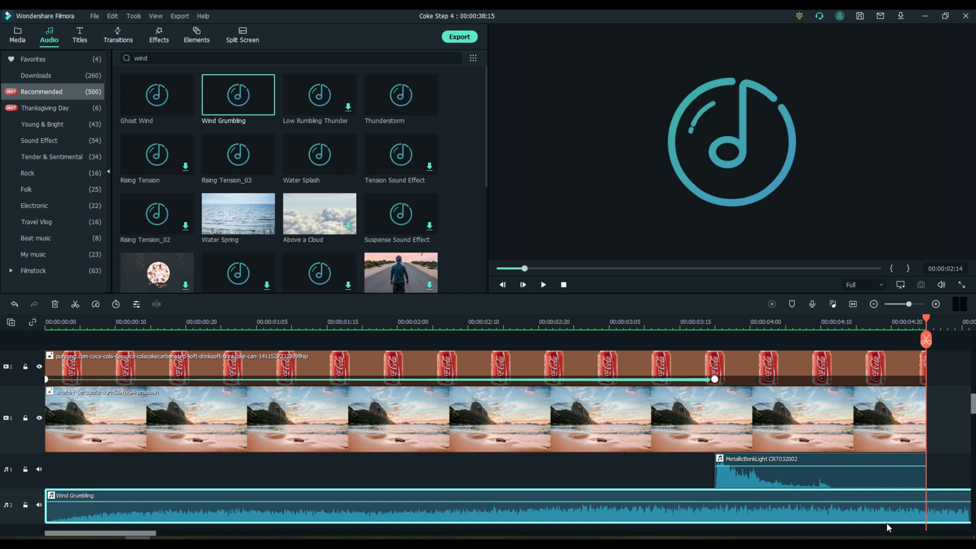
mouse_move(926, 340)
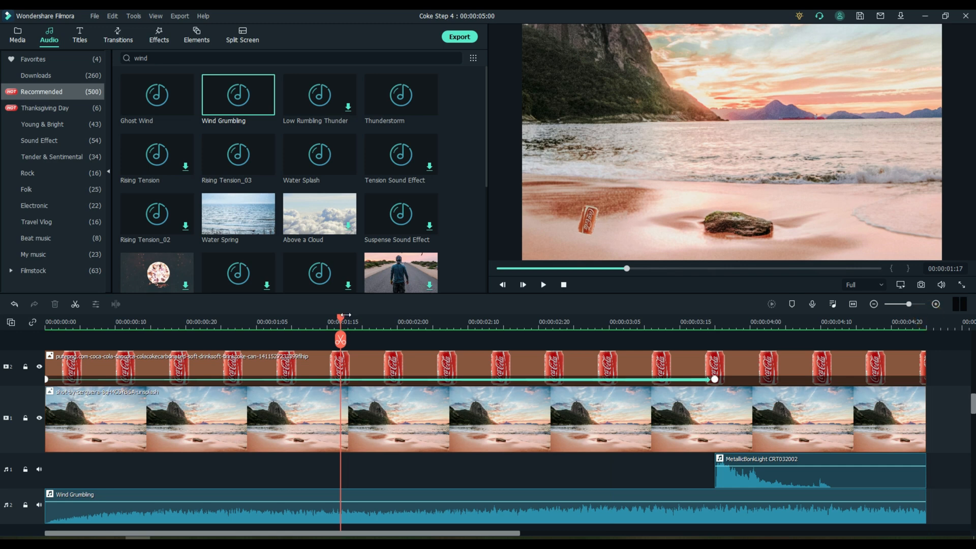
left_click(542, 285)
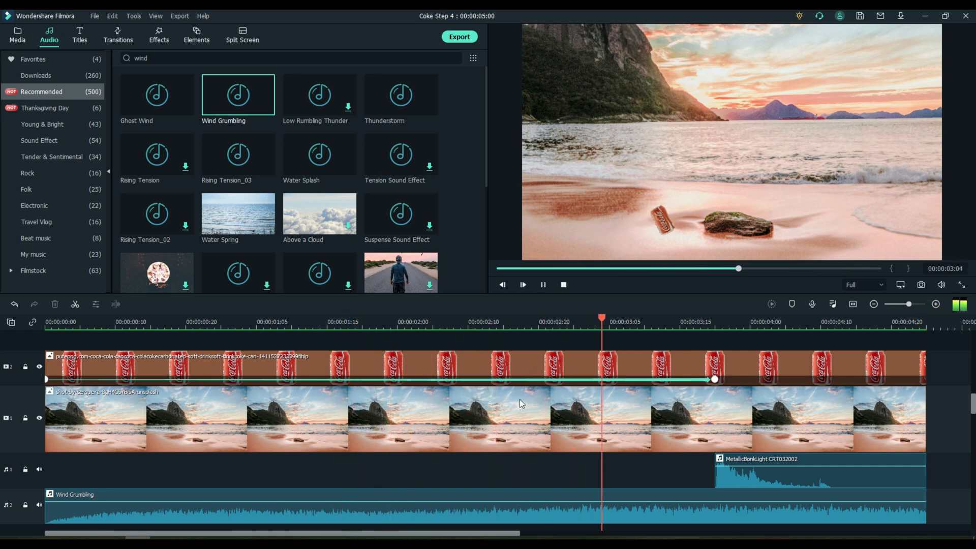
left_click(522, 285)
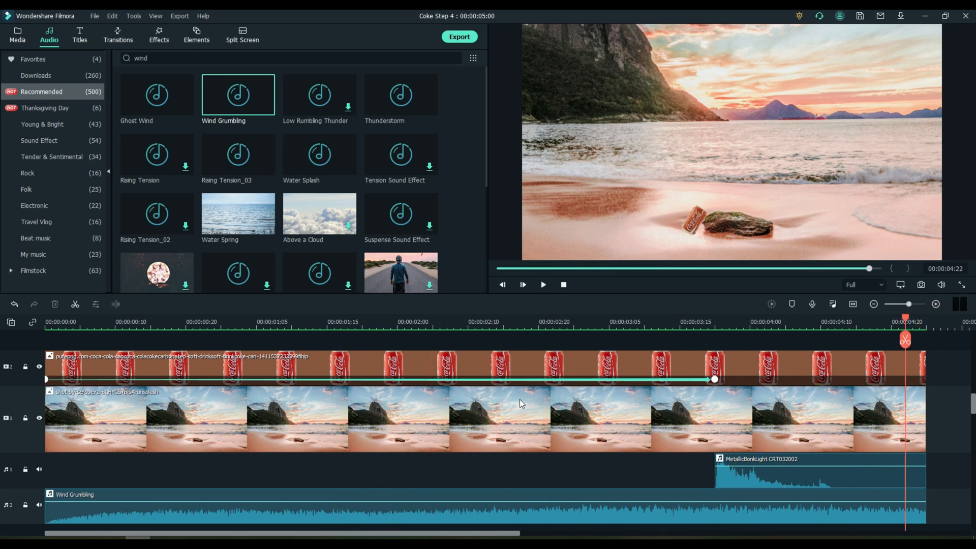
mouse_move(473, 362)
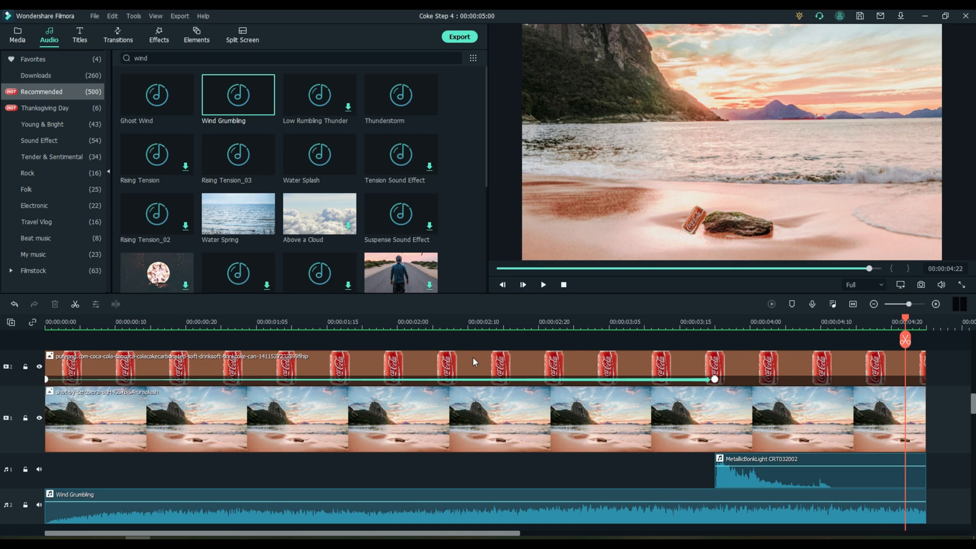
left_click(17, 37)
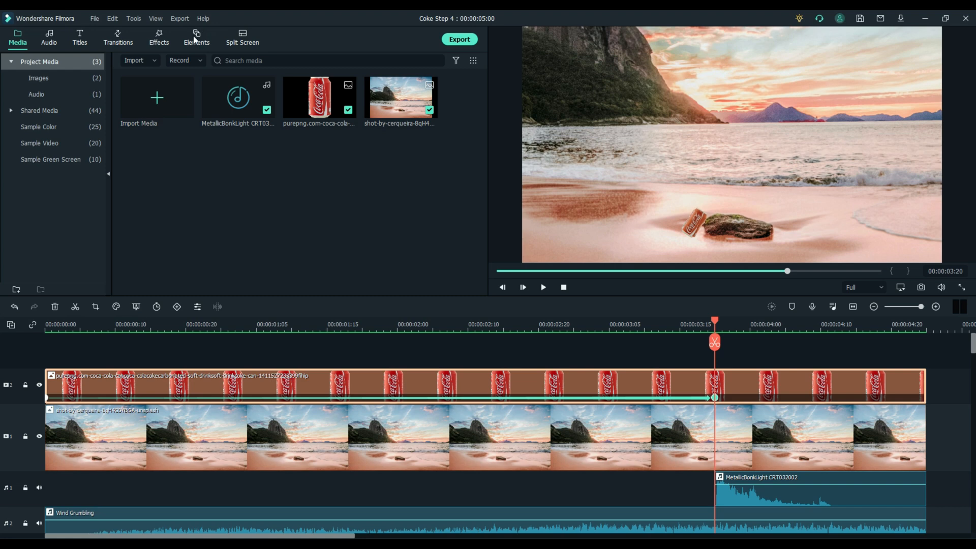
Browse Elements to the Special Effects Skill Pack splash and return the playhead toward the start
left_click(196, 38)
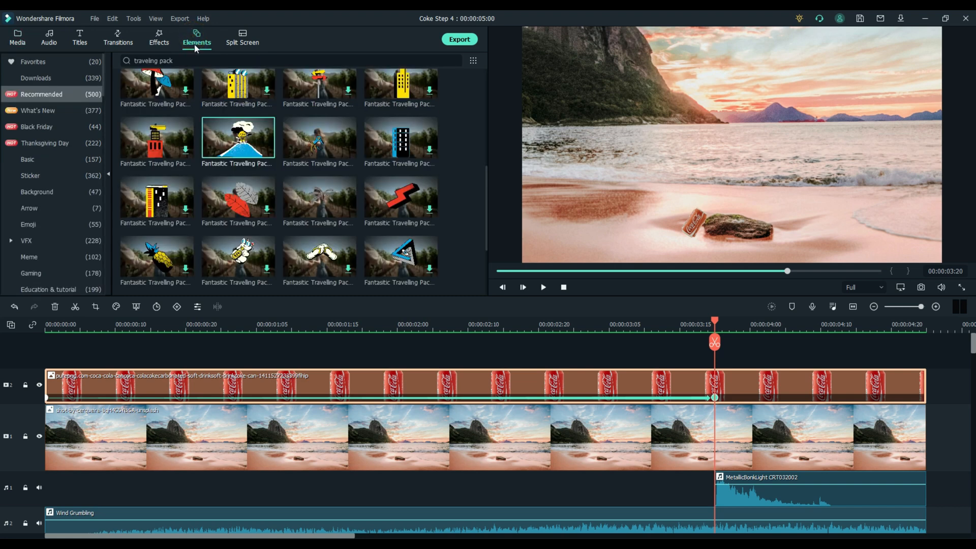
scroll("down", 3)
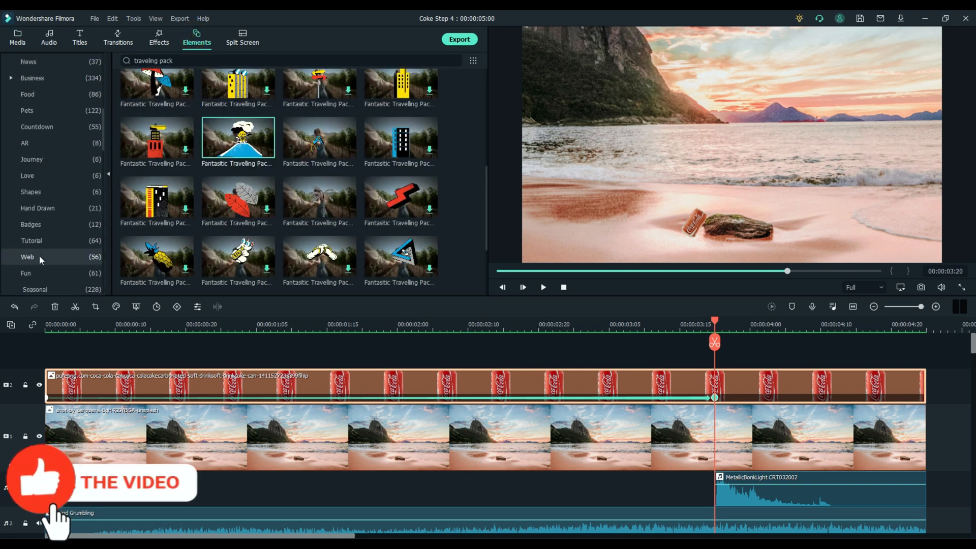
scroll("down", 3)
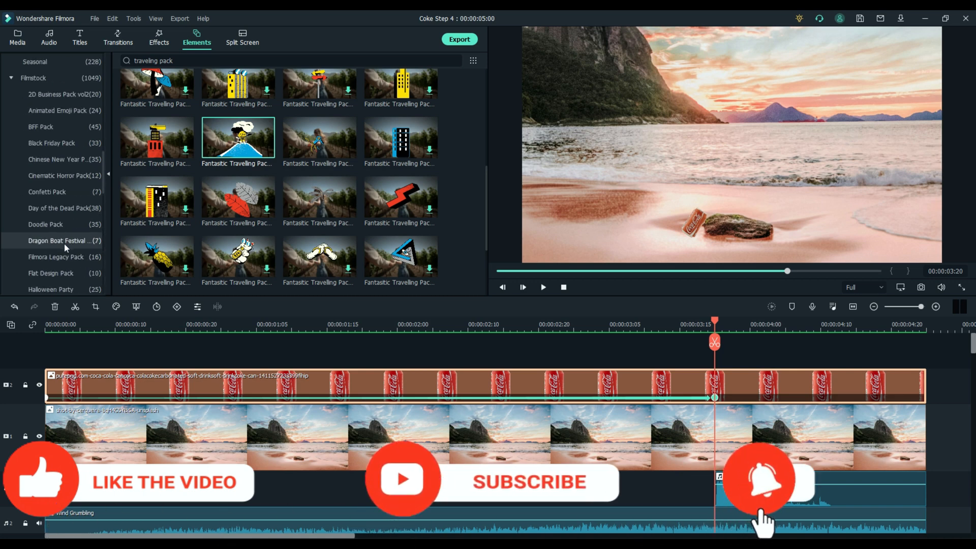
scroll("down", 3)
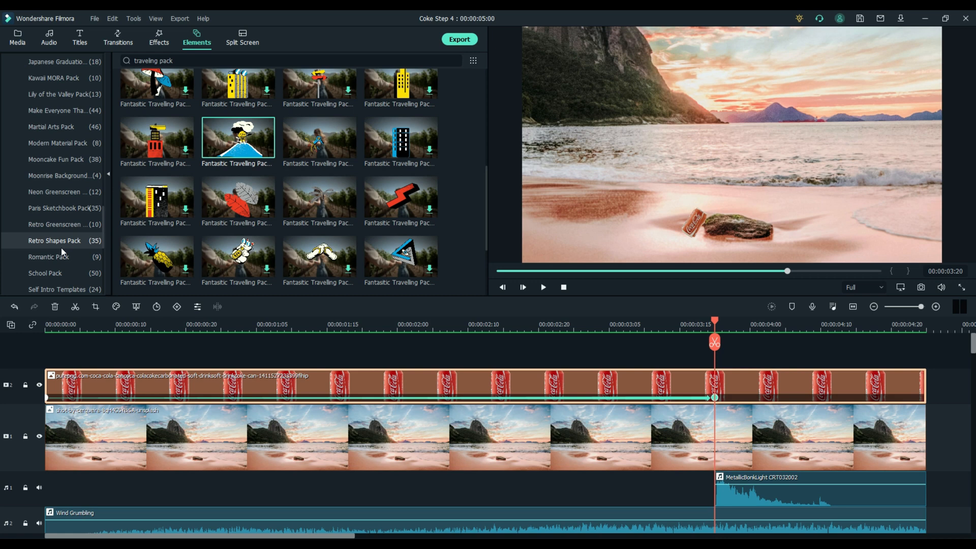
left_click(59, 273)
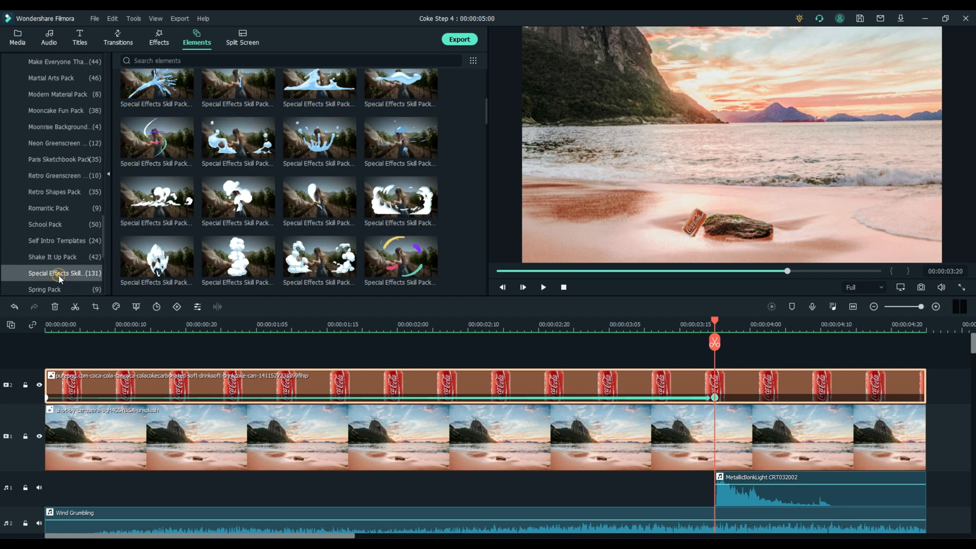
scroll("down", 3)
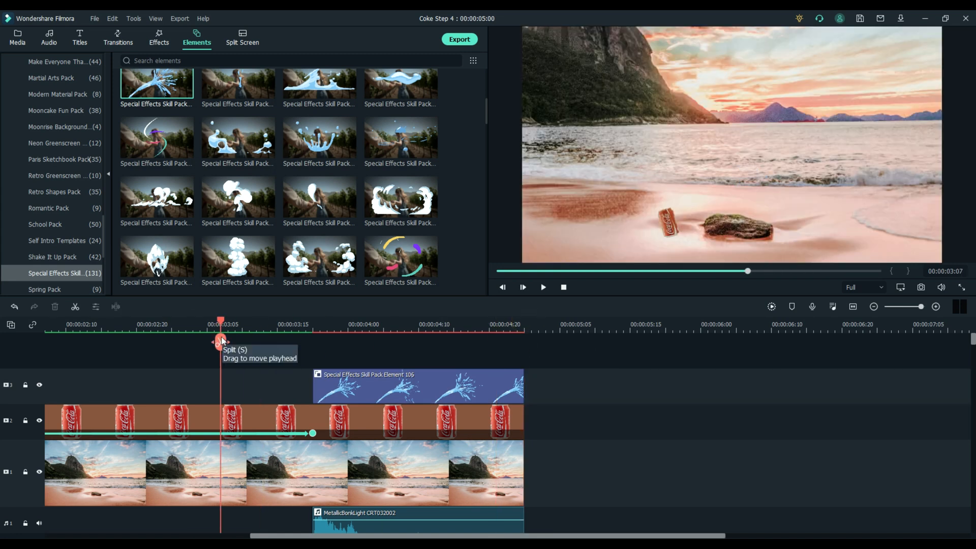
left_click(522, 287)
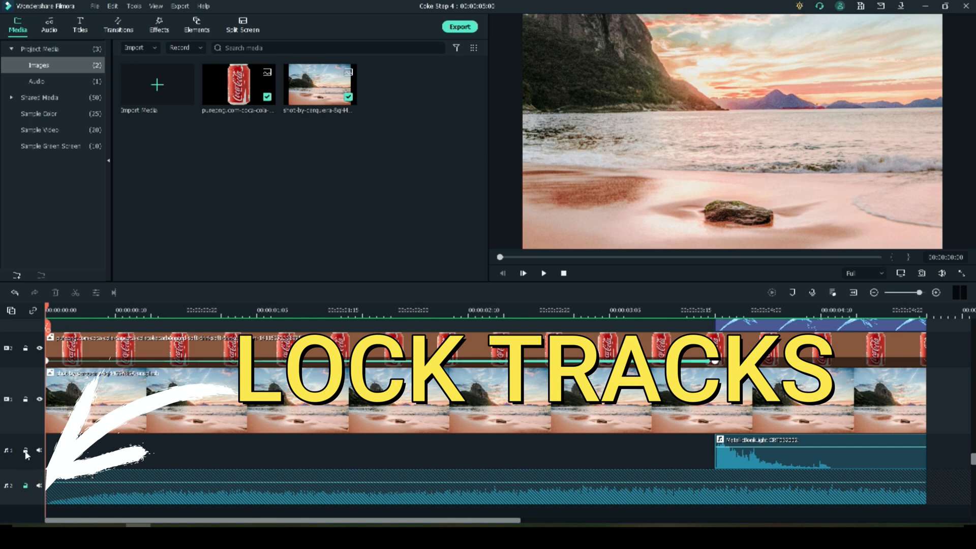
Lock the audio track and the splash element track with their padlock icons
left_click(26, 399)
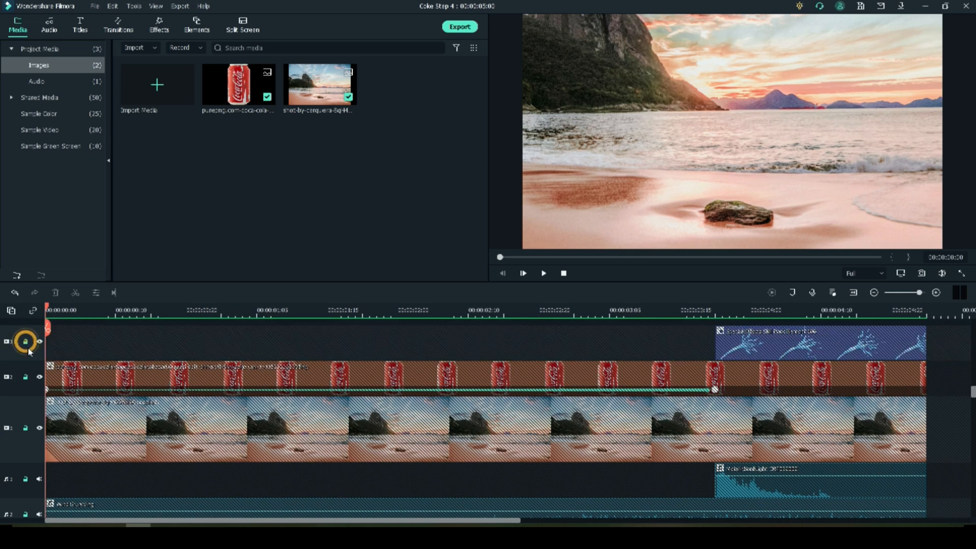
left_click(25, 341)
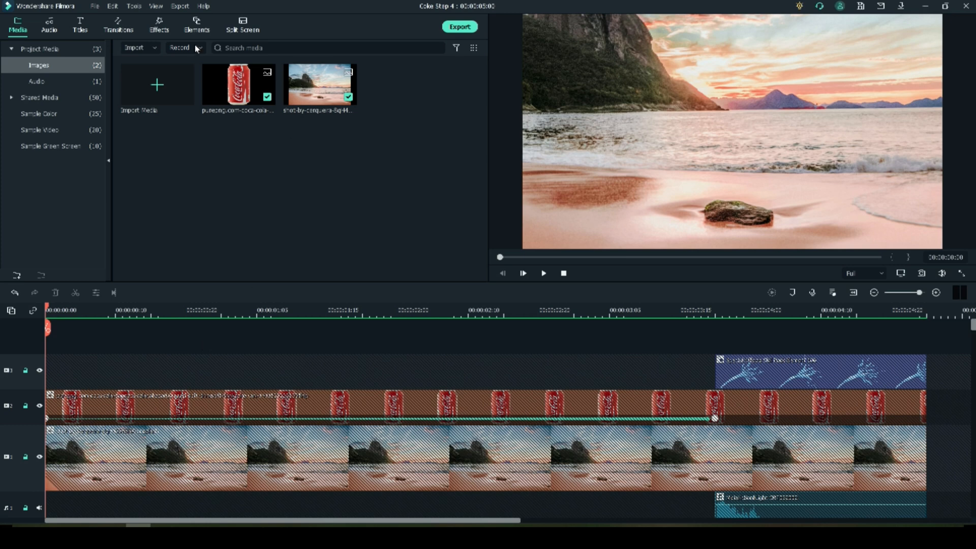
left_click(196, 26)
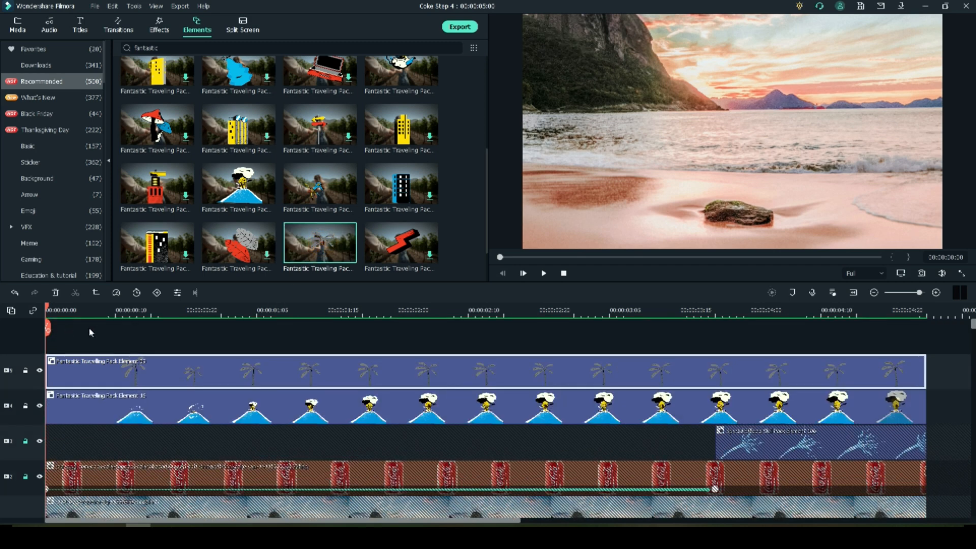
mouse_move(543, 272)
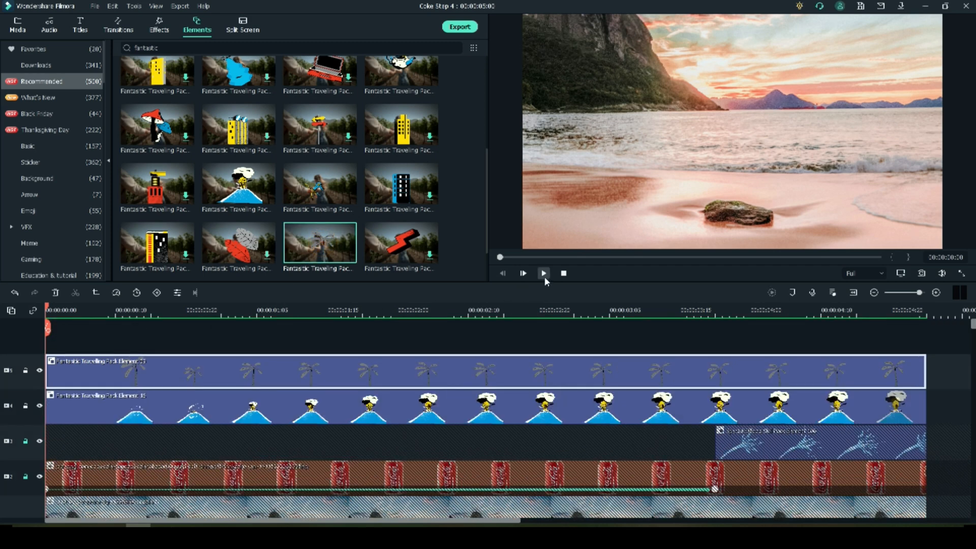
Play back the composite with the palm tree and volcano elements in place
left_click(17, 24)
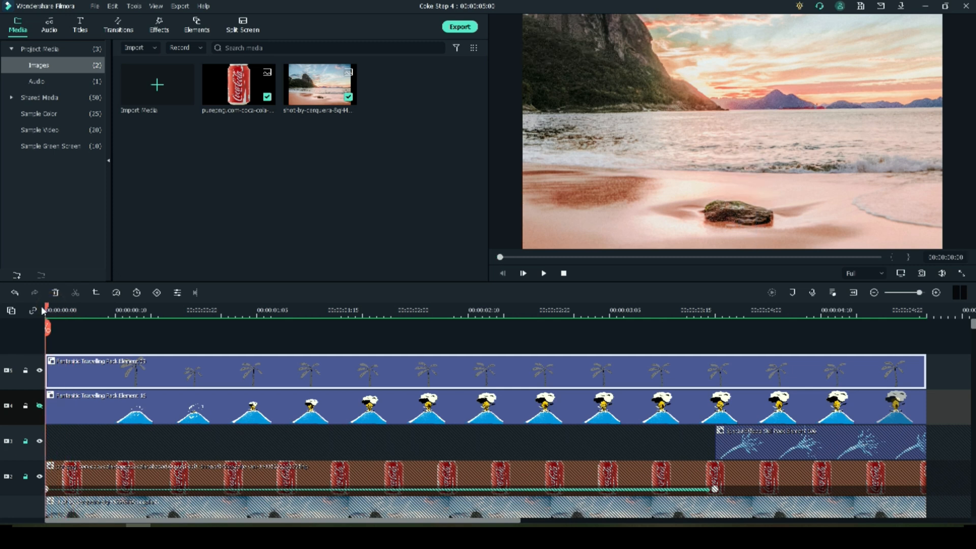
Scrub to the palm tree and reposition it at the left edge of the beach
left_click_drag(47, 307, 87, 307)
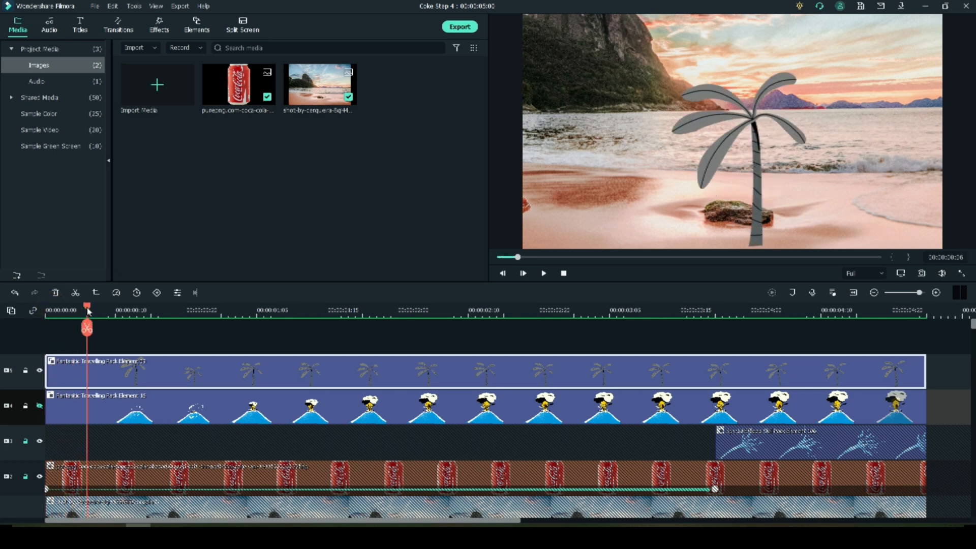
left_click_drag(87, 307, 123, 307)
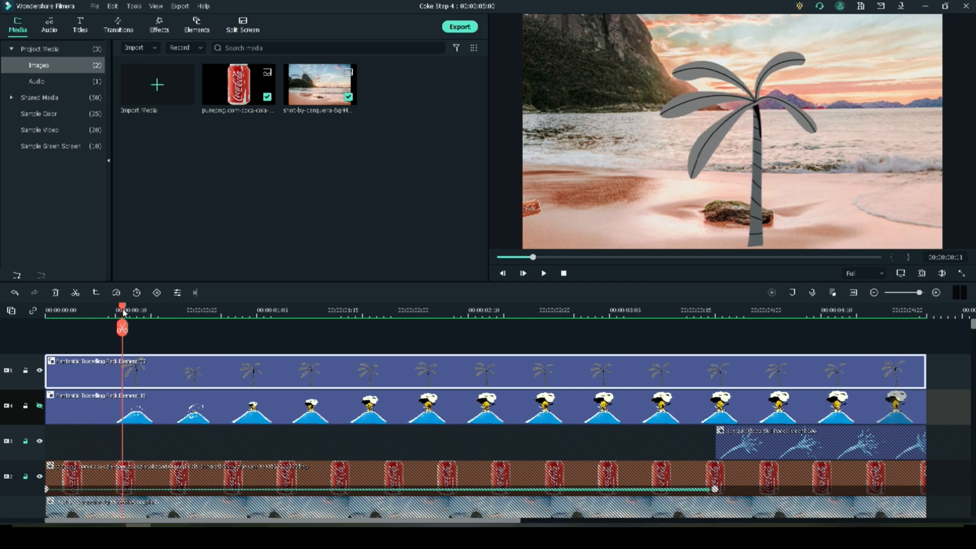
left_click_drag(122, 307, 178, 306)
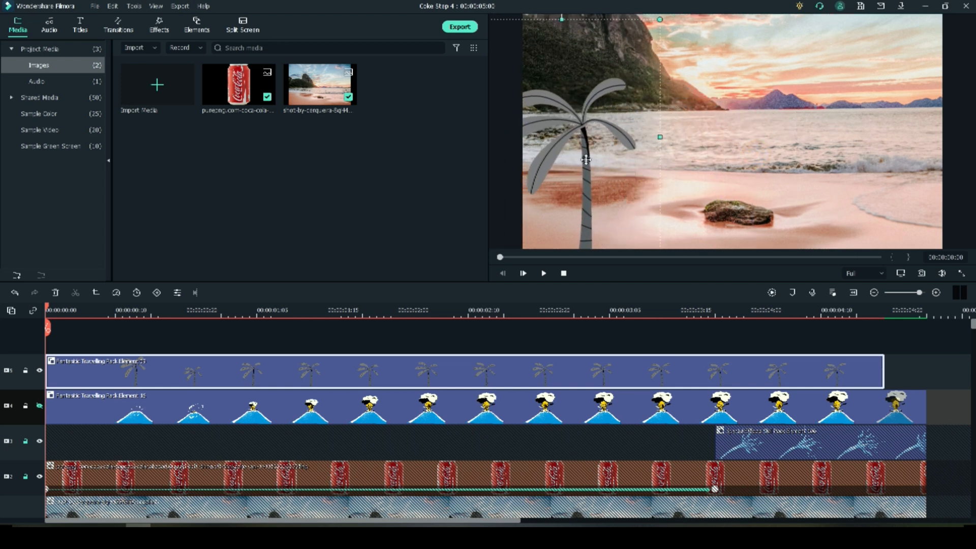
left_click(47, 303)
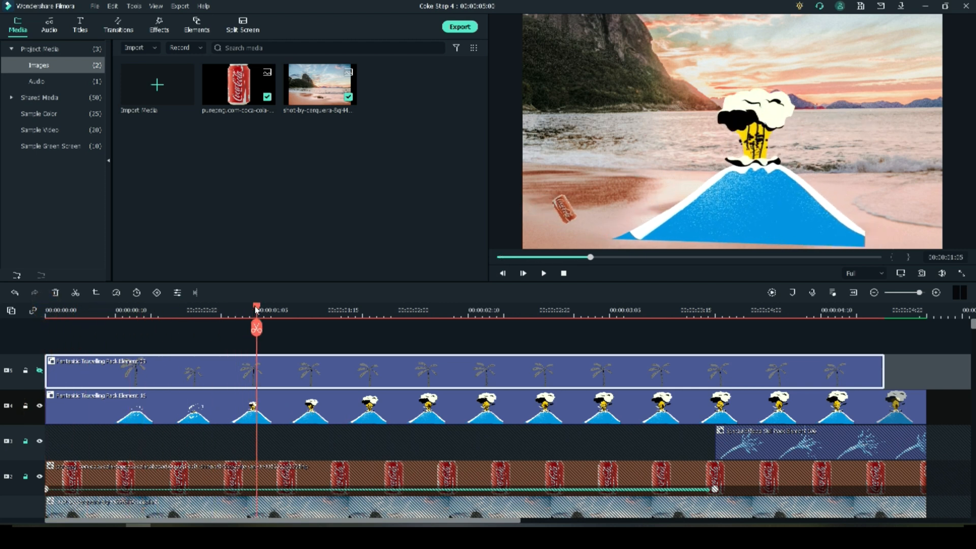
Select the erupting volcano in the preview, shrink it onto the right horizon and bring up its editing settings
left_click_drag(256, 310, 108, 310)
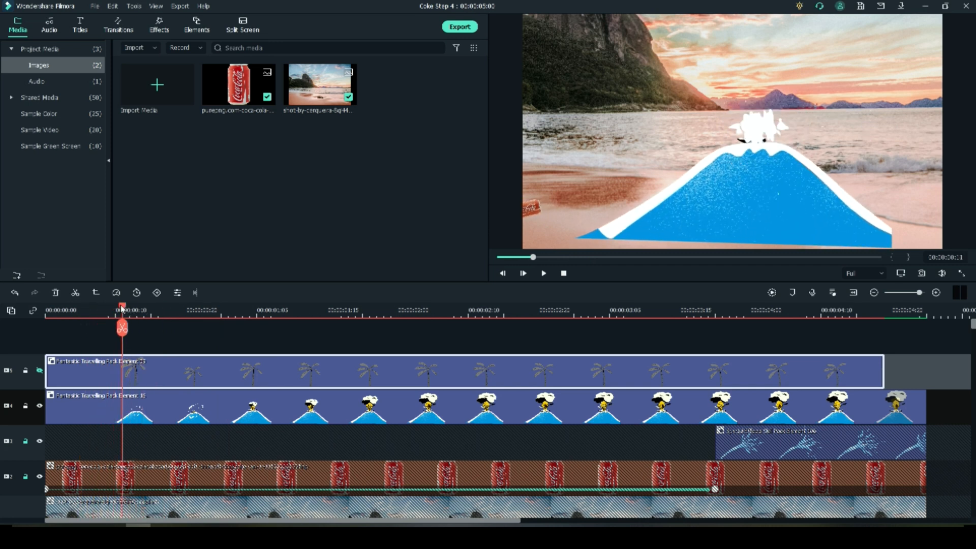
left_click(502, 273)
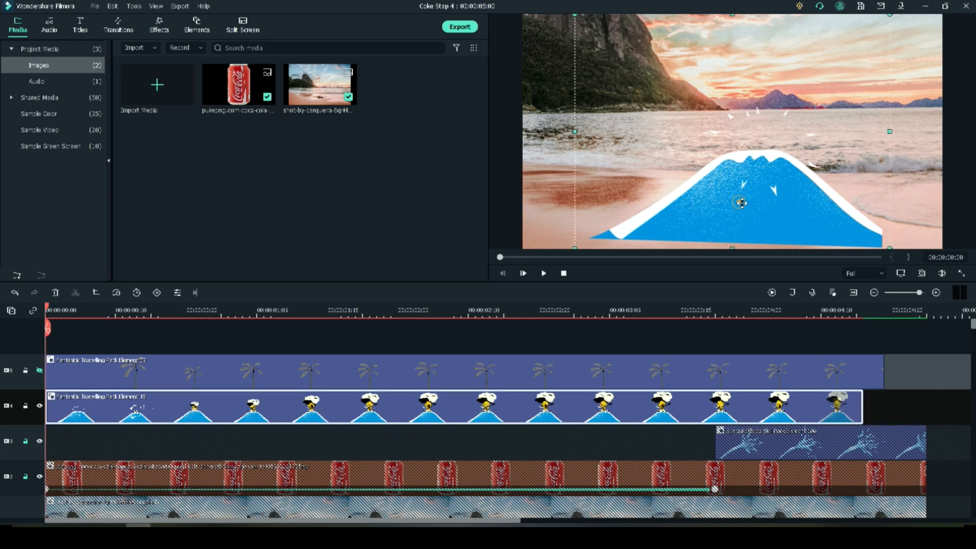
mouse_move(574, 253)
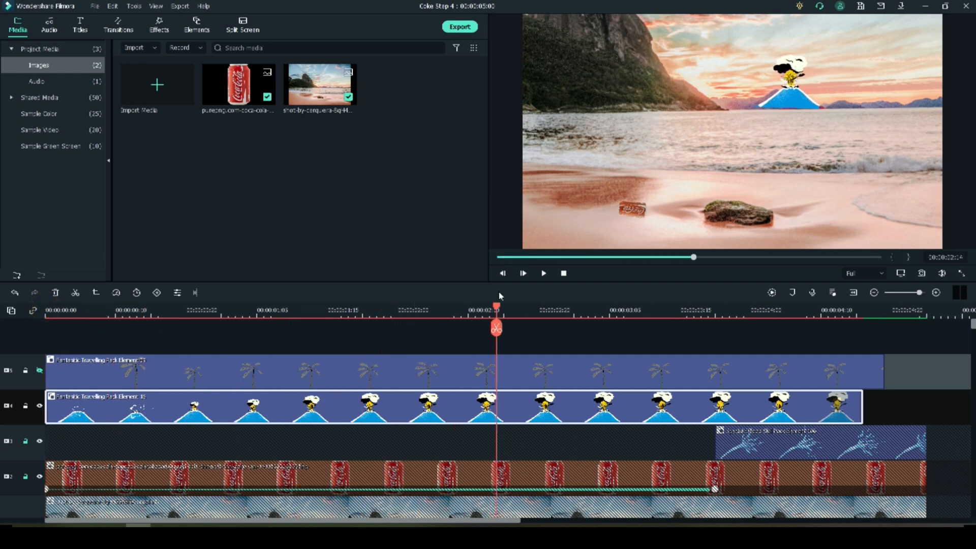
left_click(784, 81)
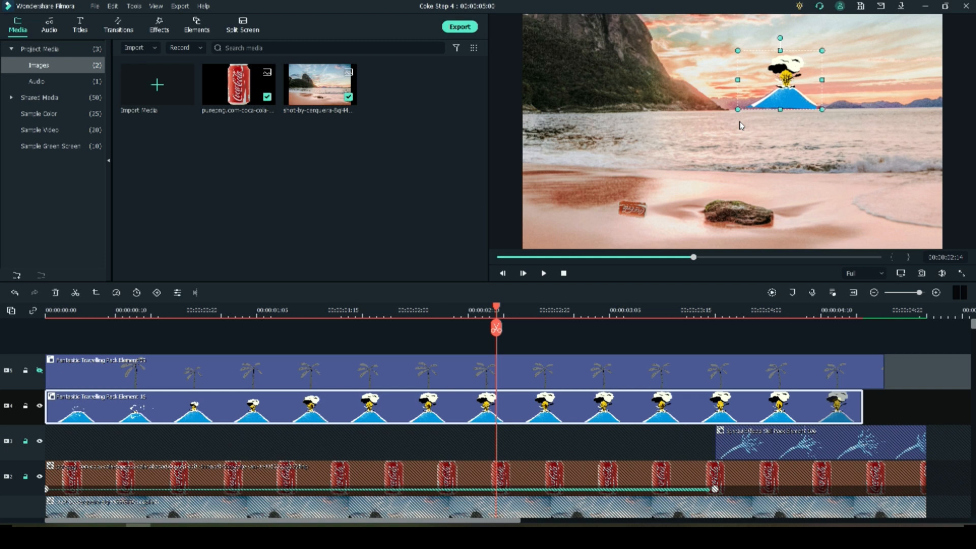
left_click(727, 134)
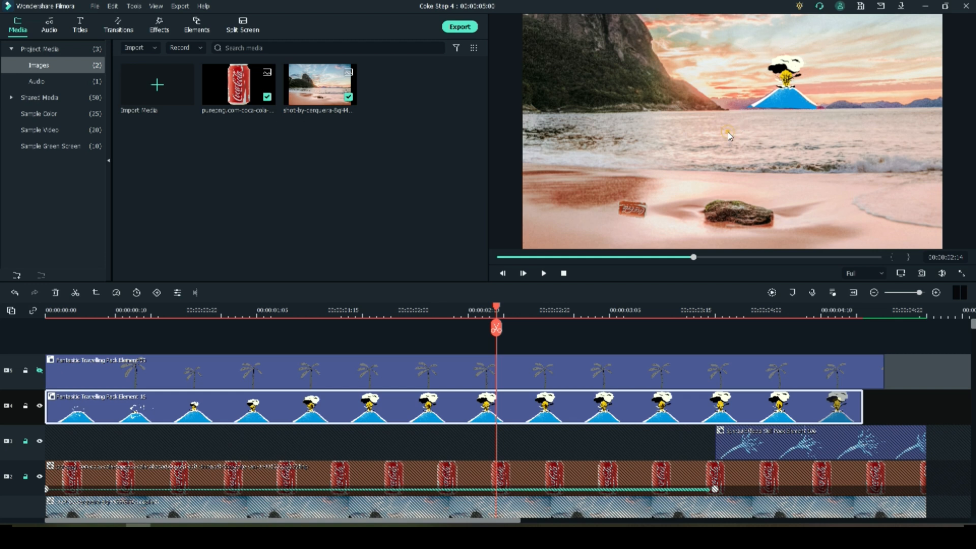
left_click(783, 94)
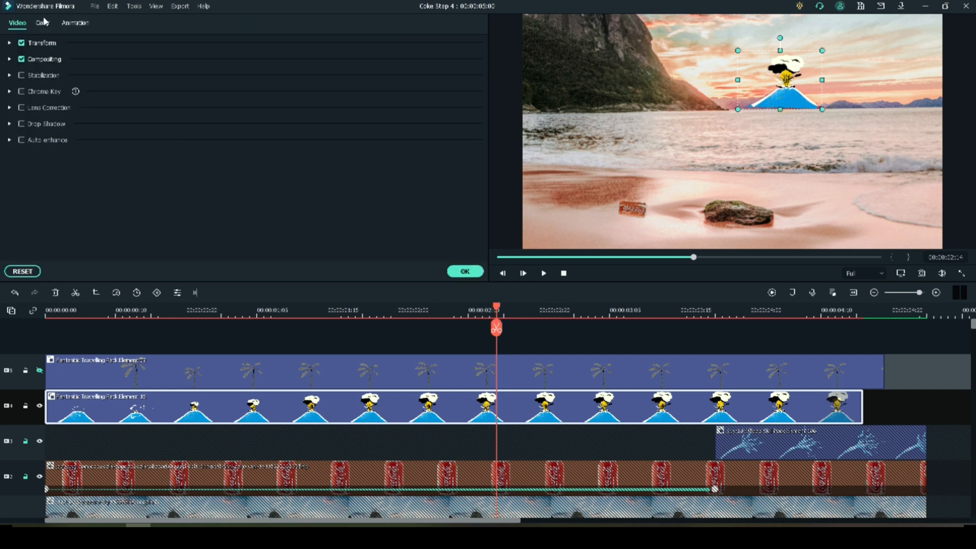
In Color settings, try Warm Film, Reign and Sparta 300 LUTs, settling on Harry Potter
left_click(42, 22)
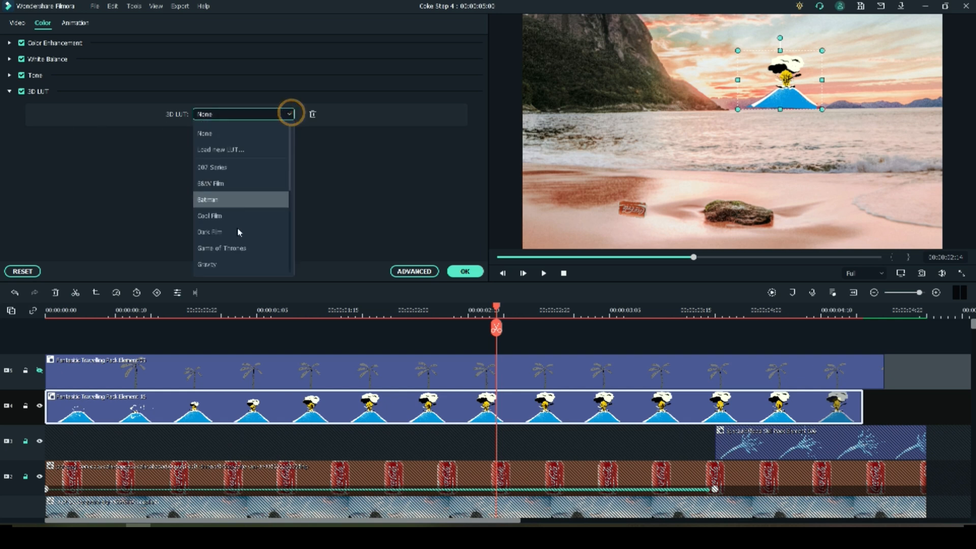
scroll("down", 3)
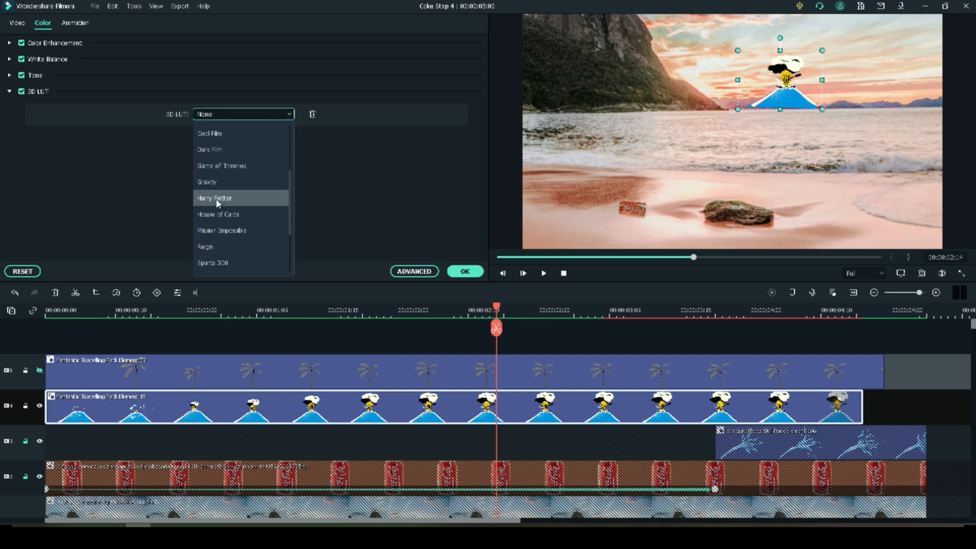
left_click(214, 199)
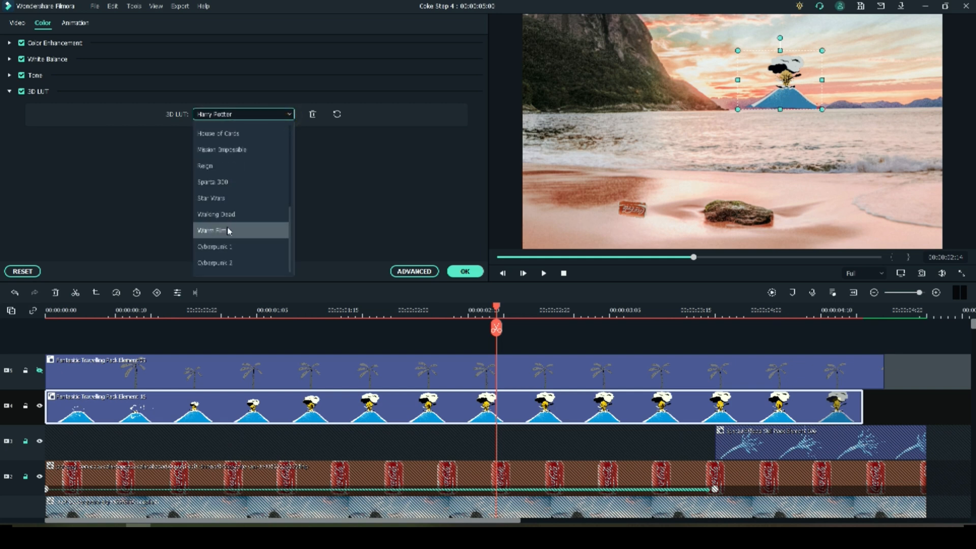
left_click(214, 230)
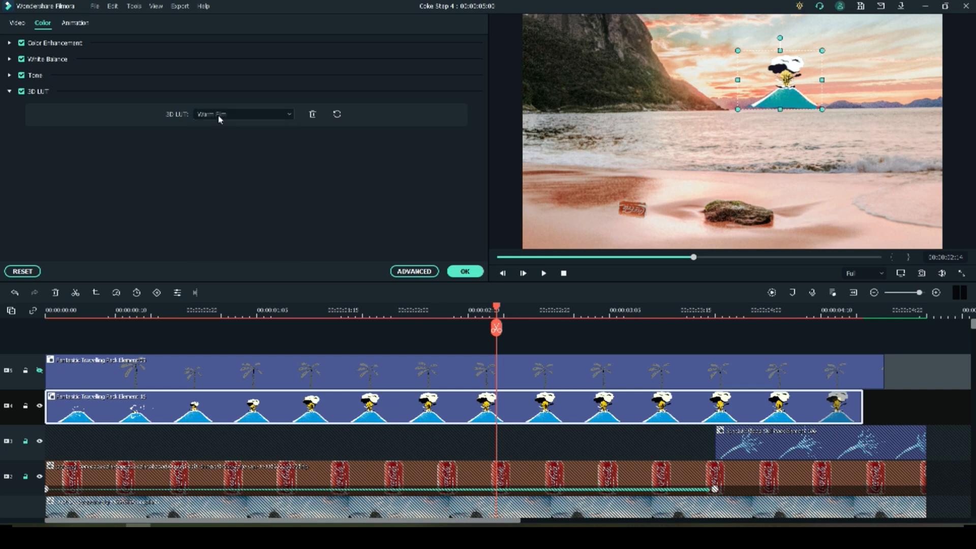
left_click(243, 114)
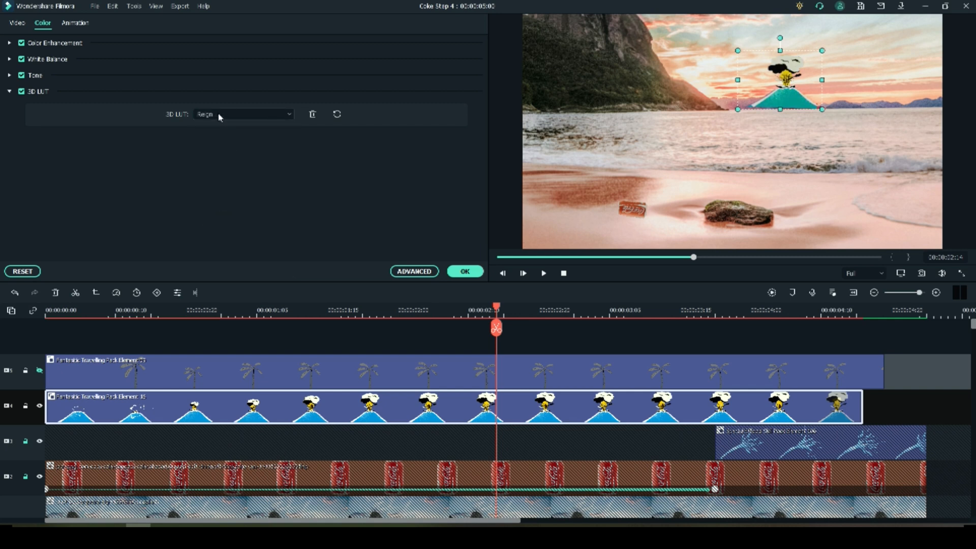
left_click(243, 114)
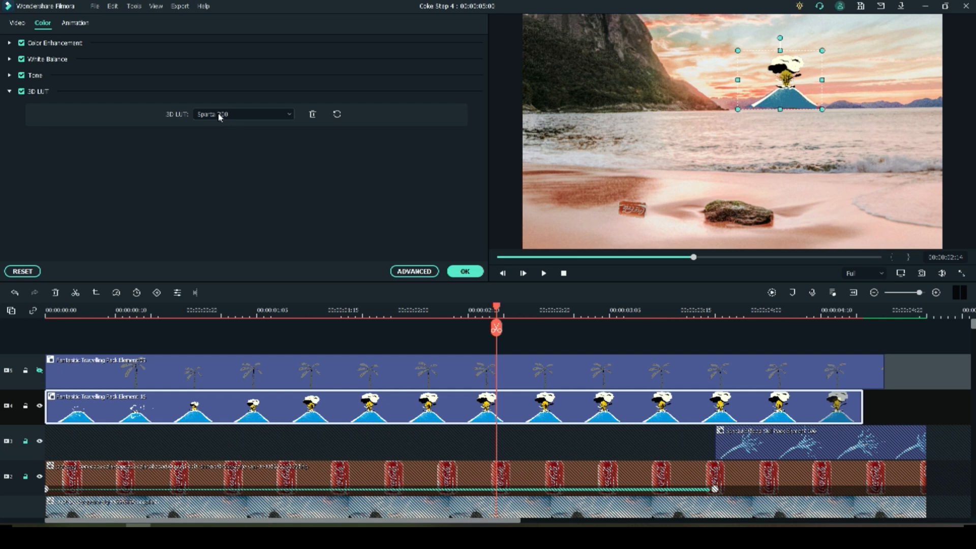
left_click(243, 113)
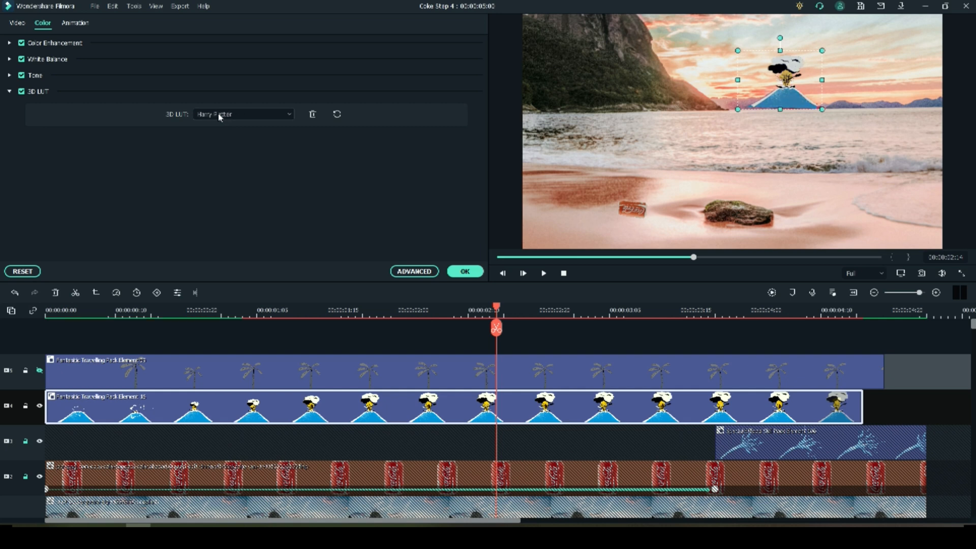
mouse_move(361, 247)
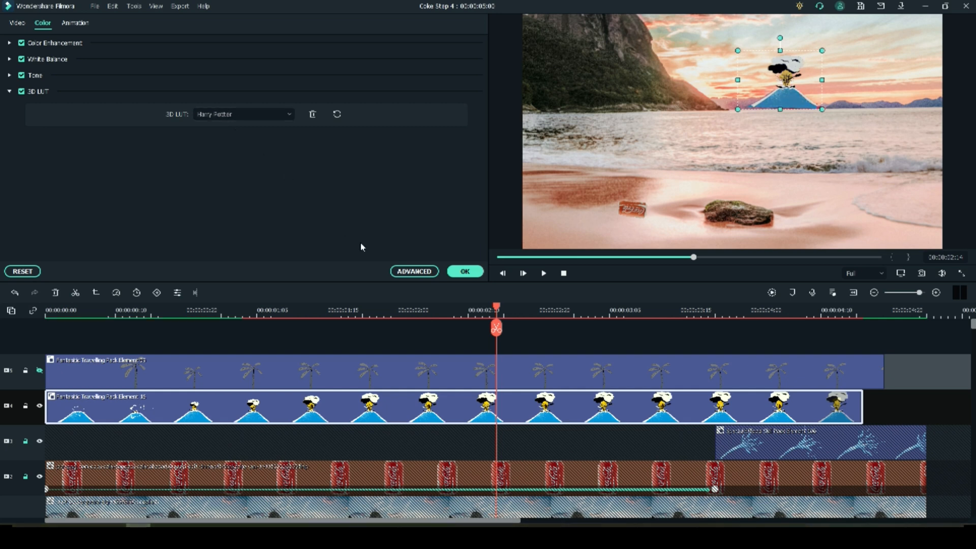
Confirm the Harry Potter grade with OK and deselect the volcano in the preview
left_click(17, 24)
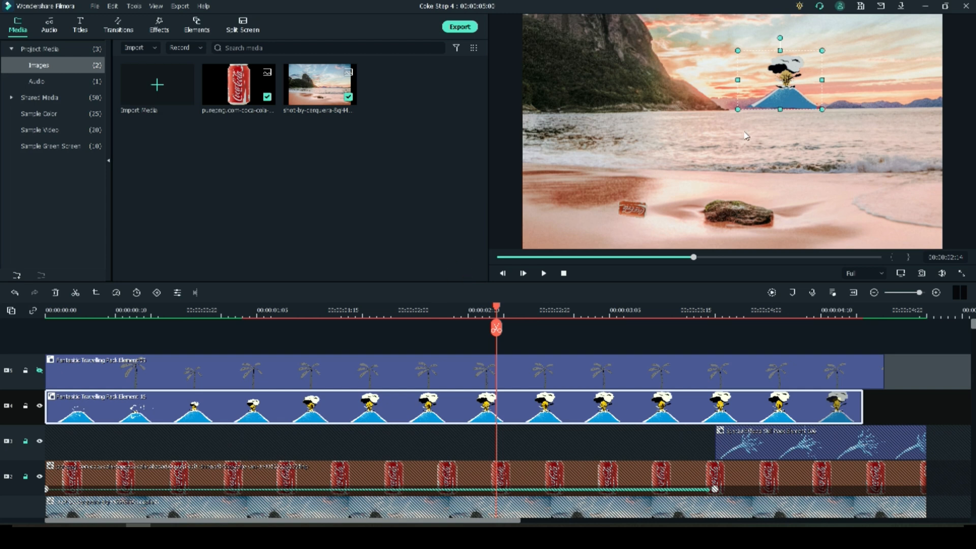
left_click(436, 227)
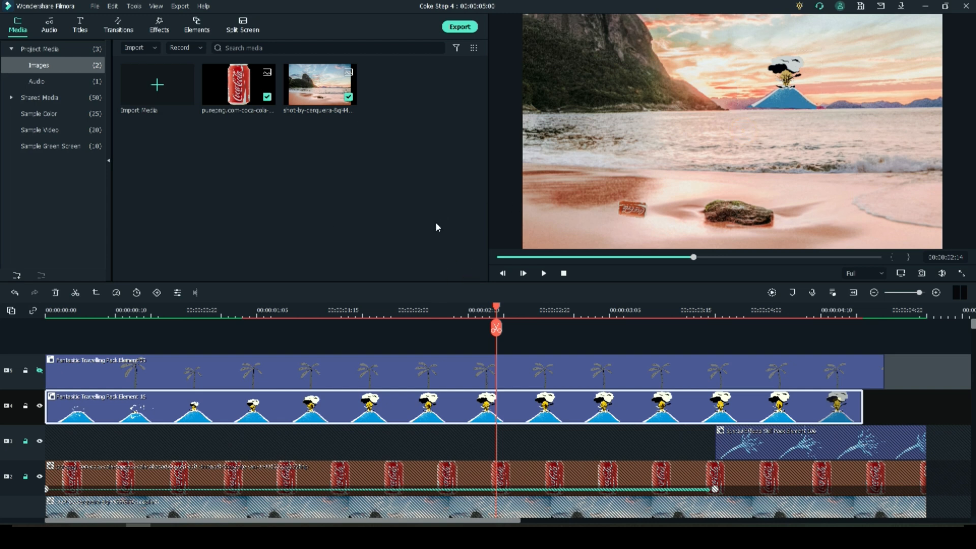
left_click(404, 307)
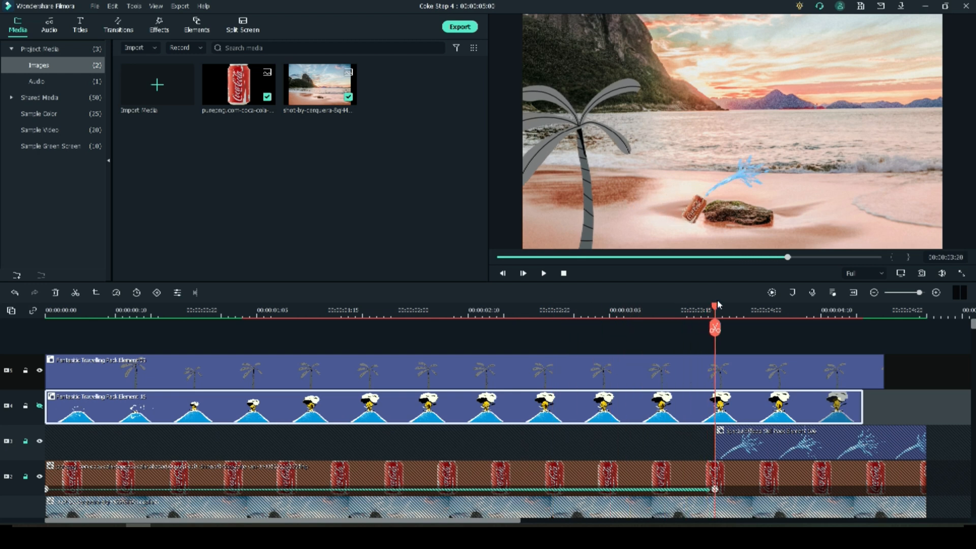
mouse_move(306, 206)
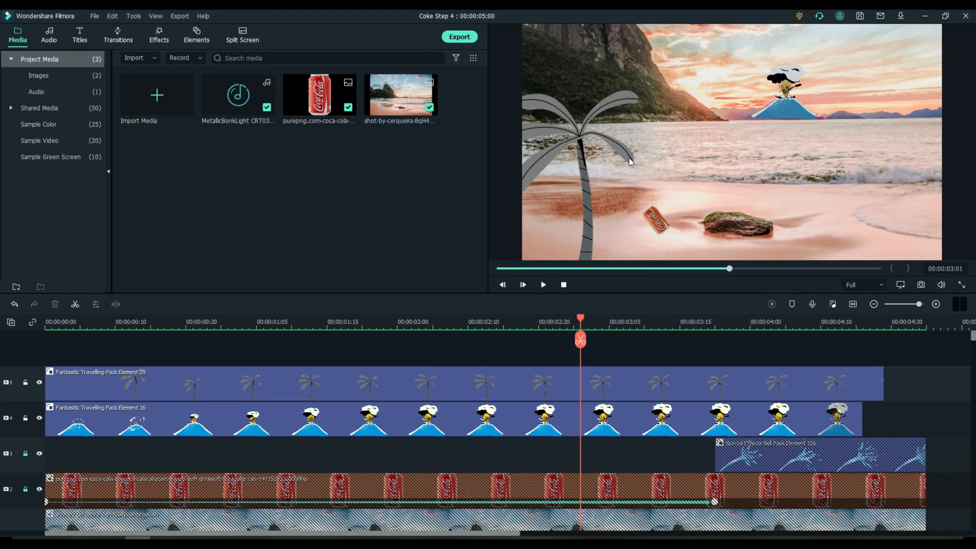
Jump to the splash moment and select the palm tree clip to trim it back to that point
left_click(326, 322)
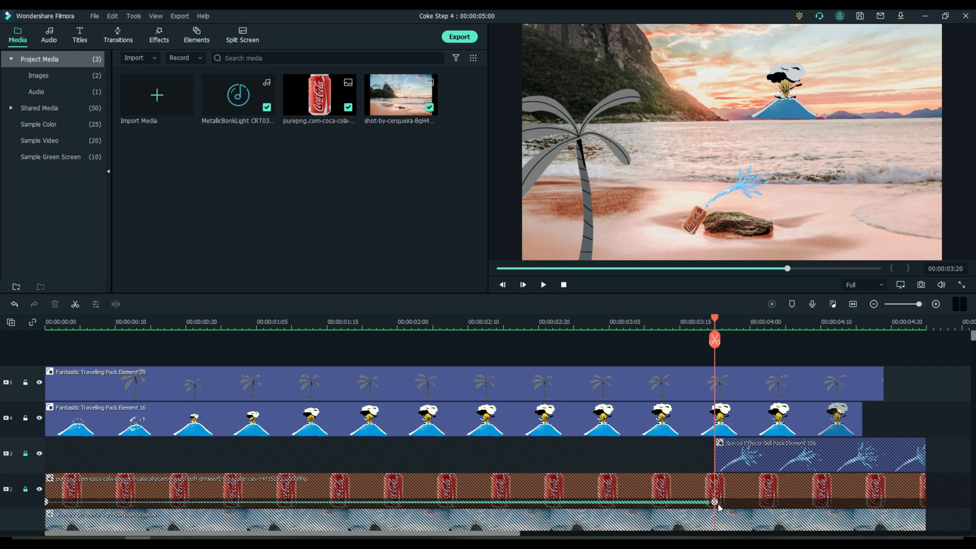
mouse_move(704, 395)
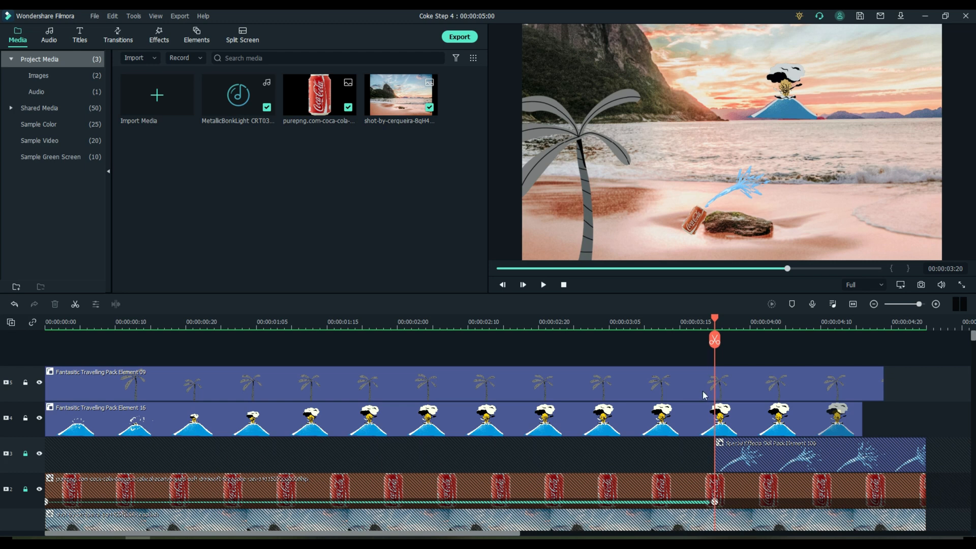
mouse_move(29, 492)
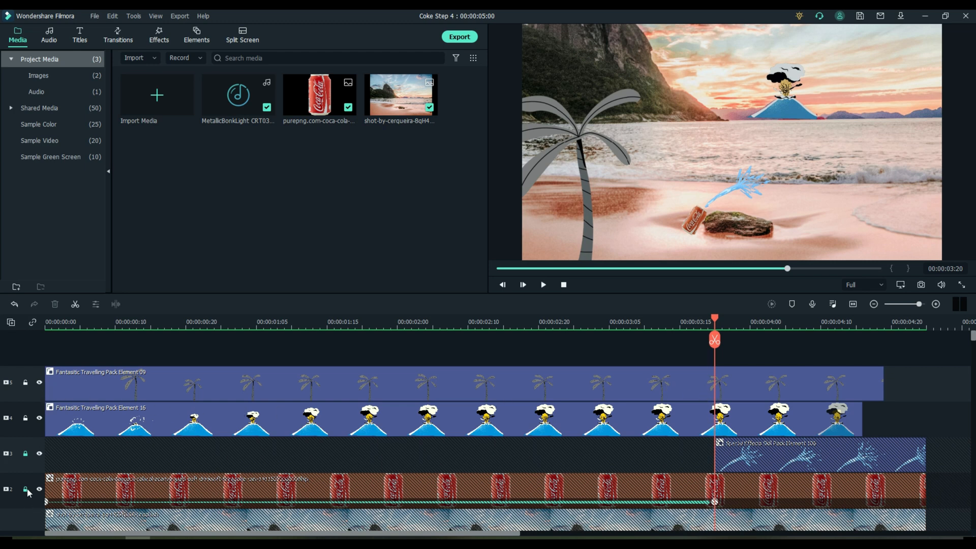
scroll("down", 3)
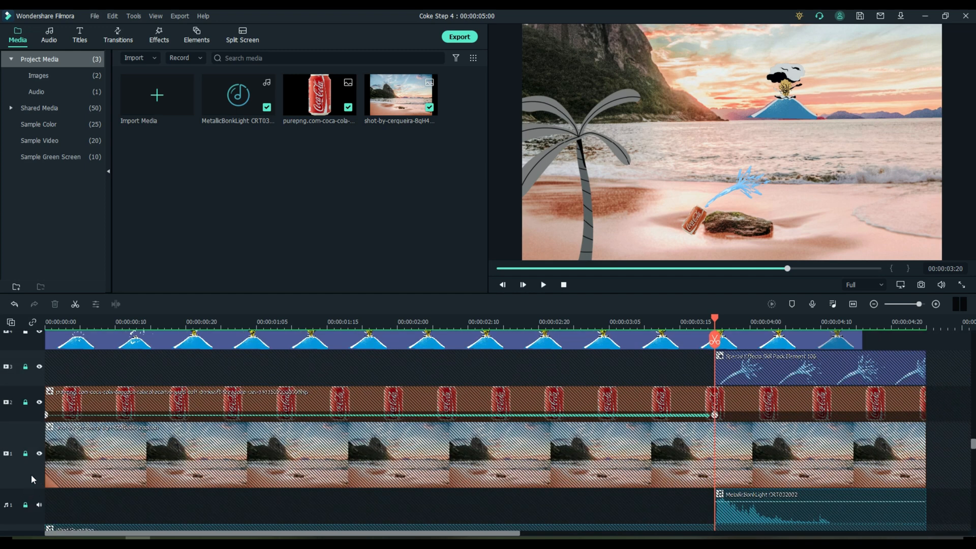
scroll("up", 3)
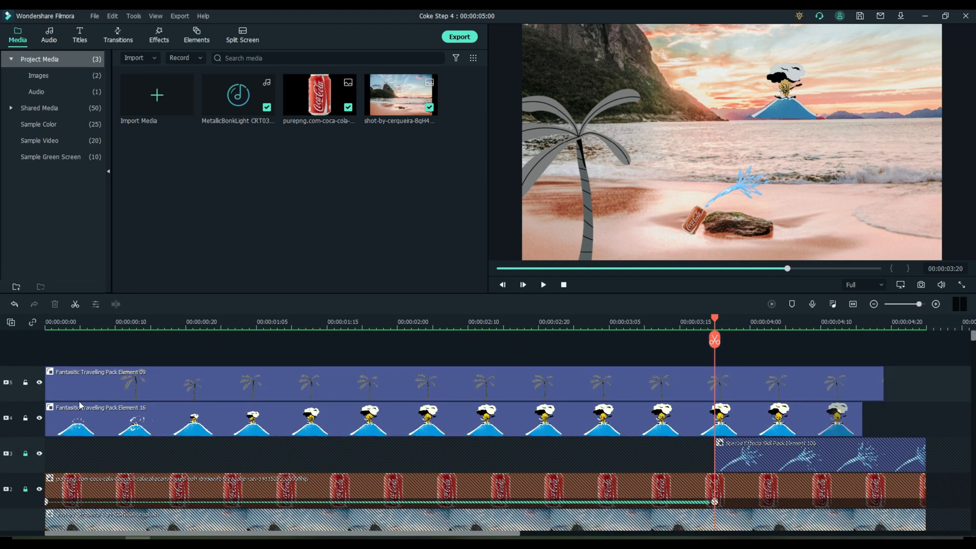
left_click(663, 383)
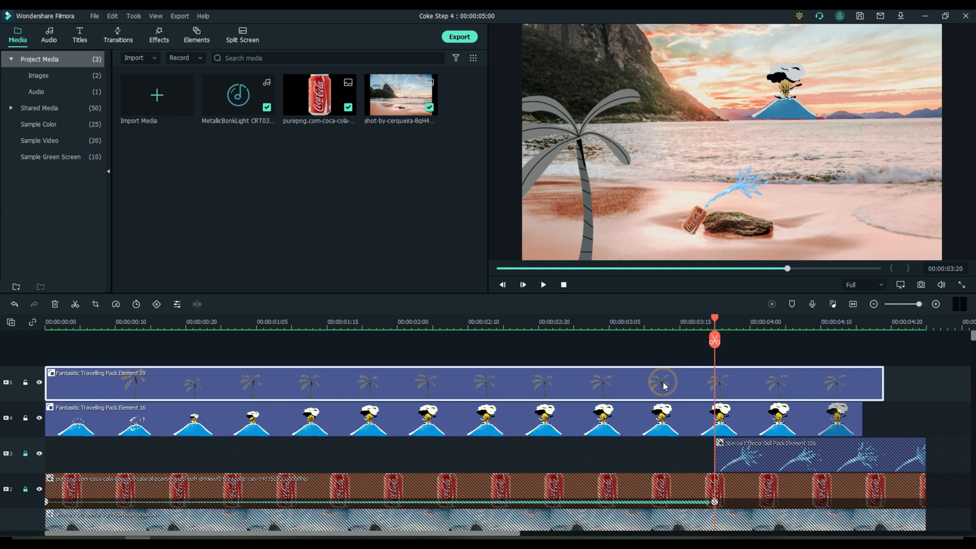
mouse_move(714, 340)
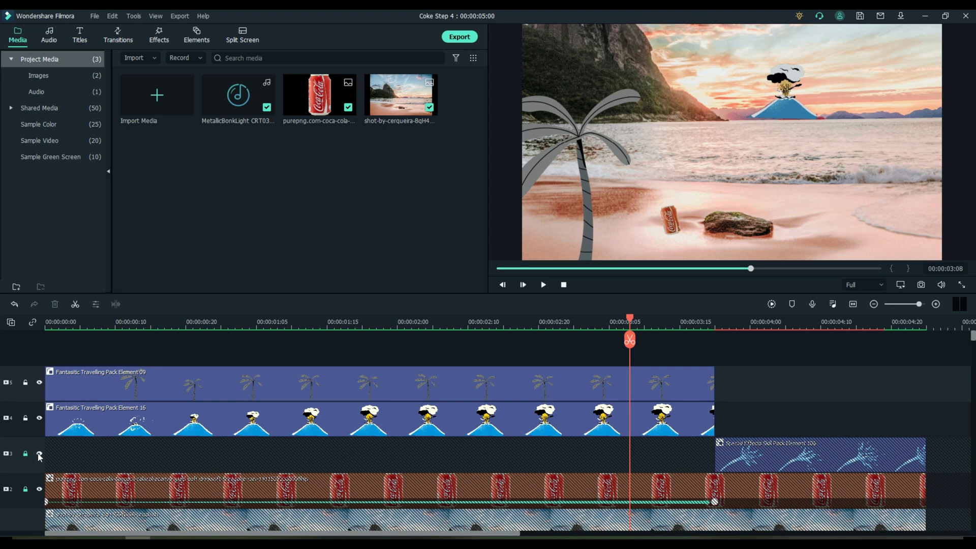
Hide the splash and beach tracks, then snapshot the palm tree and volcano as a still frame
left_click(39, 453)
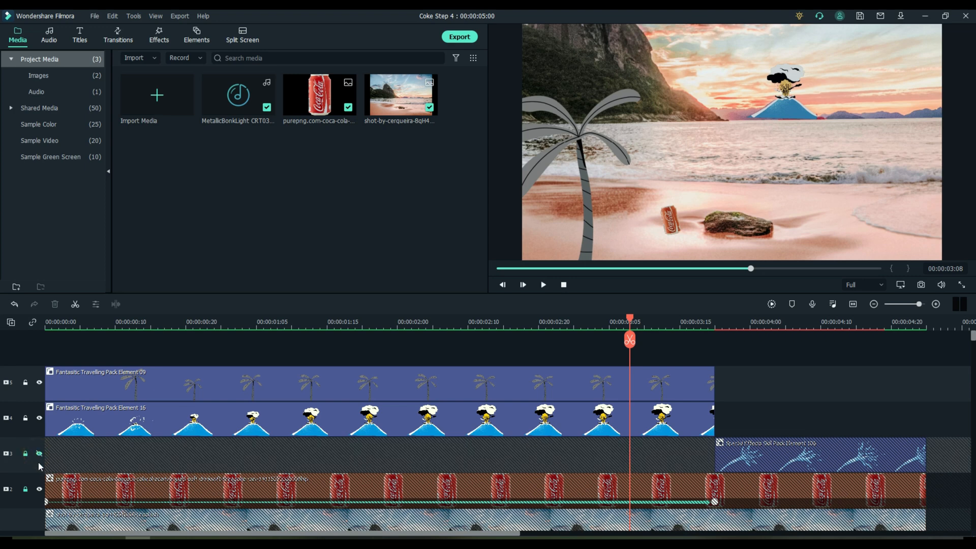
scroll("down", 3)
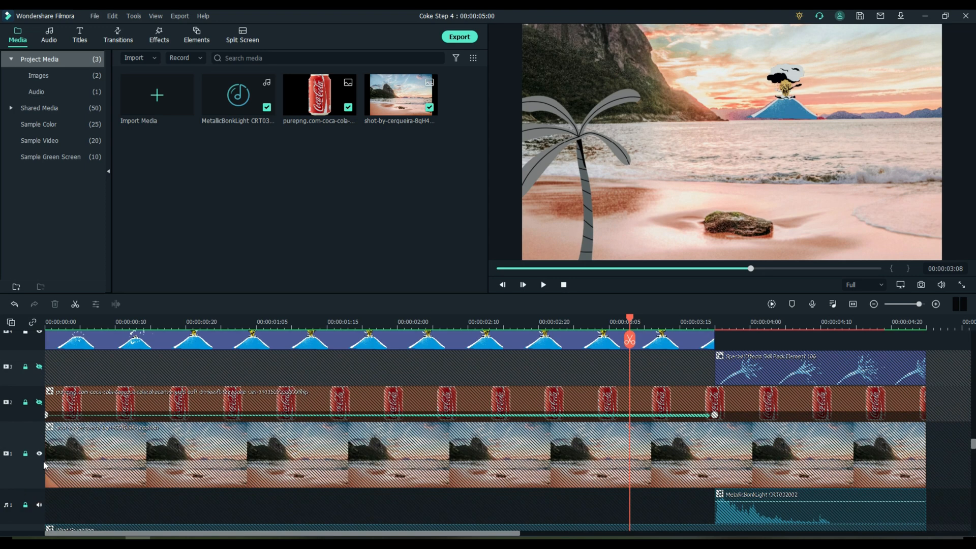
left_click(40, 453)
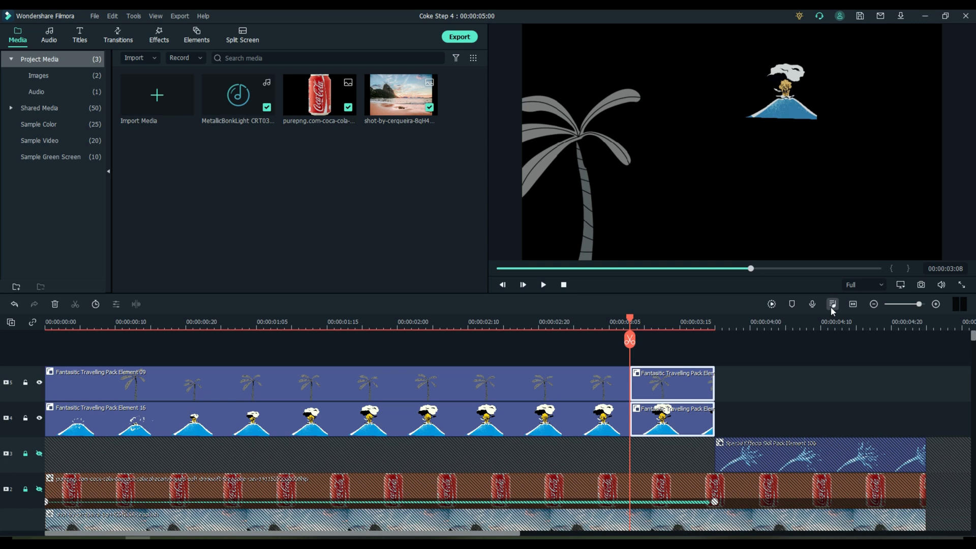
left_click(920, 284)
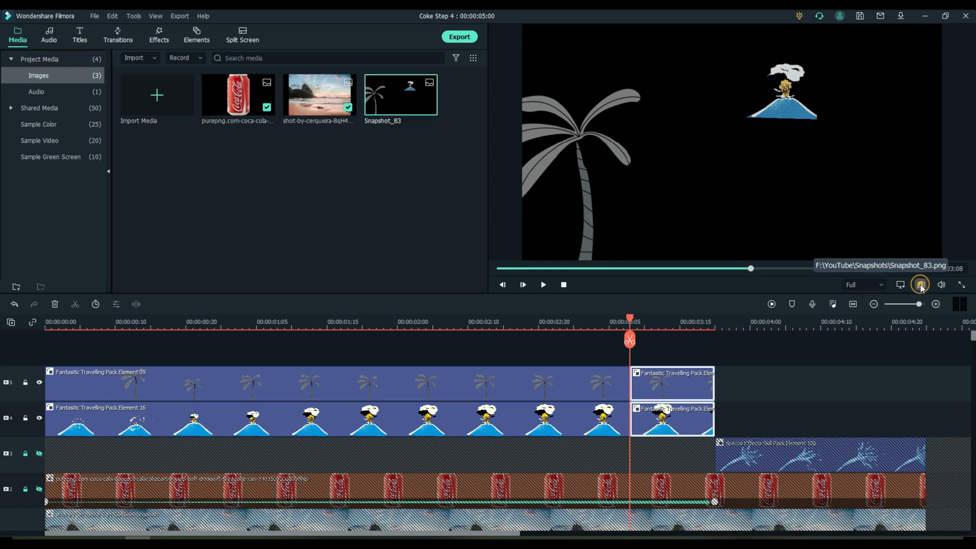
mouse_move(390, 114)
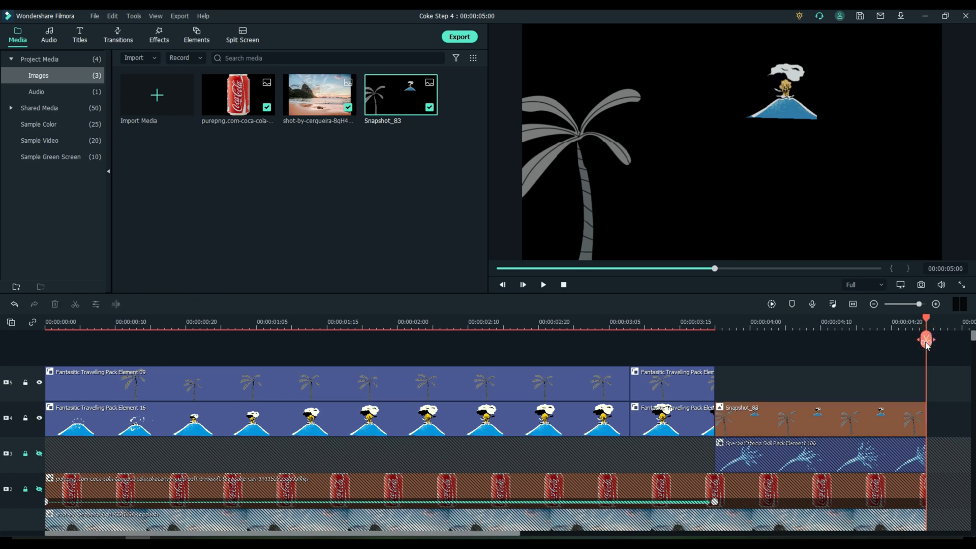
mouse_move(18, 398)
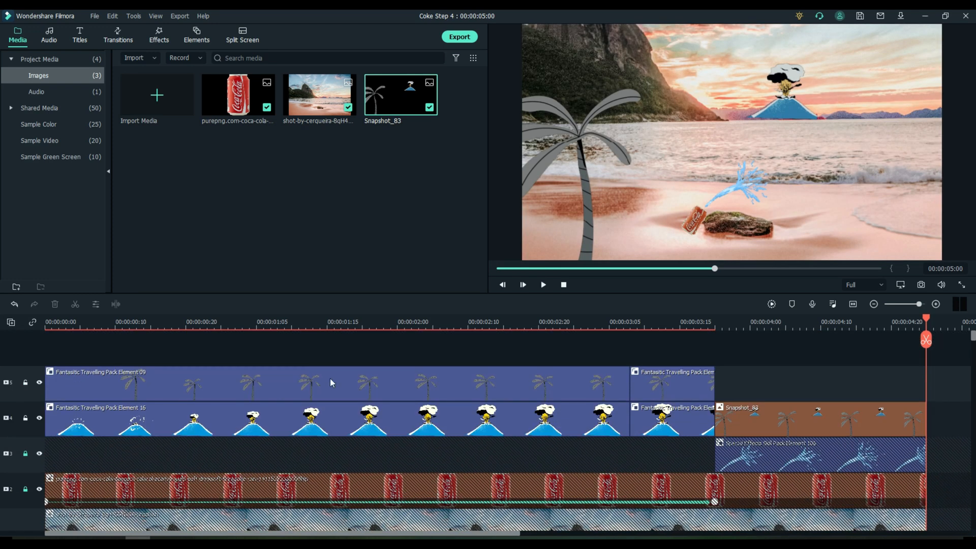
Play the composite from around two seconds and from the start to check the freeze
left_click(453, 321)
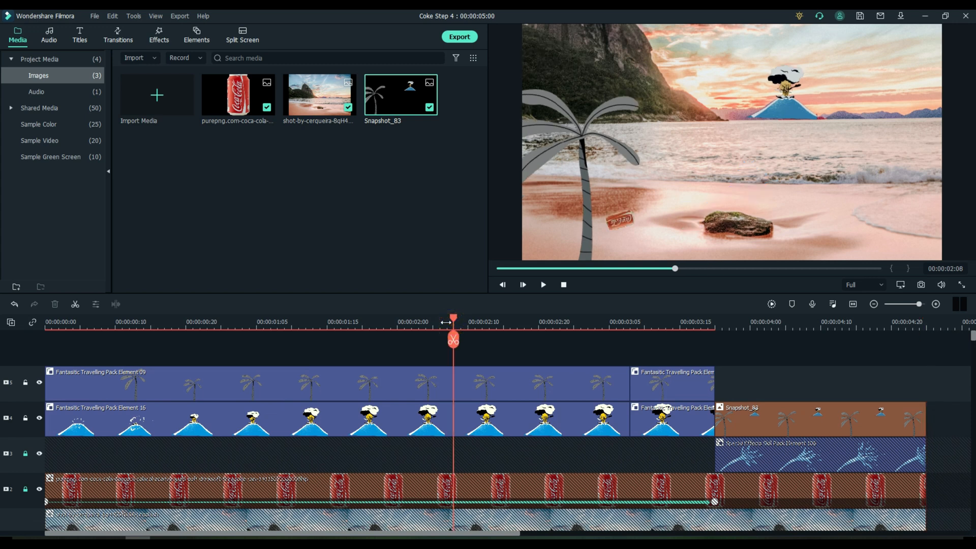
left_click(543, 285)
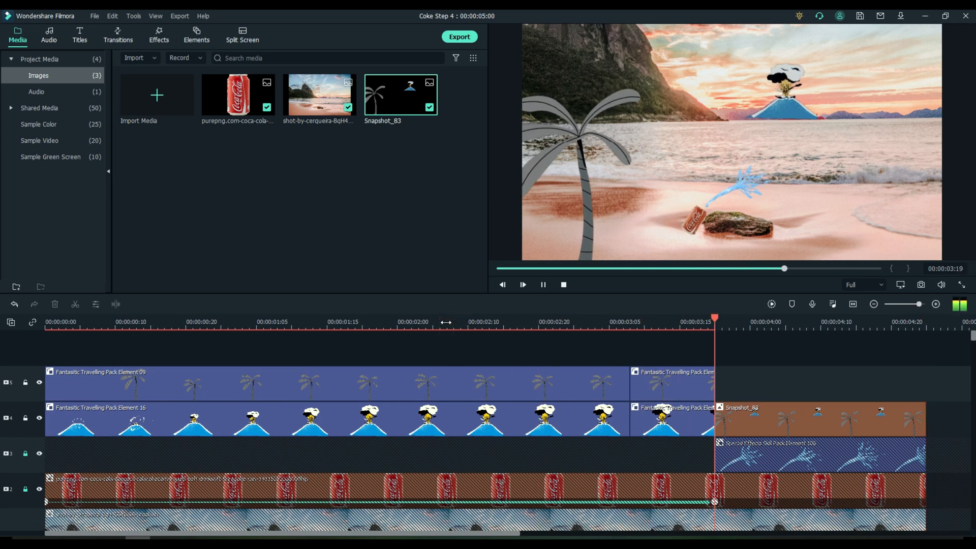
left_click(542, 284)
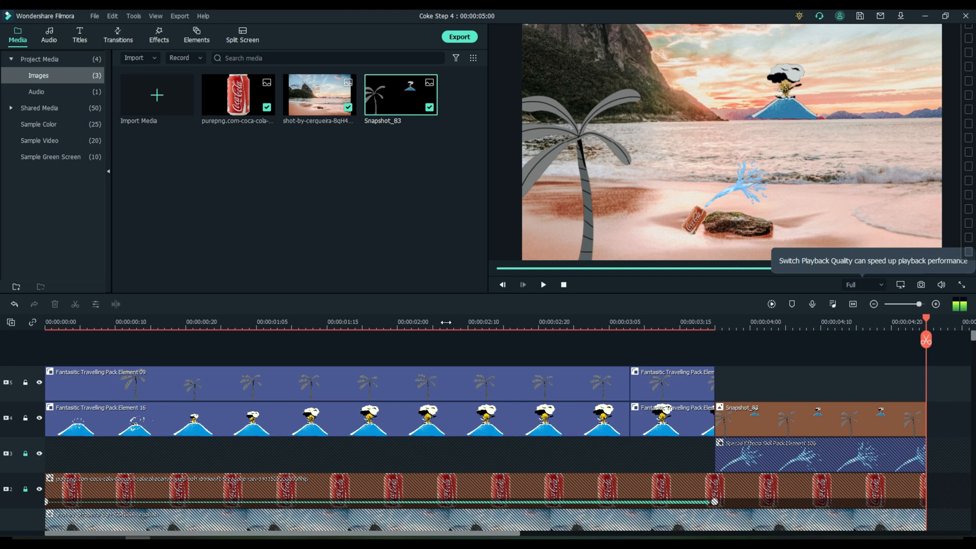
left_click(541, 284)
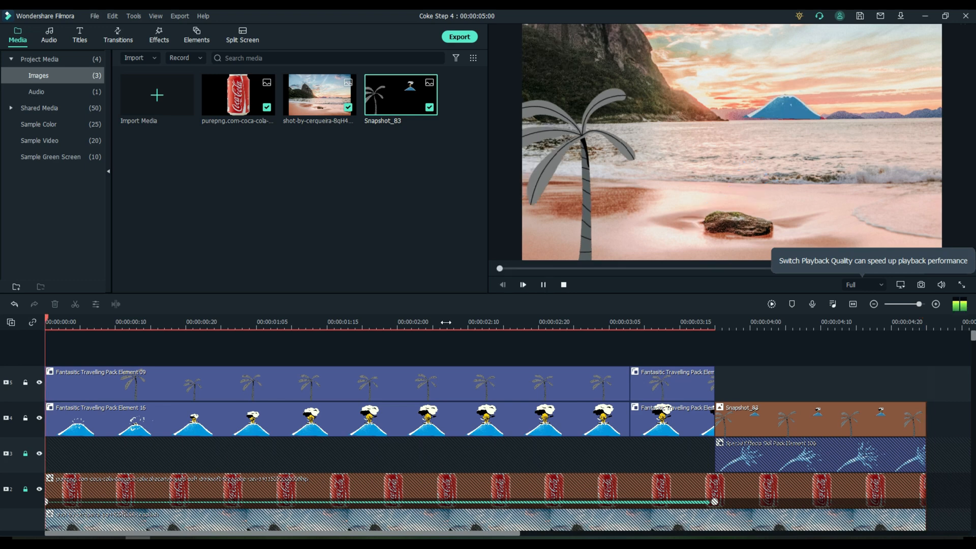
left_click(376, 322)
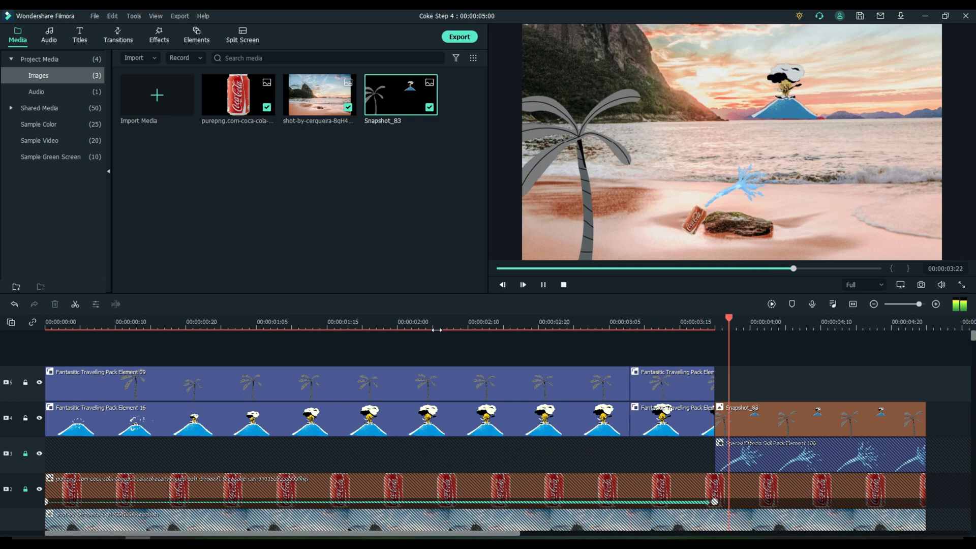
left_click(522, 285)
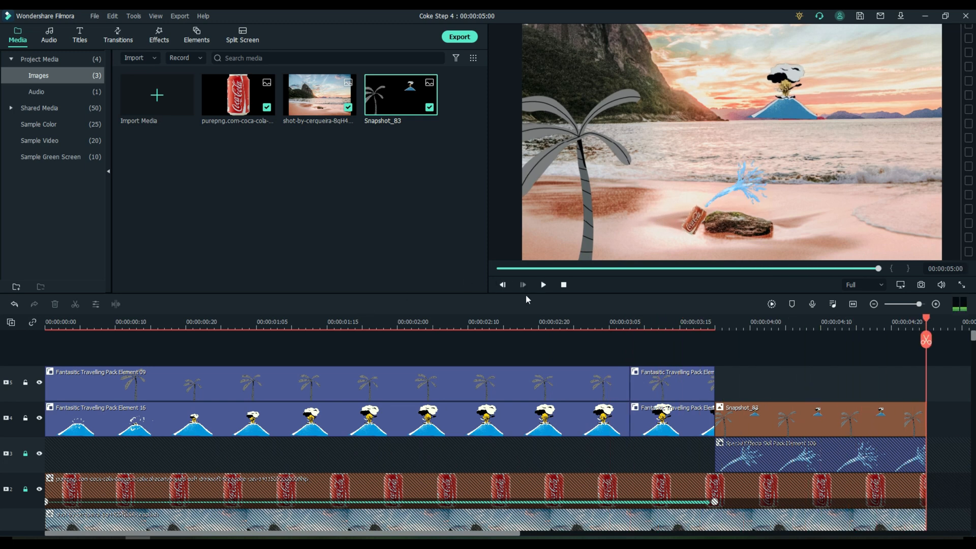
mouse_move(532, 315)
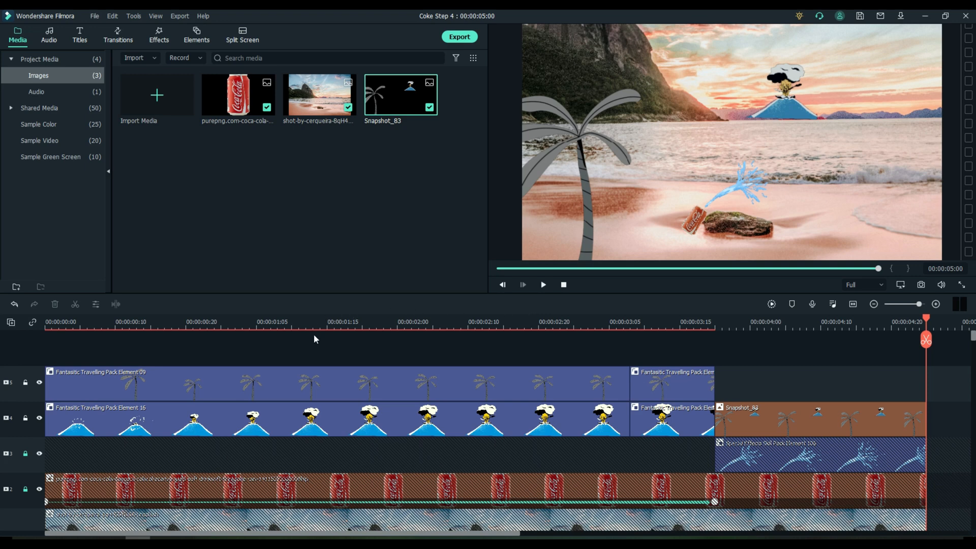
mouse_move(298, 135)
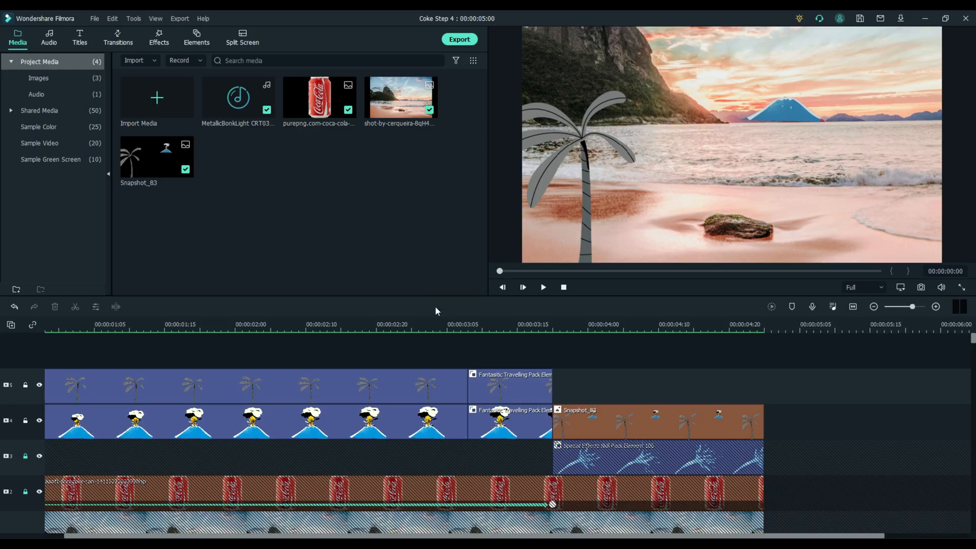
Place the Default Title from Favorites on a new top track at the splash start (~3.5 s)
left_click(461, 323)
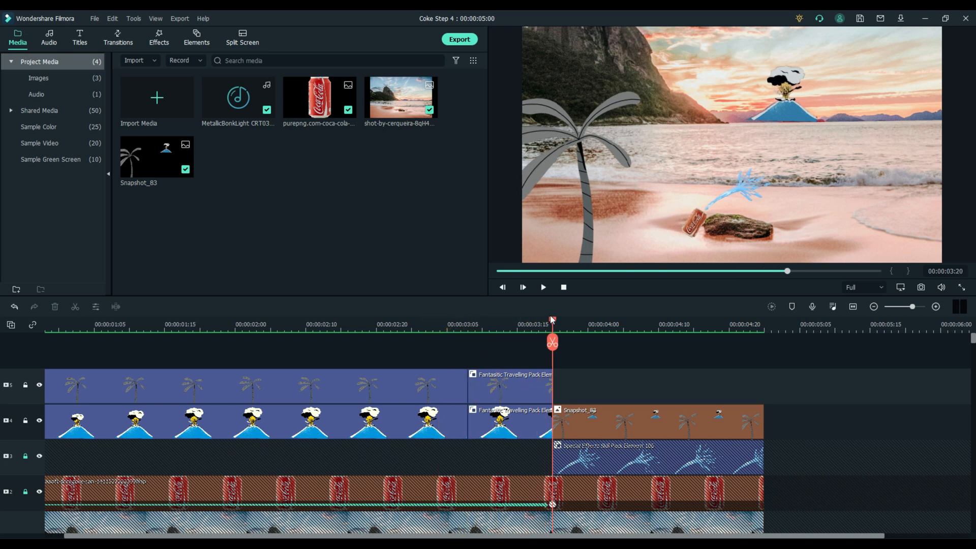
mouse_move(357, 254)
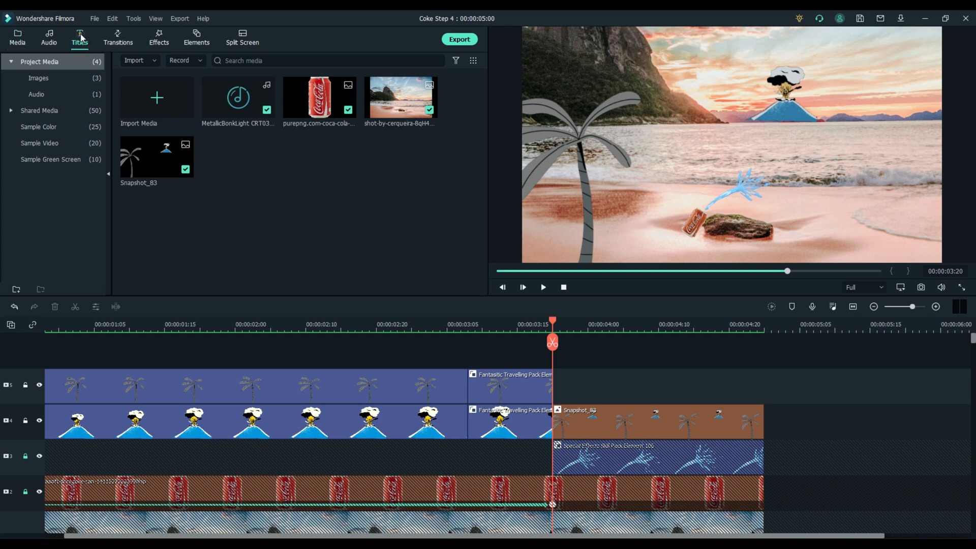
left_click(79, 38)
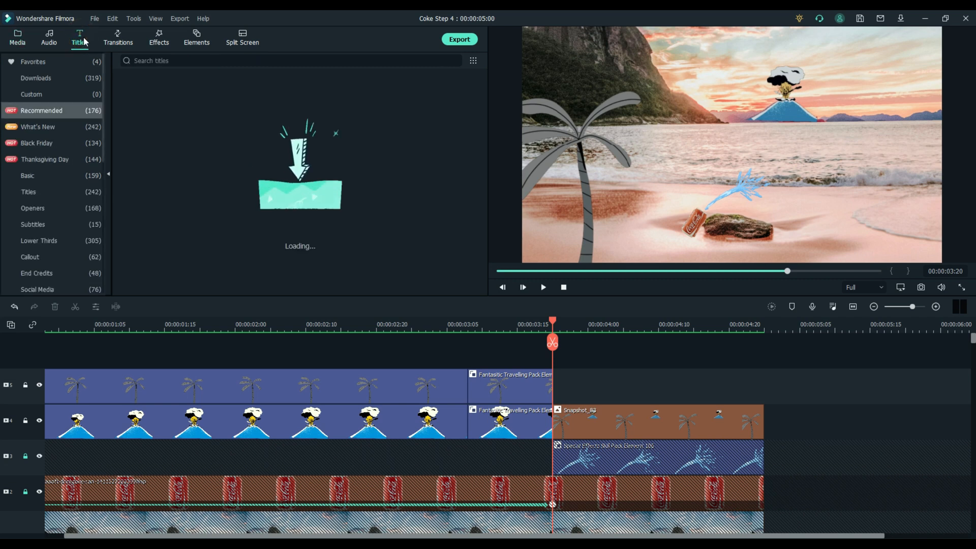
left_click(33, 61)
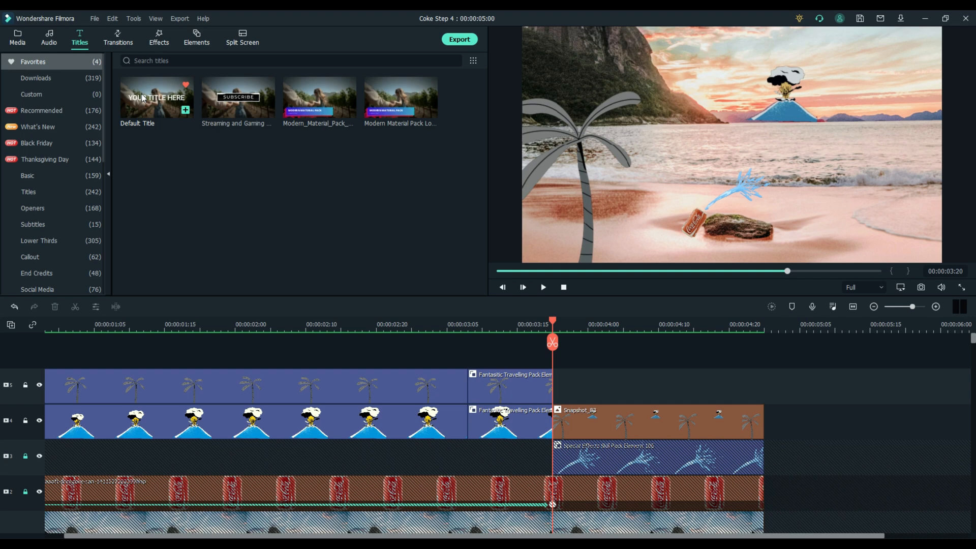
left_click(157, 98)
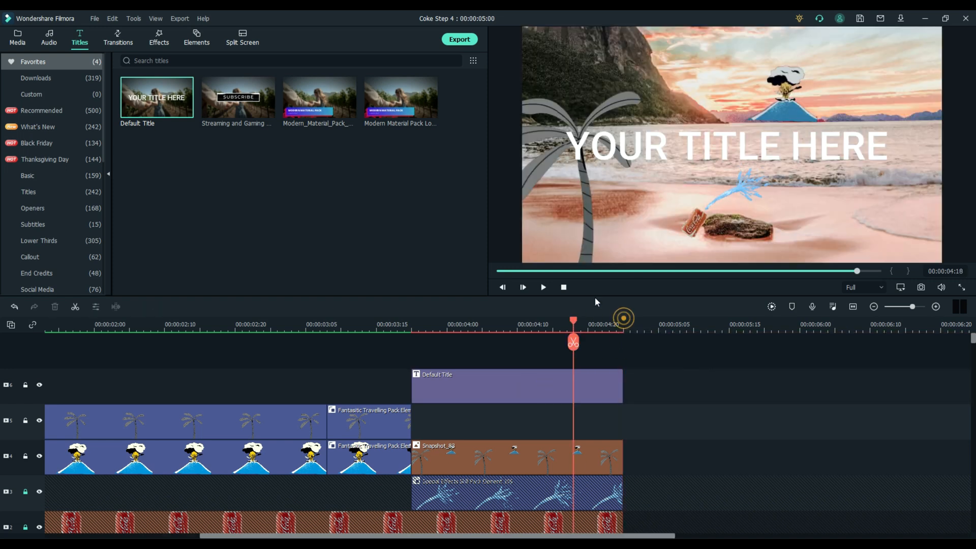
Replace the placeholder with 'REFRESH' in bold yellow Roboto Slab via Text style 8
double_click(517, 387)
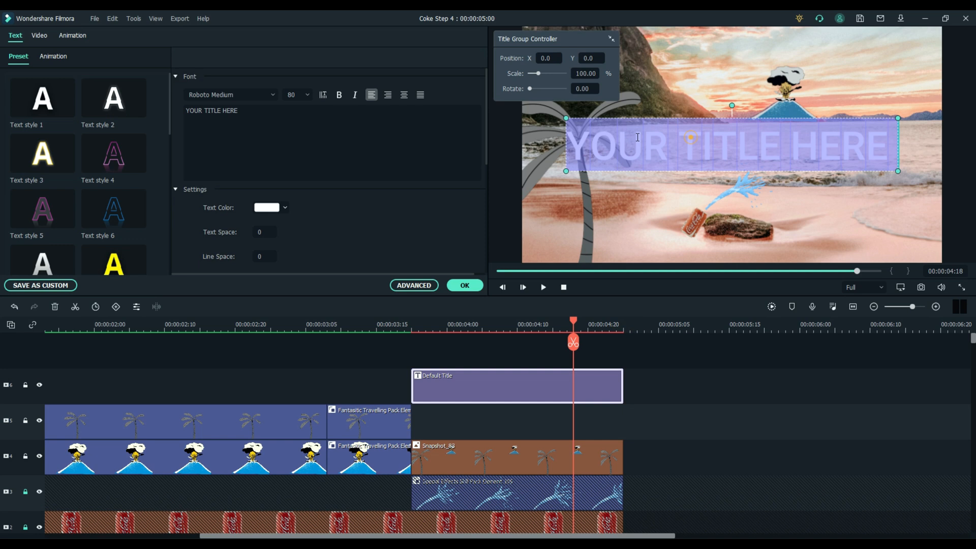
triple_click(211, 109)
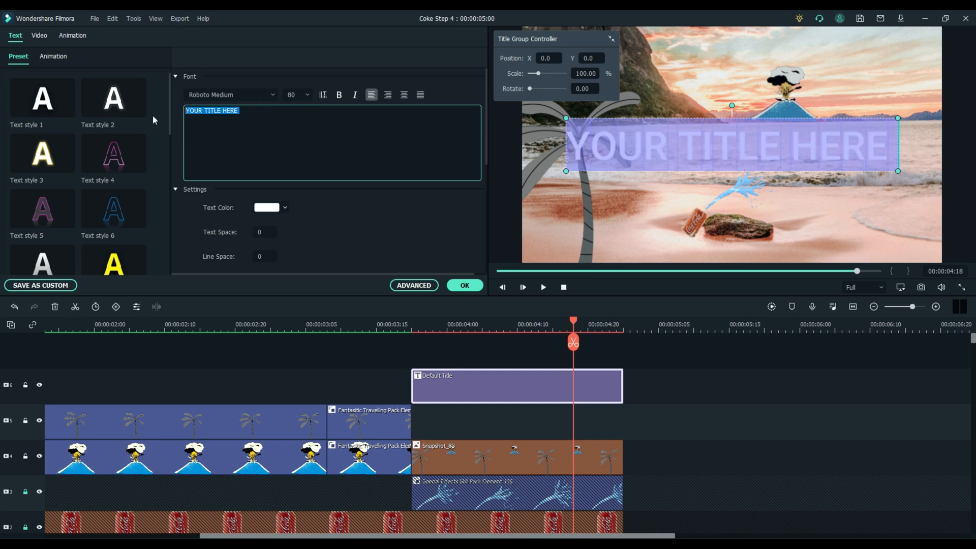
type("REFRES")
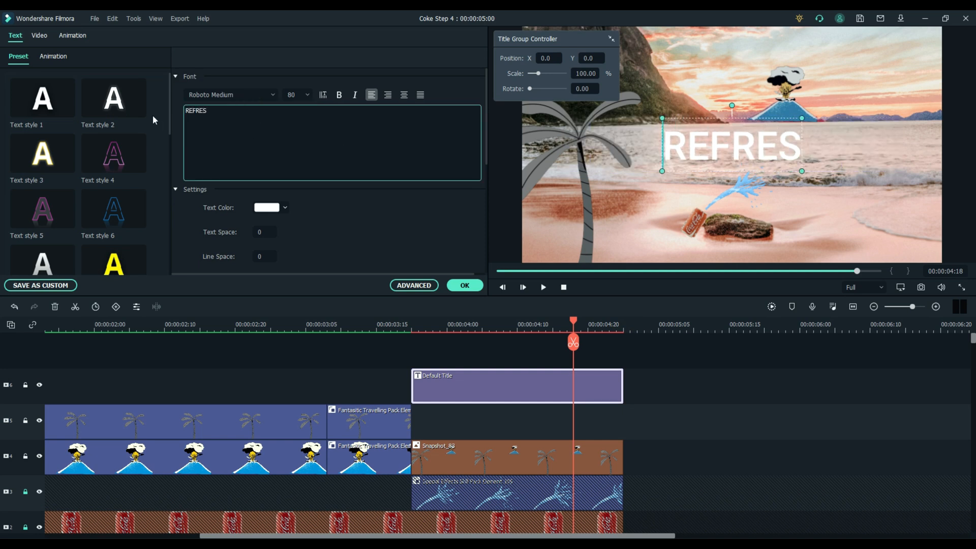
type("H")
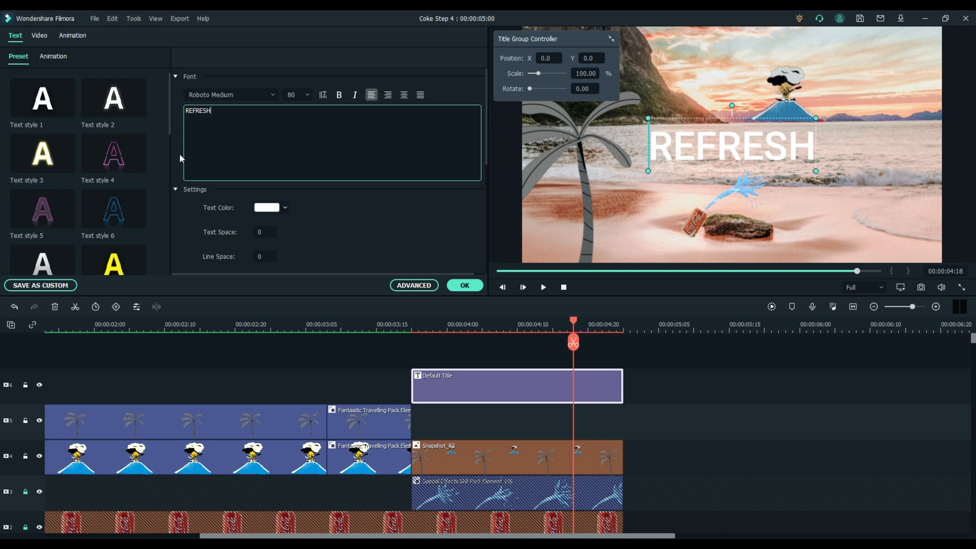
mouse_move(727, 121)
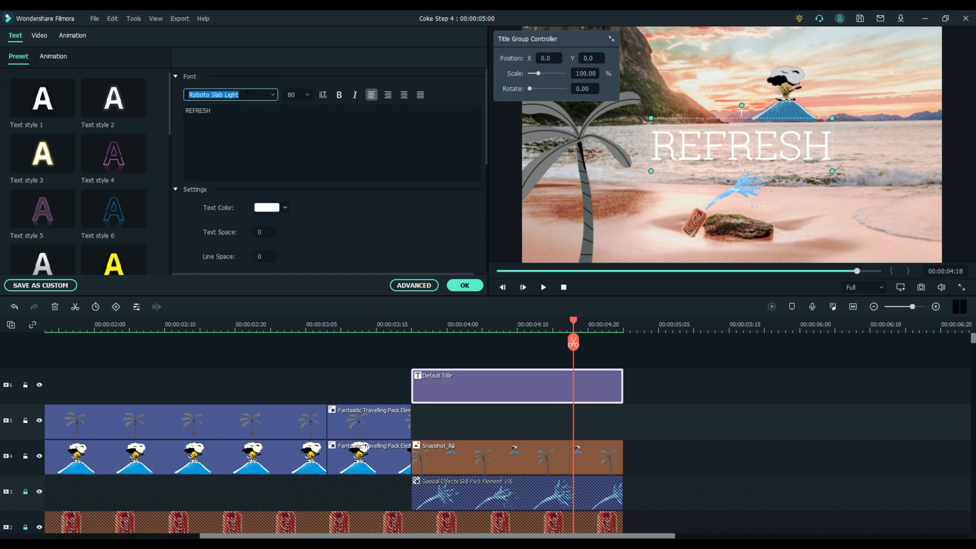
left_click(230, 95)
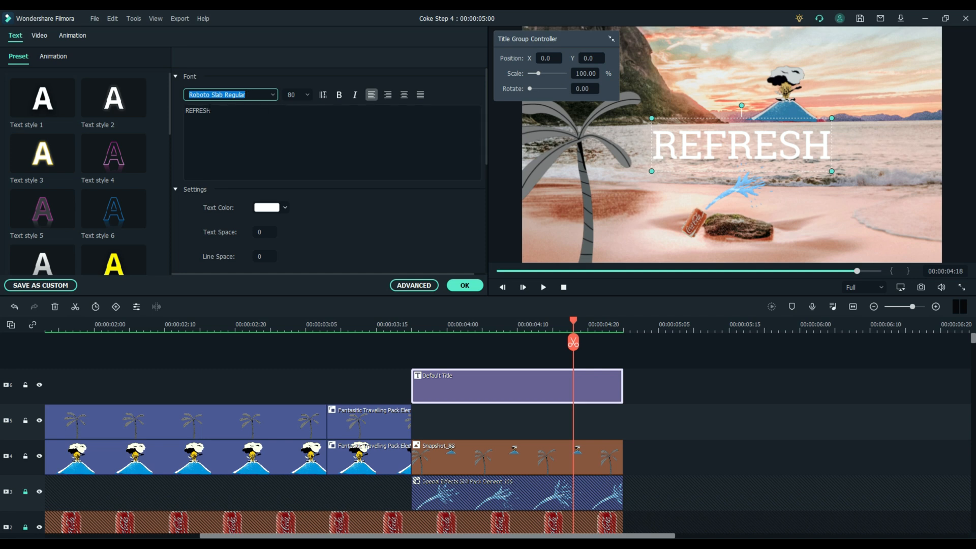
mouse_move(115, 264)
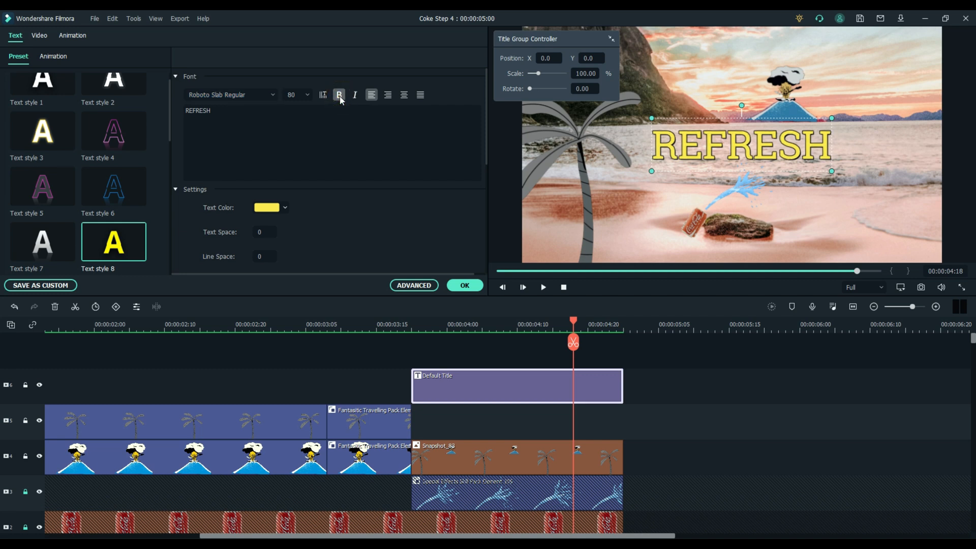
scroll("down", 3)
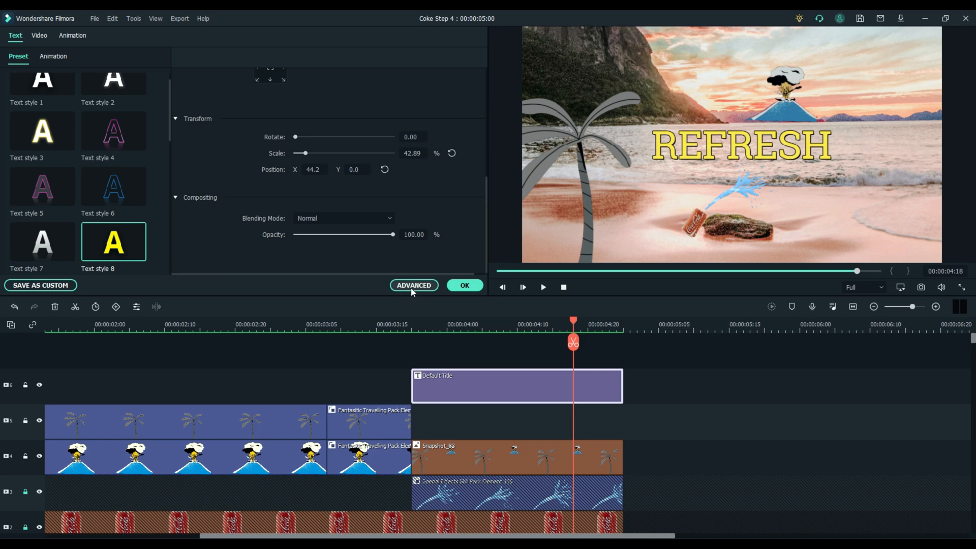
In Advanced settings, give REFRESH a red image fill and a black size-9 text border
left_click(414, 285)
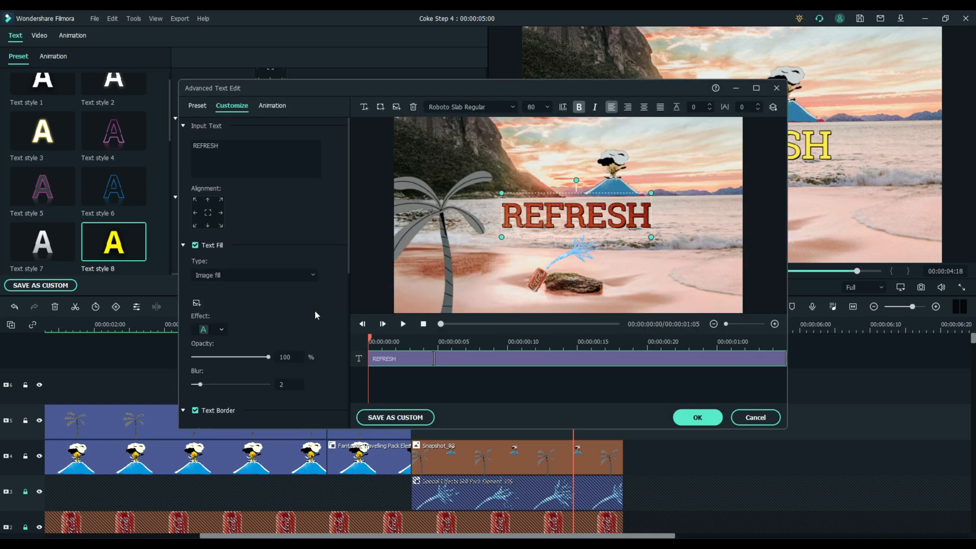
scroll("down", 3)
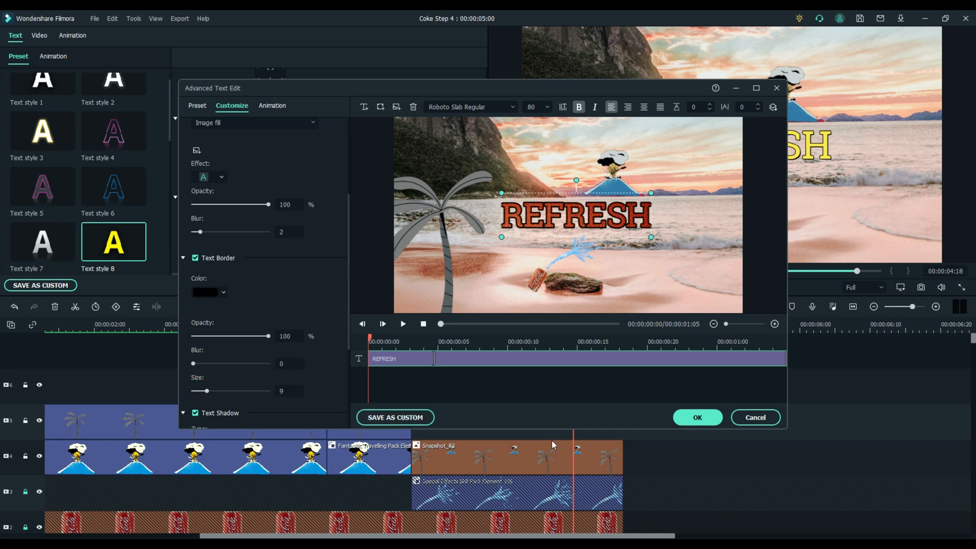
left_click(697, 417)
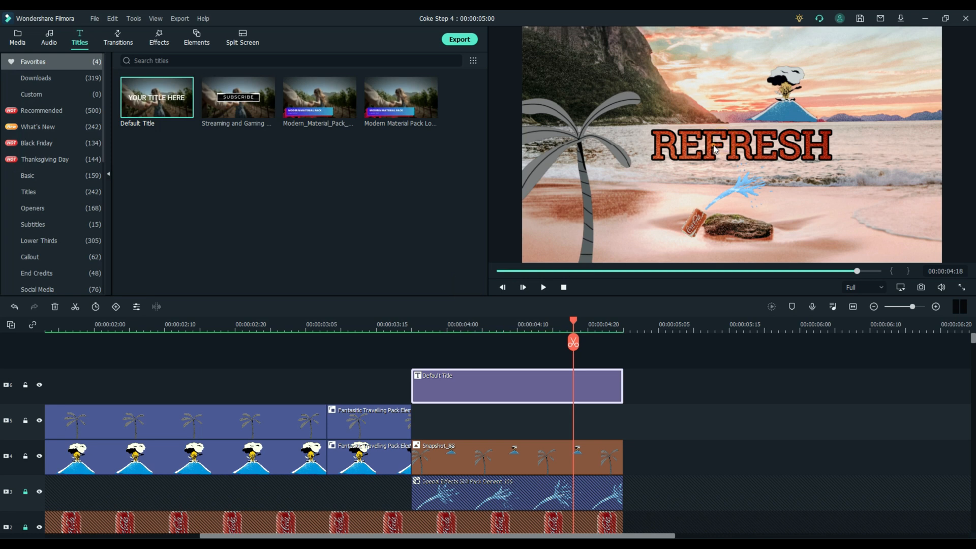
left_click(739, 147)
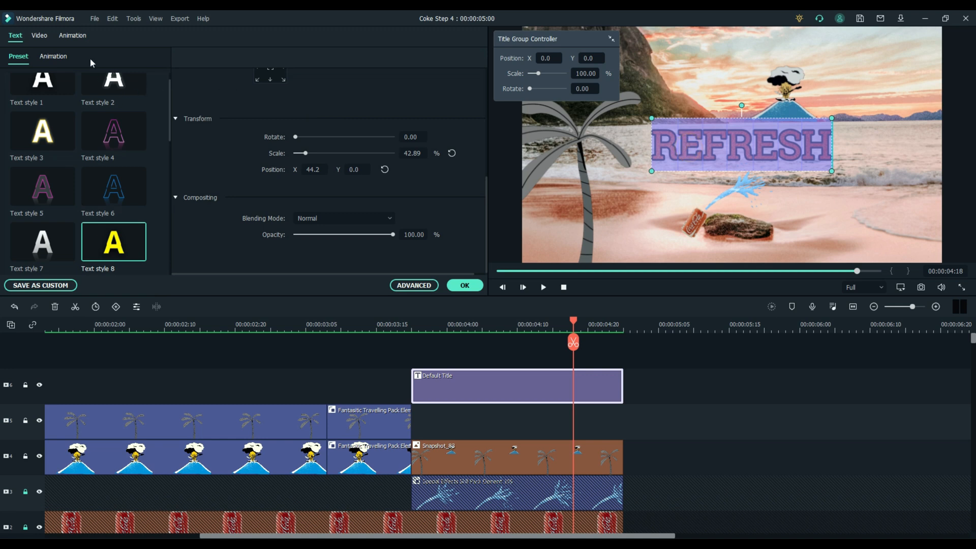
Apply the Vortex In entrance animation so REFRESH spins into view
left_click(72, 35)
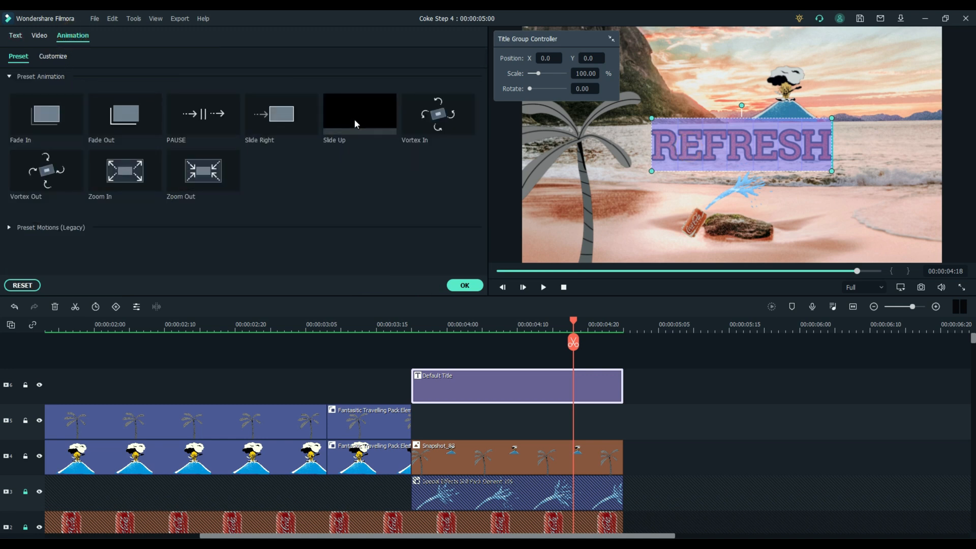
mouse_move(425, 124)
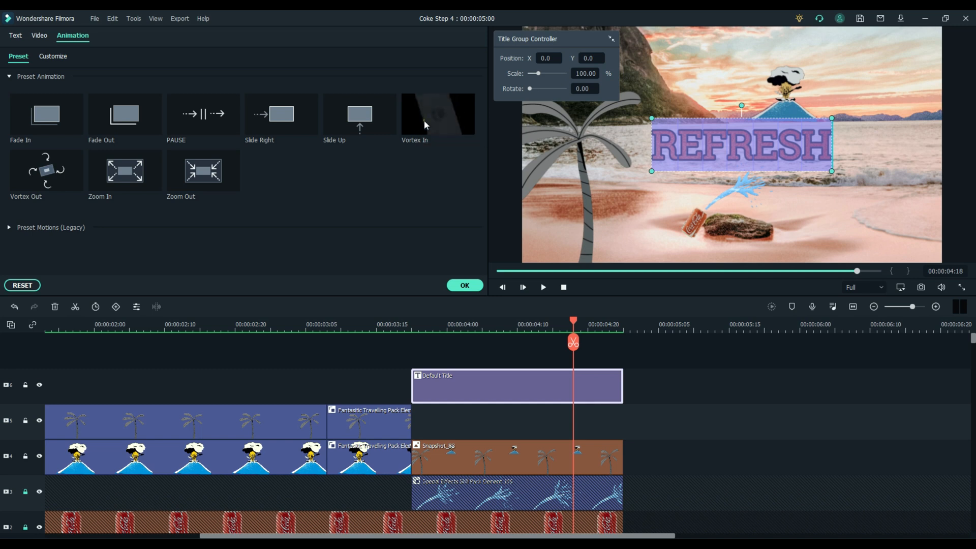
left_click(438, 114)
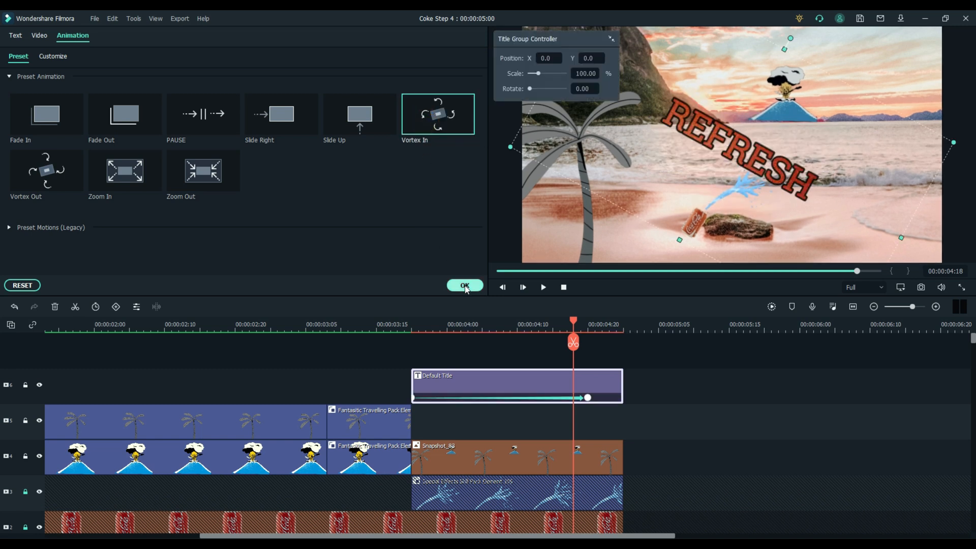
left_click(465, 285)
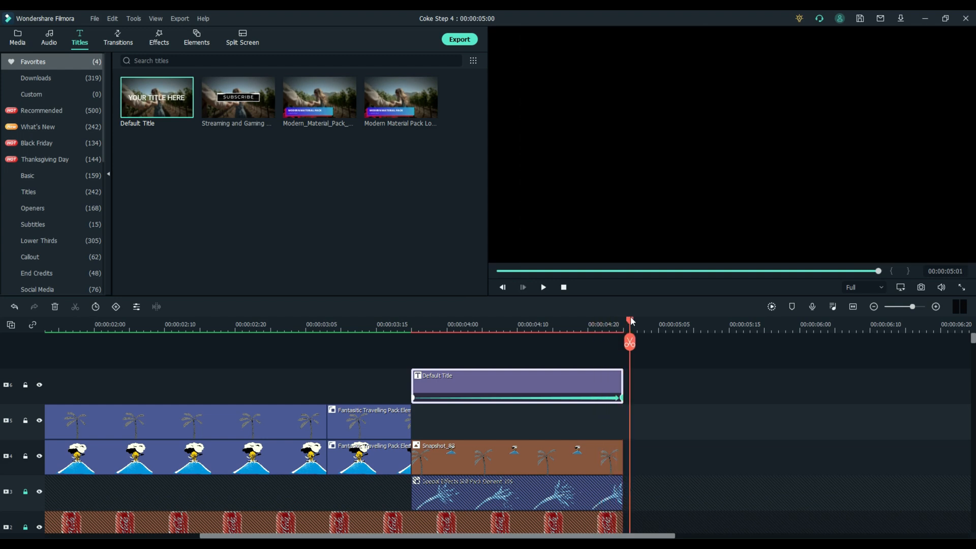
Unlock the lower Coke can and splash tracks for editing
left_click(541, 287)
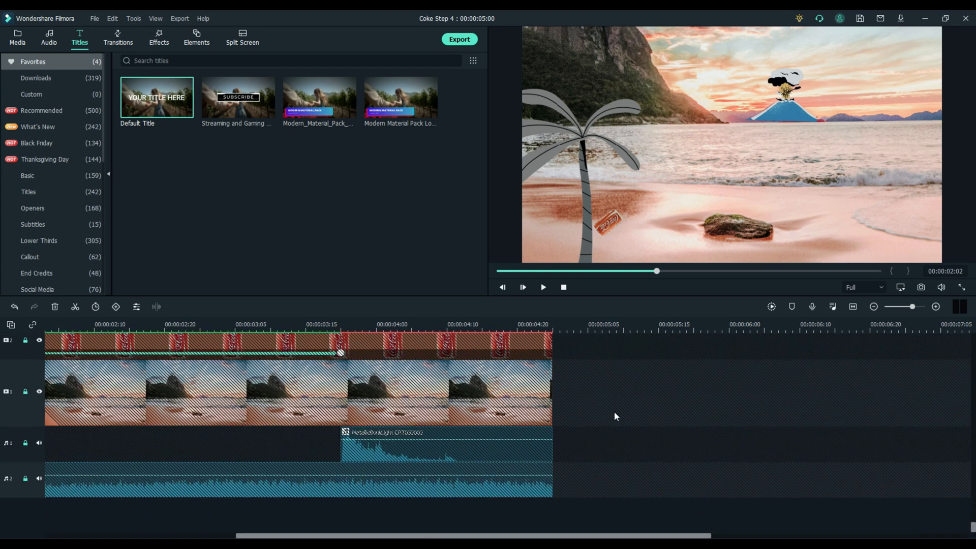
scroll("down", 3)
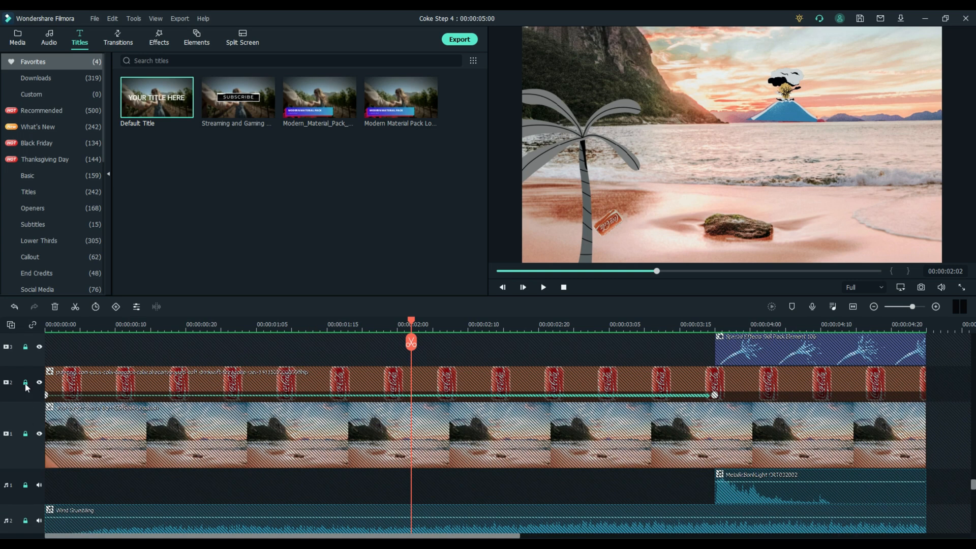
left_click(24, 383)
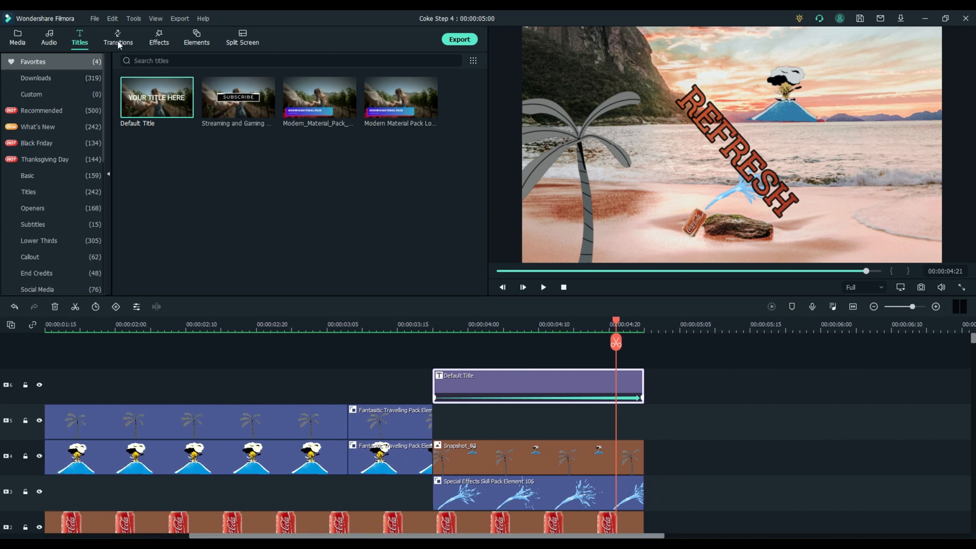
From Transitions Favorites, add a Fade to the ends of the title and snapshot clips
left_click(117, 37)
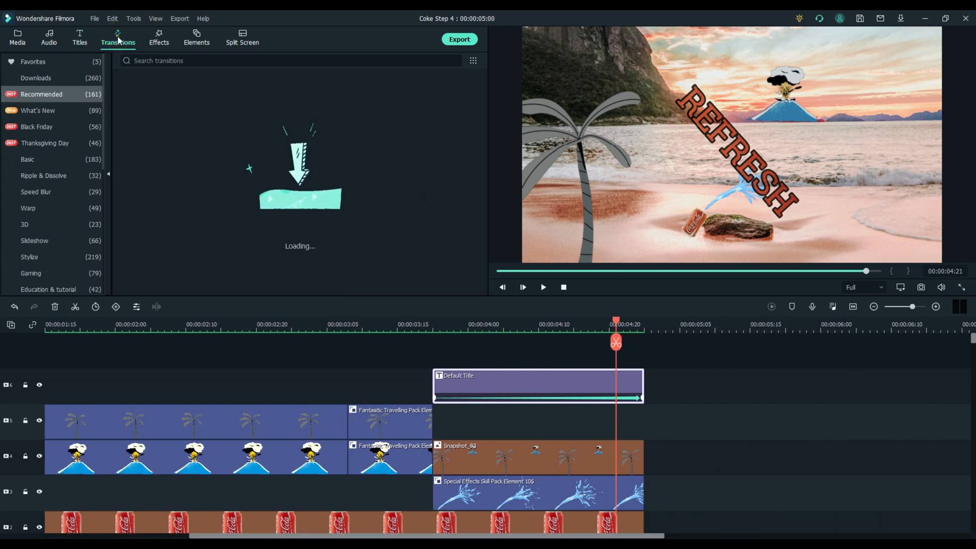
left_click(32, 61)
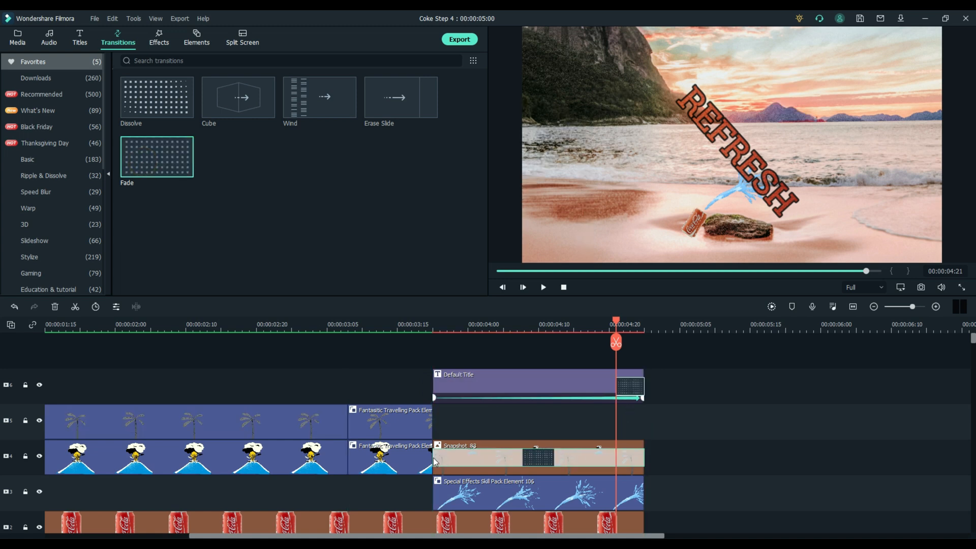
left_click(445, 458)
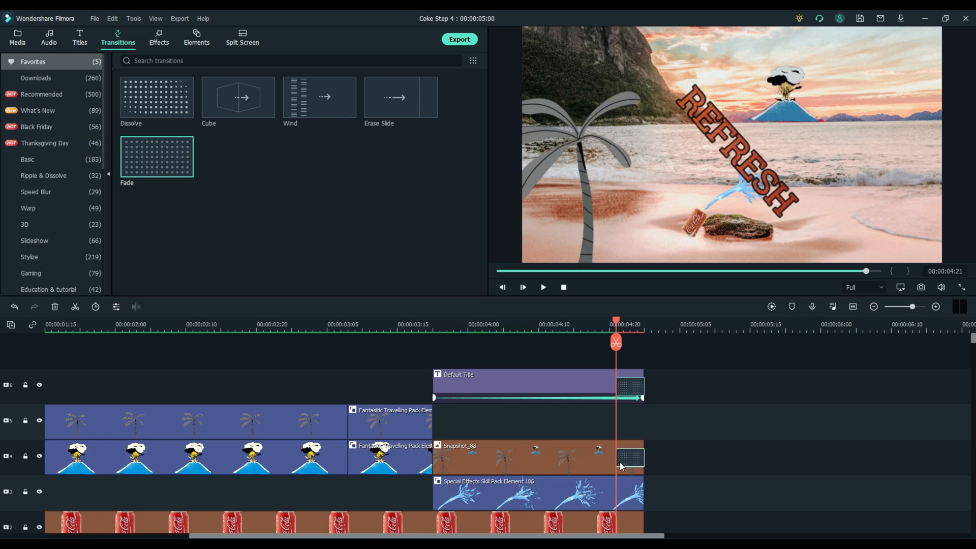
scroll("down", 3)
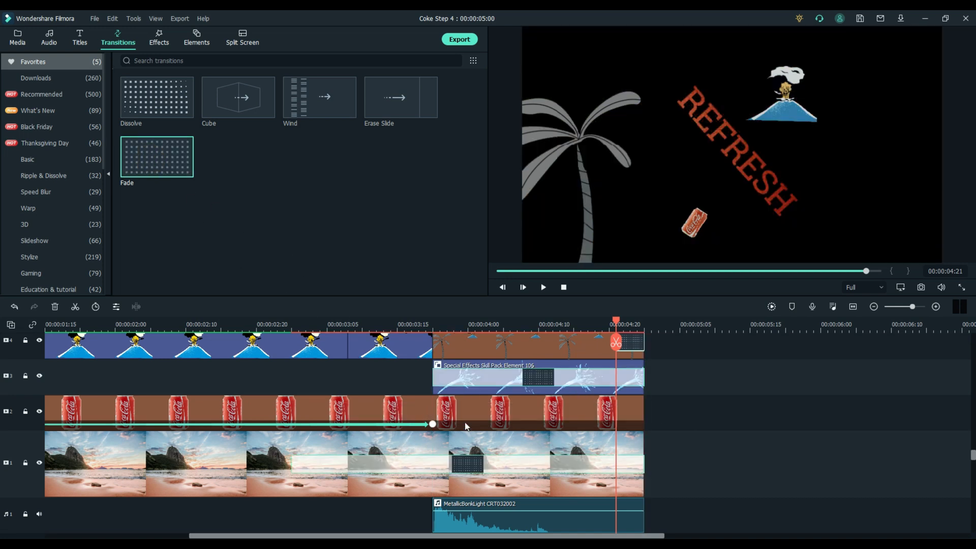
Add Fade to the ends of the splash, Coke can and beach background clips
left_click(525, 411)
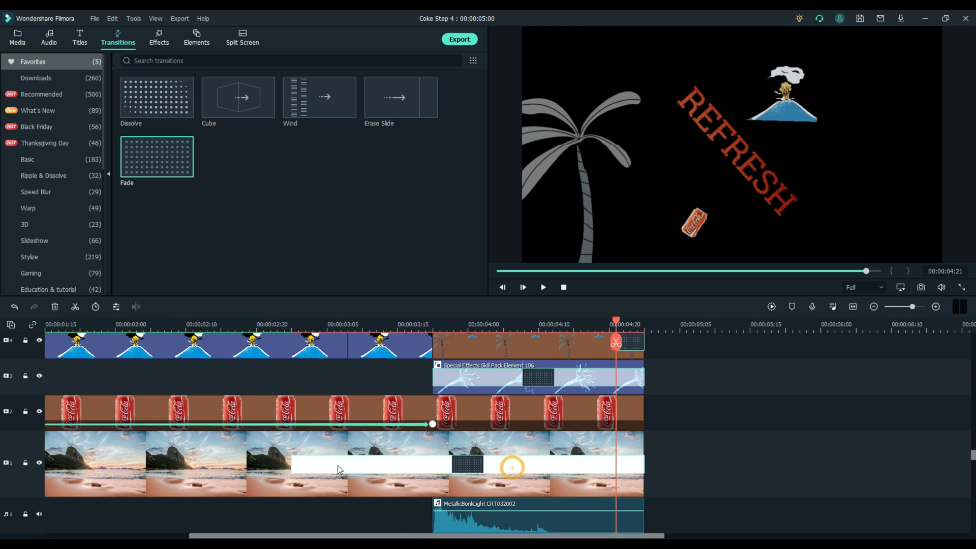
left_click(305, 463)
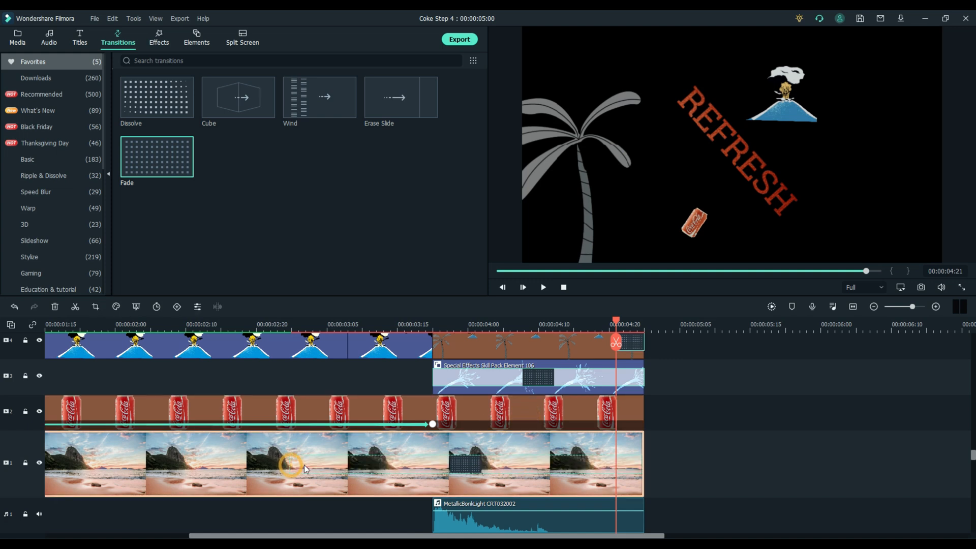
left_click(299, 464)
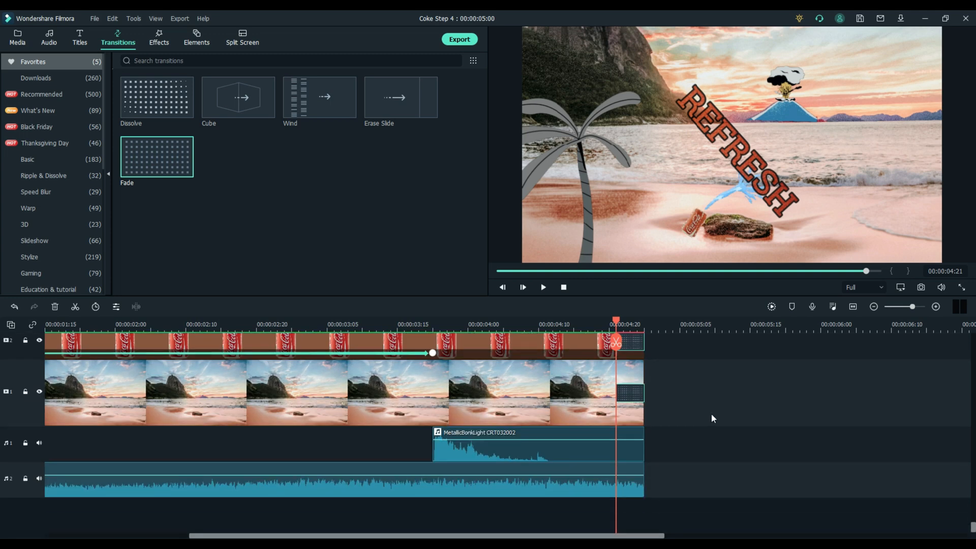
left_click(235, 325)
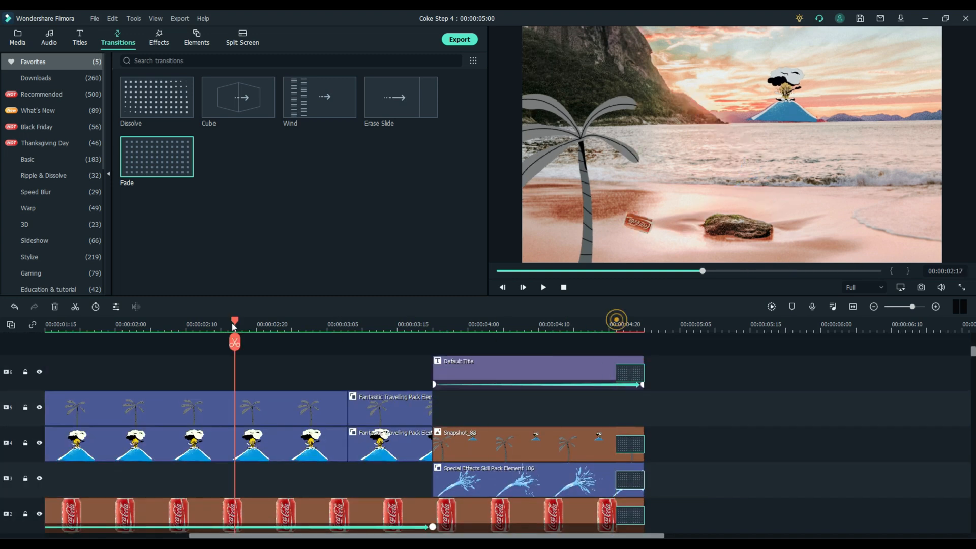
left_click(522, 287)
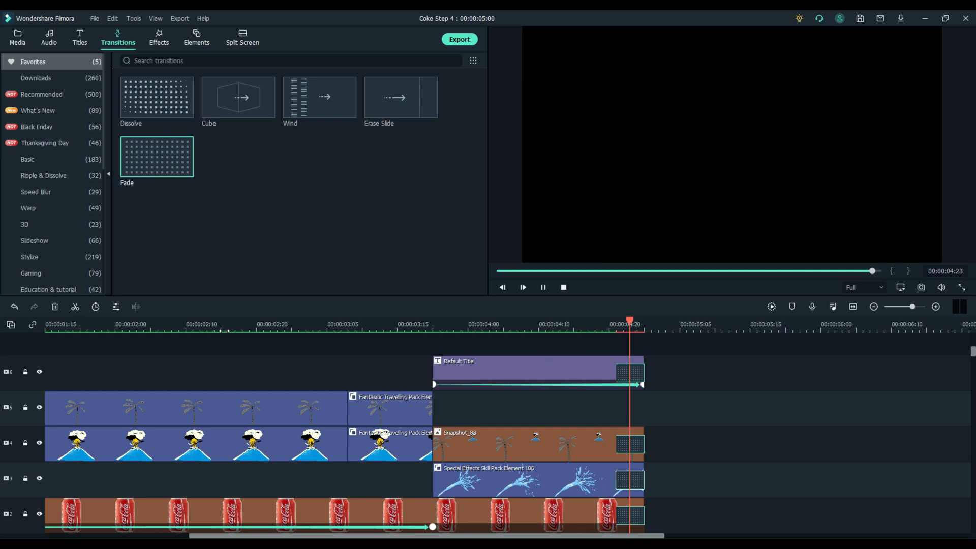
left_click(542, 286)
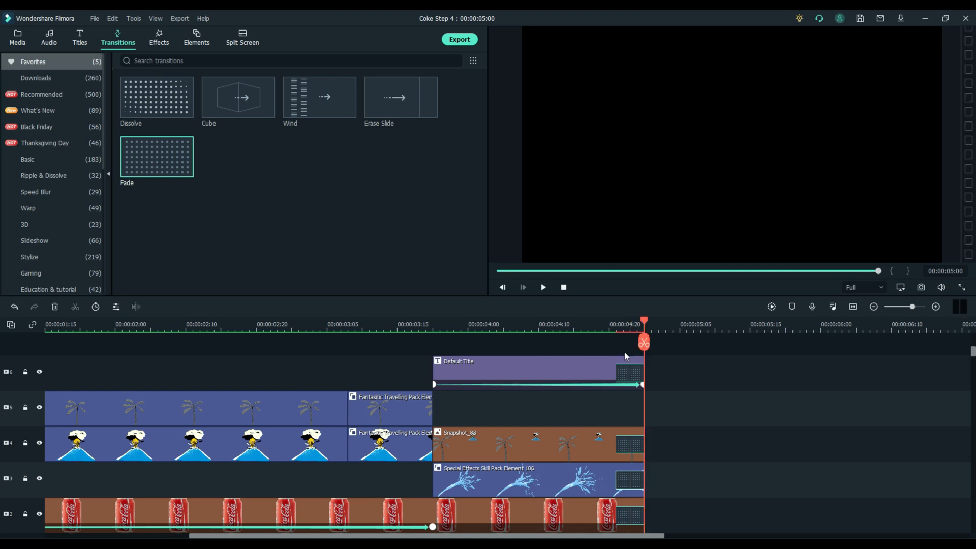
mouse_move(536, 309)
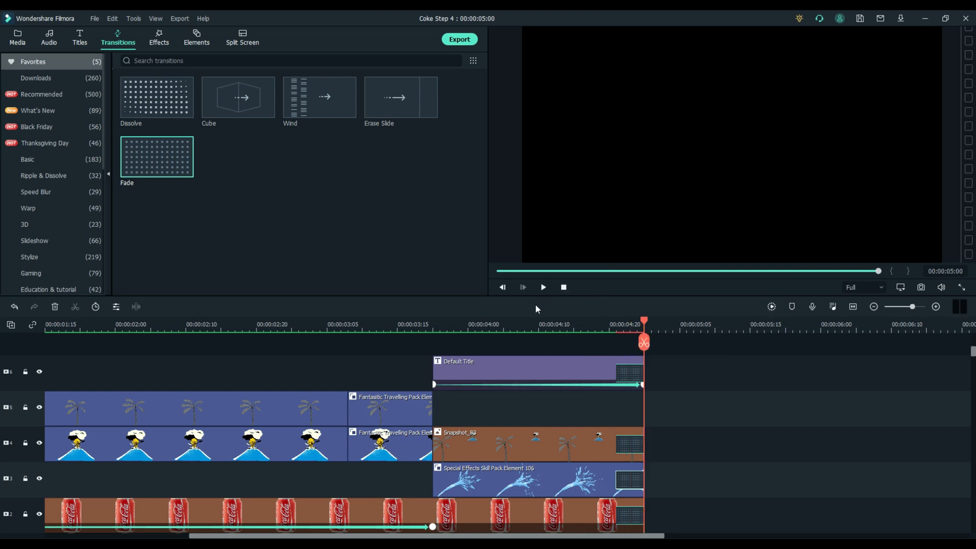
mouse_move(517, 304)
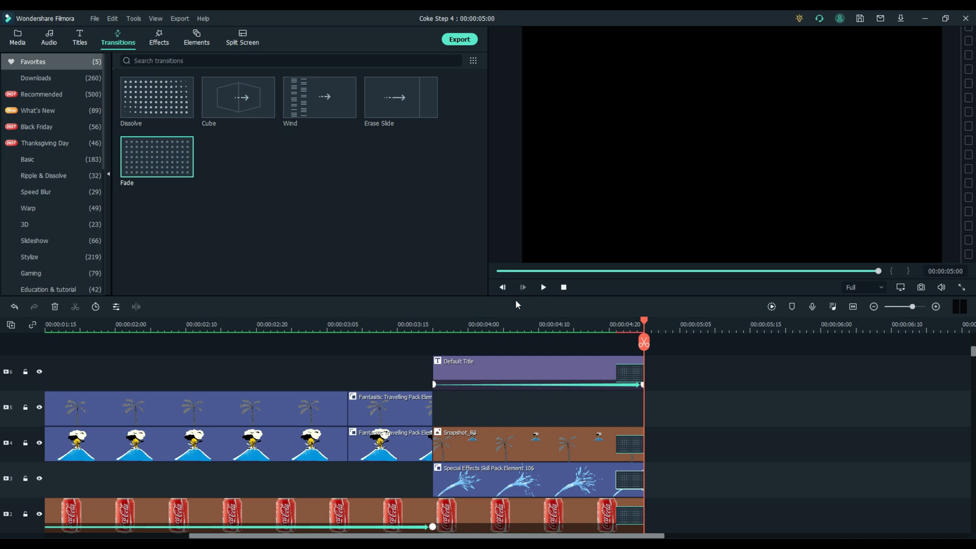